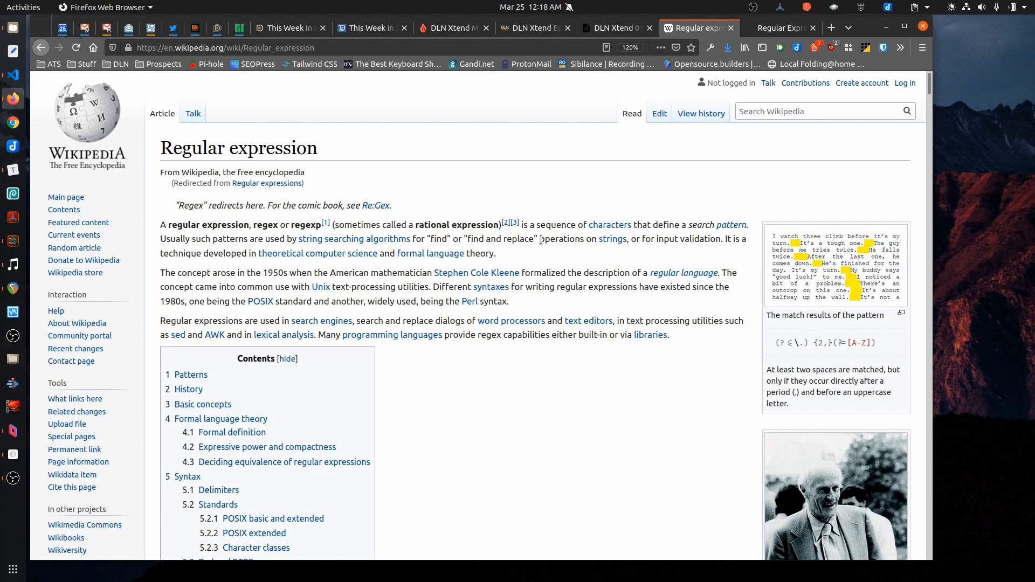
{"action": "mouse_move", "coordinate": [644, 229]}
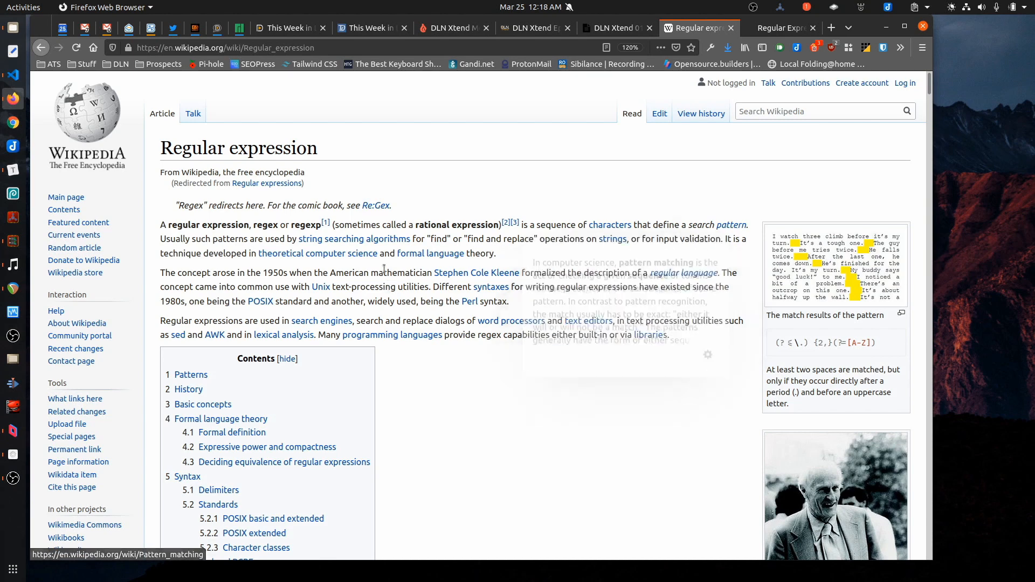
{"action": "mouse_move", "coordinate": [545, 256]}
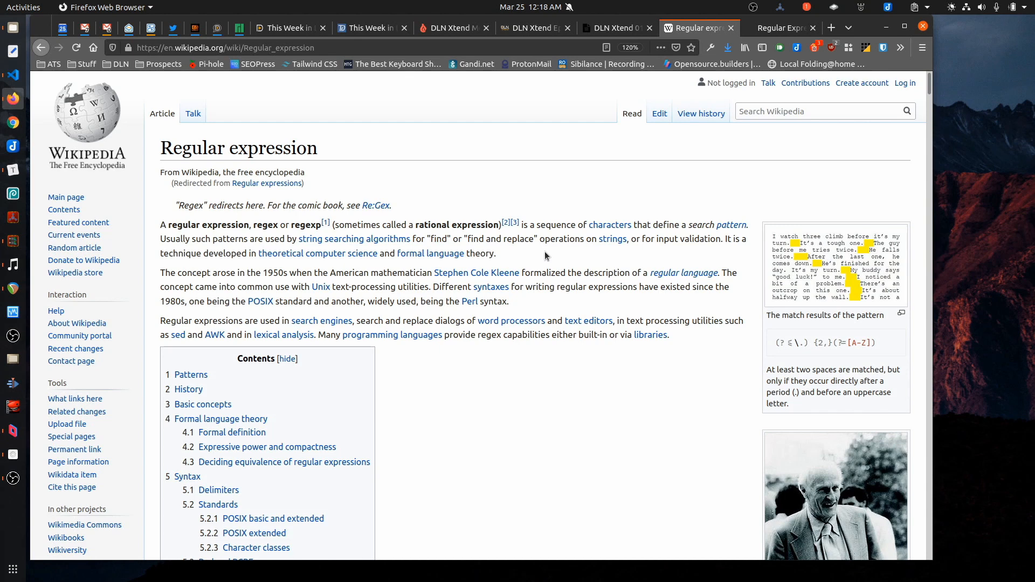
- Switch Firefox to the Regular-Expressions.info reference page
{"action": "left_click", "coordinate": [780, 28]}
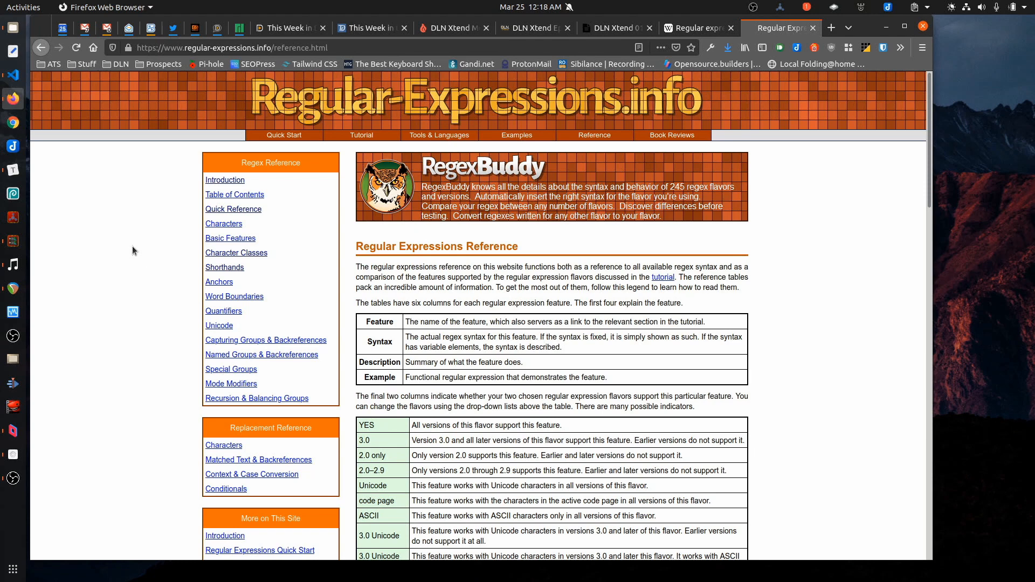
{"action": "mouse_move", "coordinate": [813, 313]}
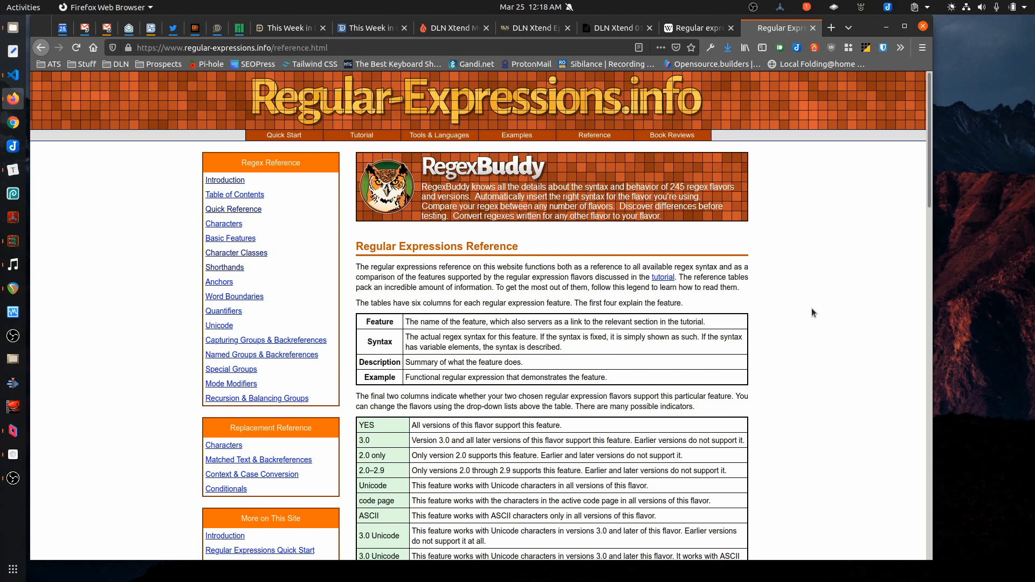
{"action": "mouse_move", "coordinate": [855, 300]}
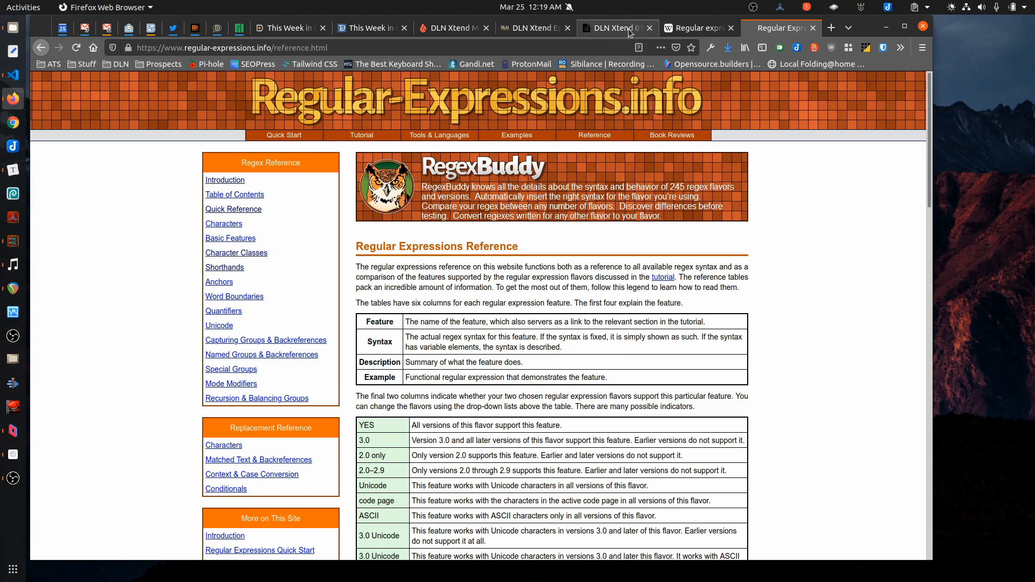
- Select the whole Segment Index list on the This Week in Linux 98 episode page
{"action": "left_click", "coordinate": [614, 28]}
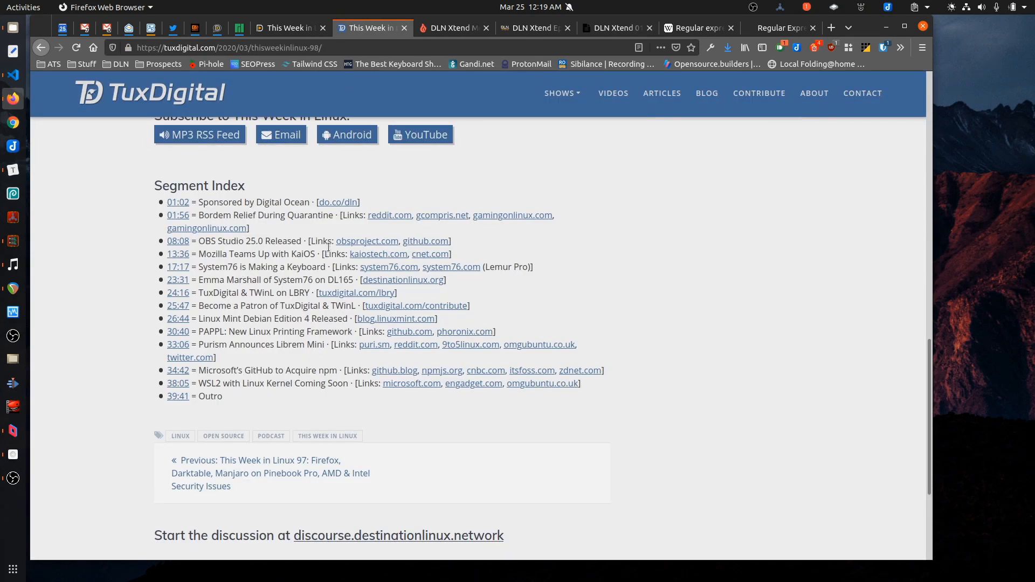
{"action": "mouse_move", "coordinate": [119, 221]}
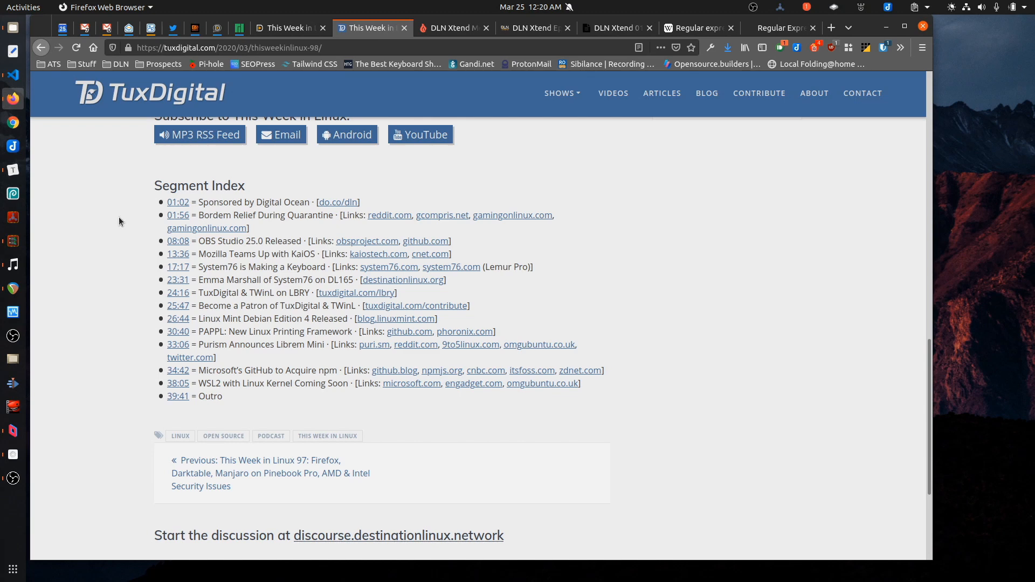
{"action": "mouse_move", "coordinate": [280, 289]}
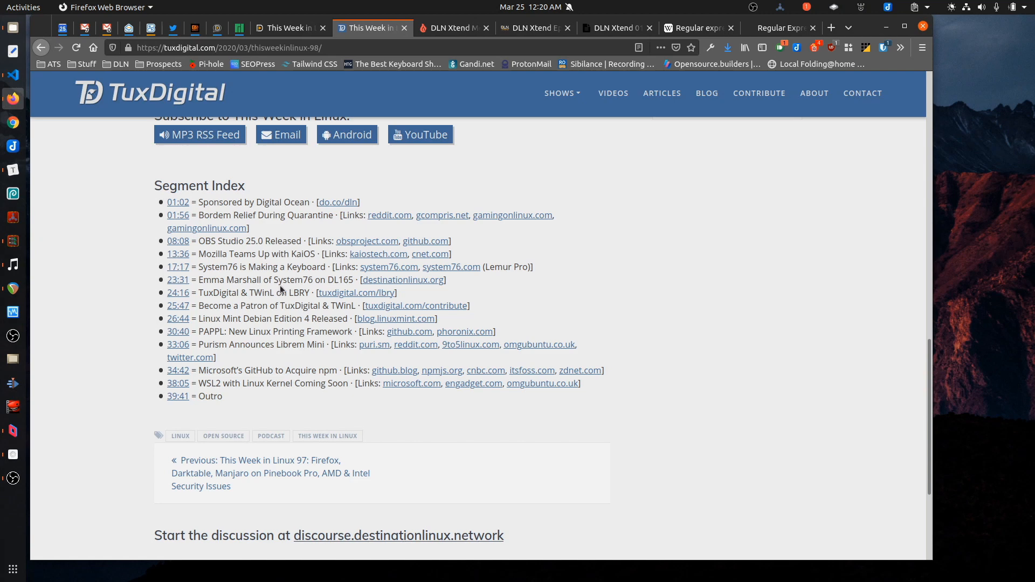
{"action": "double_click", "coordinate": [242, 253]}
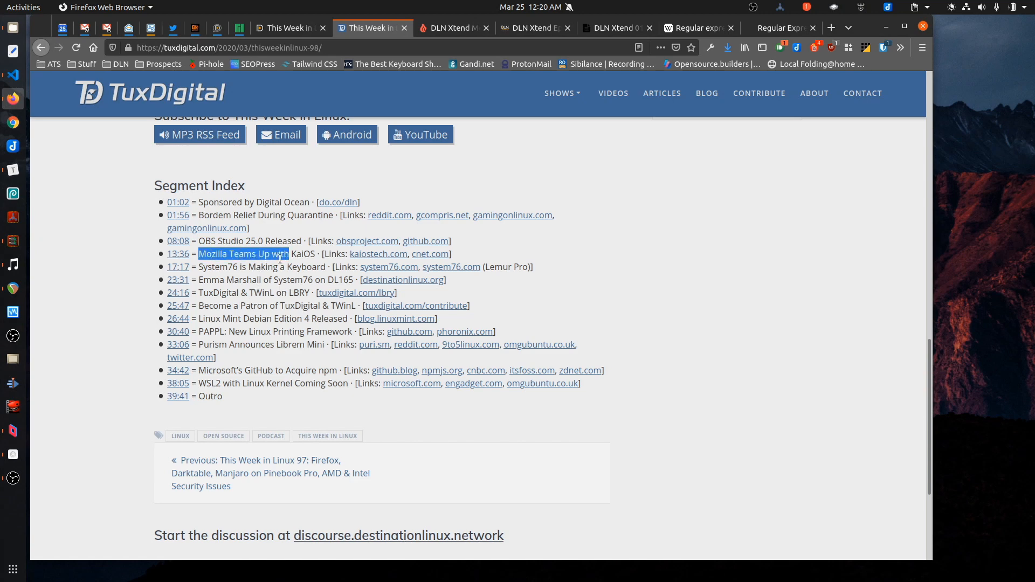
{"action": "left_click", "coordinate": [462, 259]}
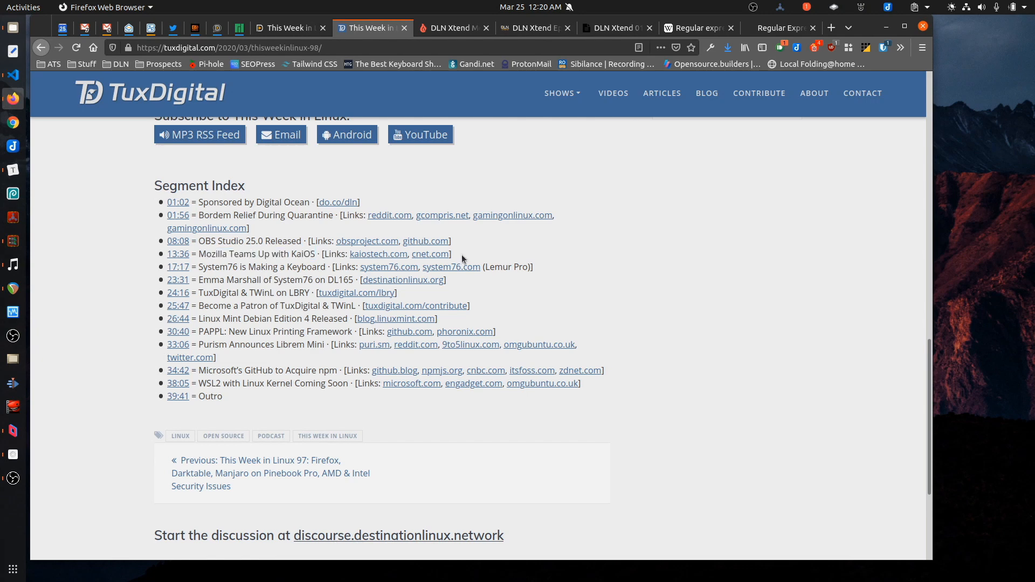
{"action": "mouse_move", "coordinate": [253, 240]}
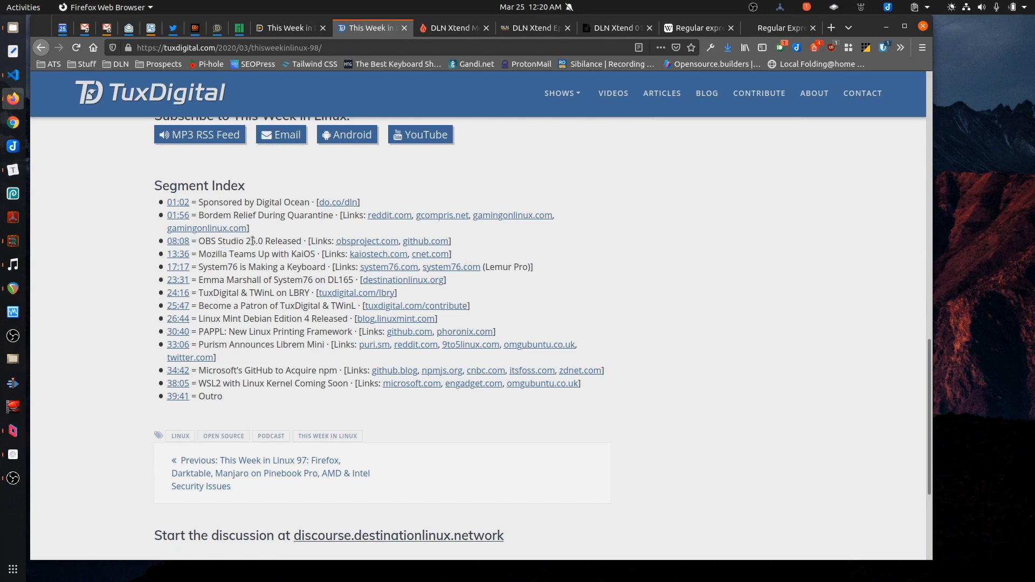
{"action": "left_click_drag", "start_coordinate": [168, 241], "coordinate": [223, 397]}
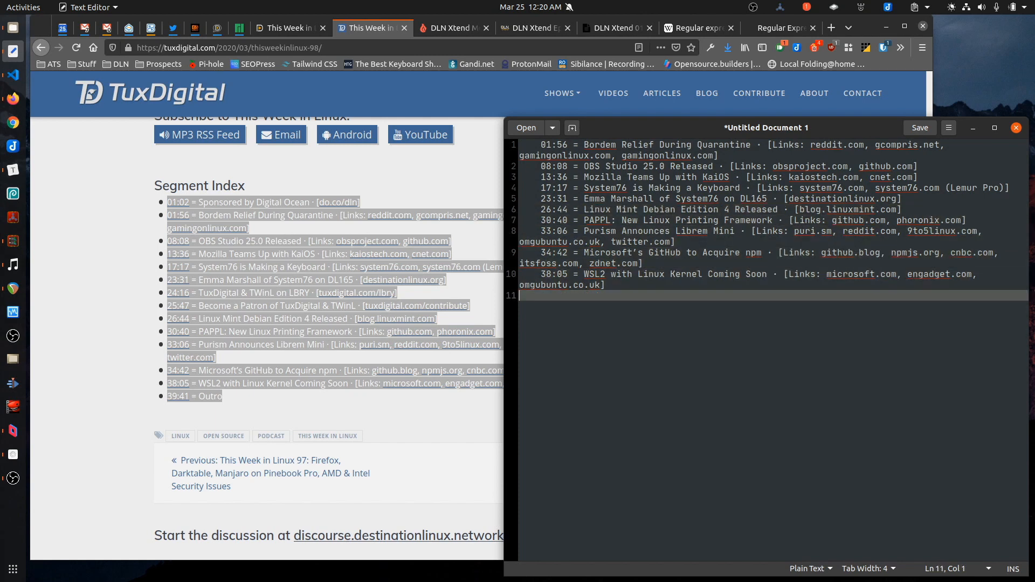
- Focus the pasted segment index lines in the gedit document
{"action": "left_click", "coordinate": [600, 285]}
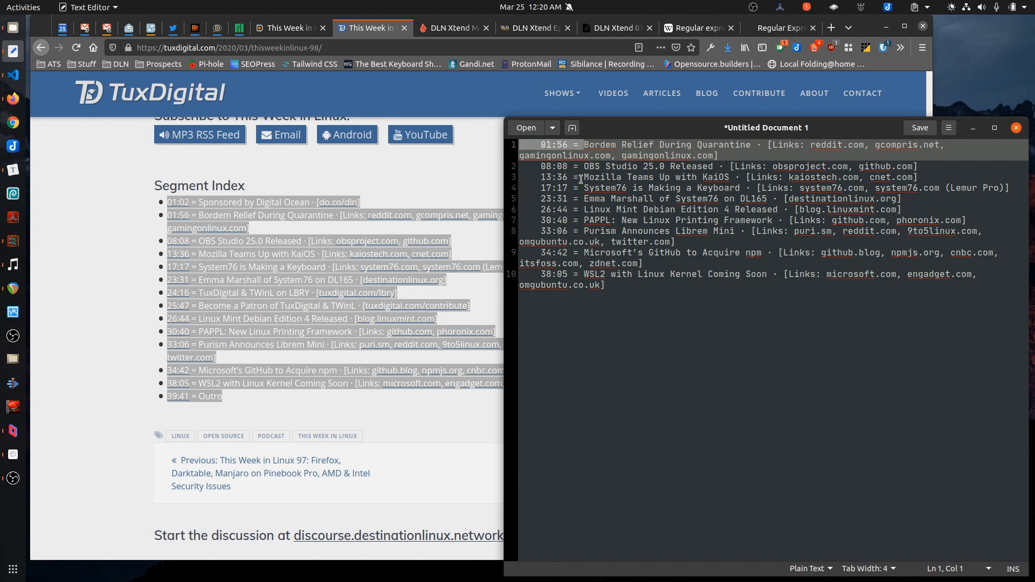
{"action": "mouse_move", "coordinate": [552, 327]}
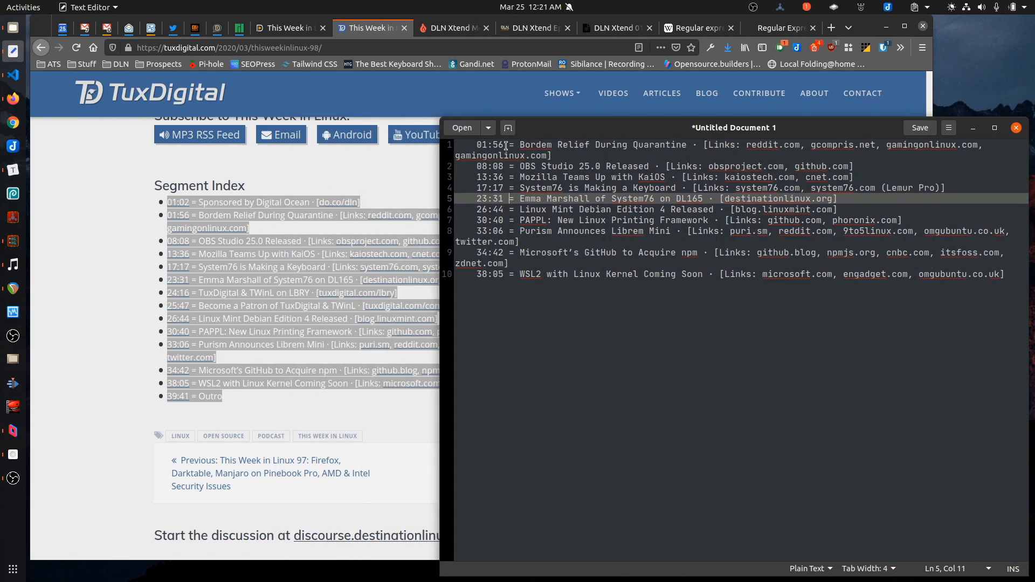
{"action": "mouse_move", "coordinate": [535, 246]}
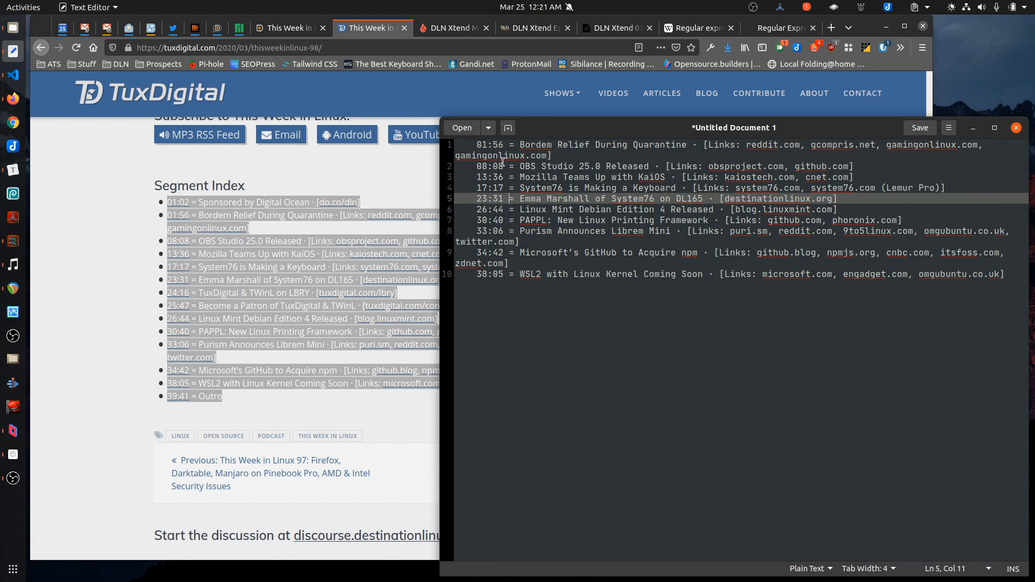
{"action": "key", "text": "ctrl+h"}
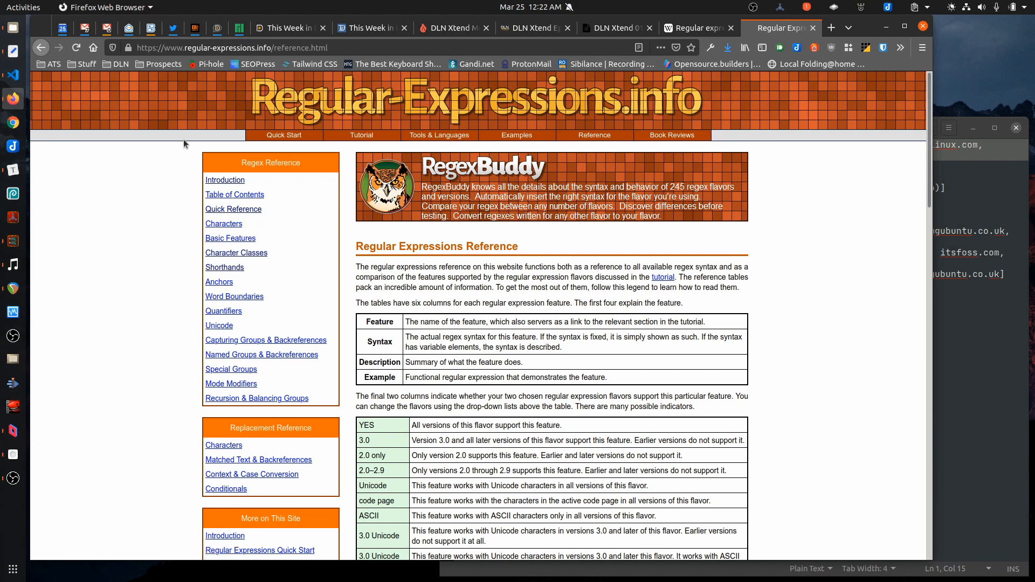
{"action": "mouse_move", "coordinate": [274, 218]}
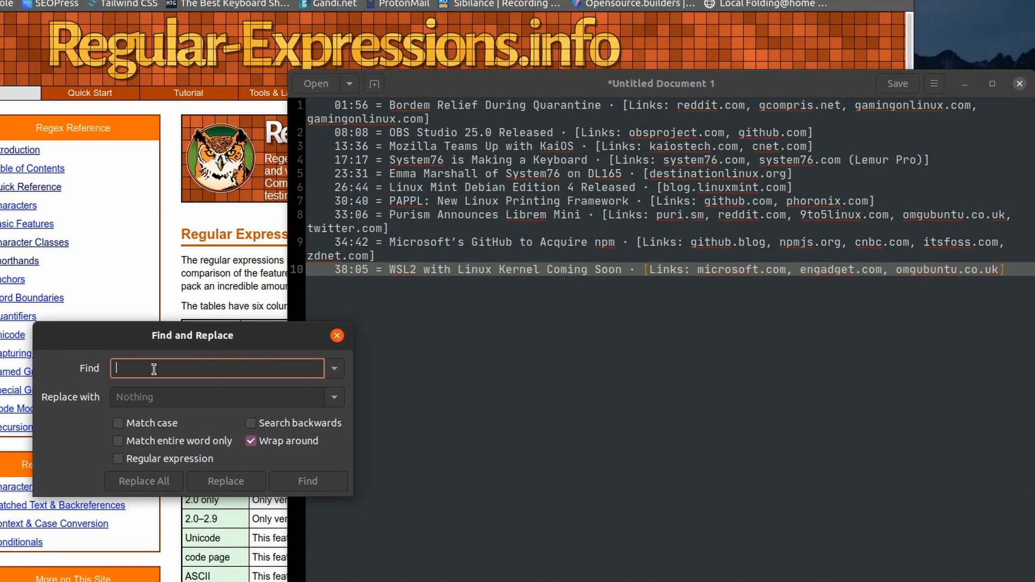
- Search the episode list for a literal period in Find and Replace
{"action": "type", "text": "."}
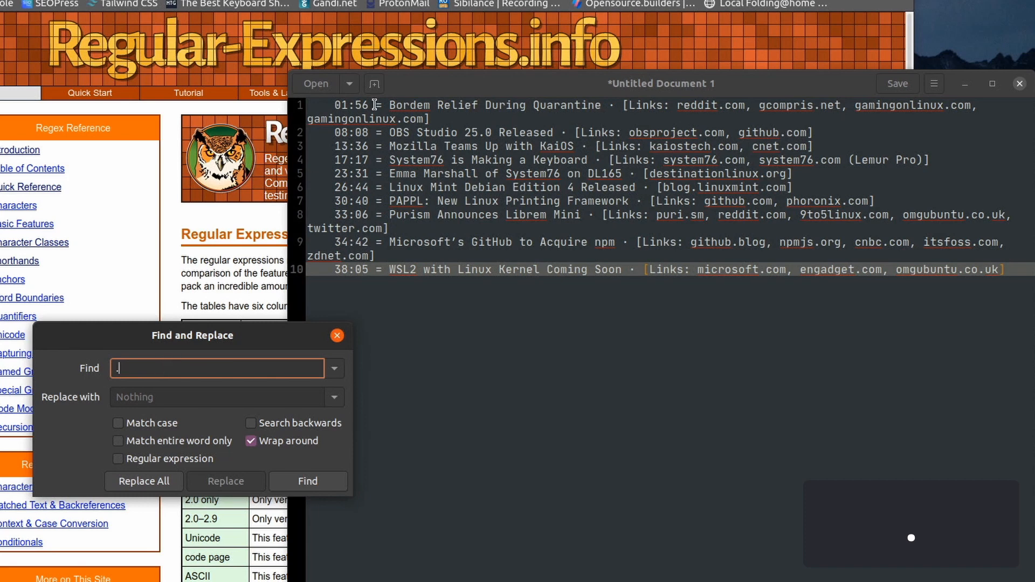
{"action": "type", "text": "."}
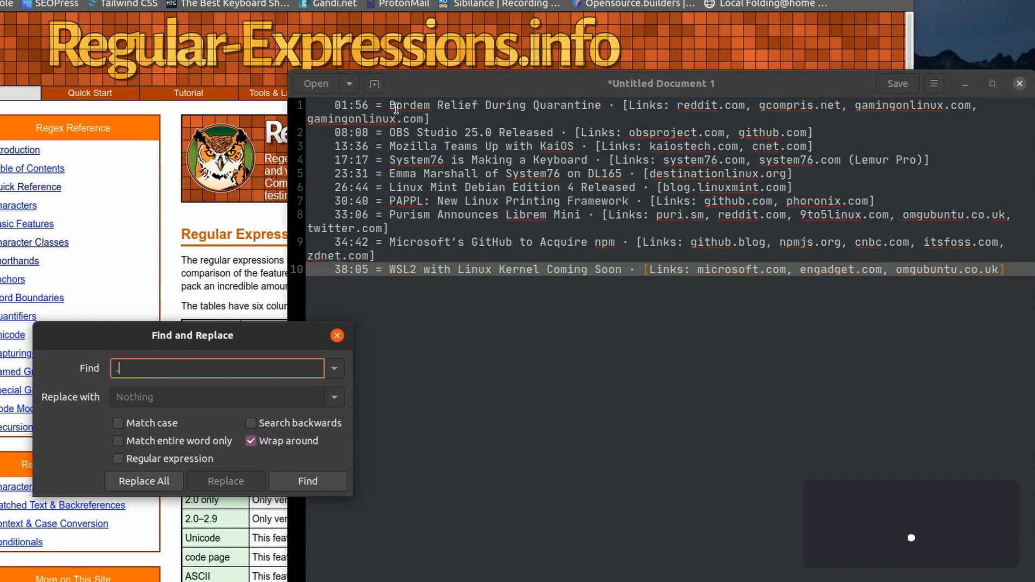
{"action": "mouse_move", "coordinate": [282, 414]}
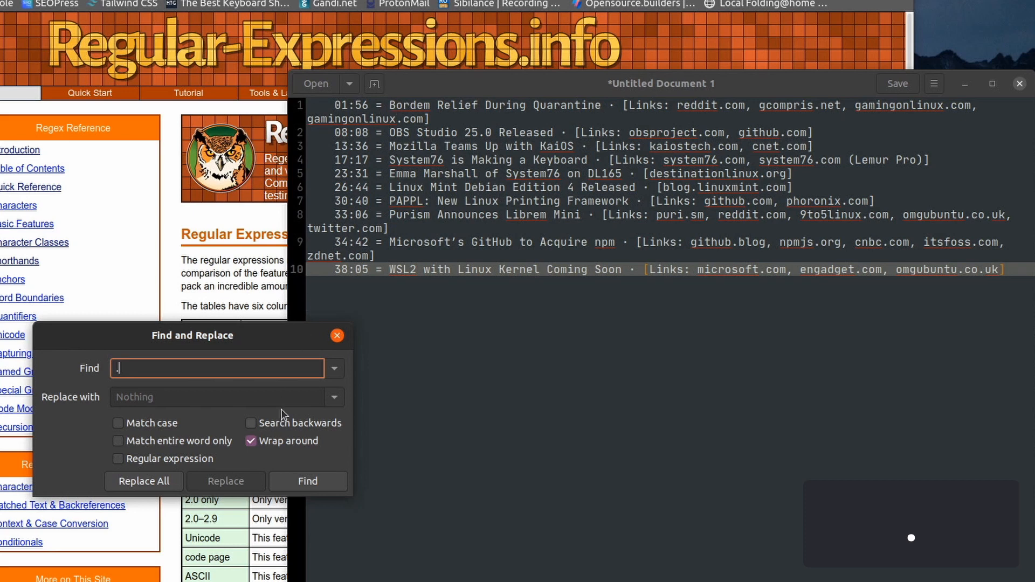
{"action": "left_click", "coordinate": [308, 480]}
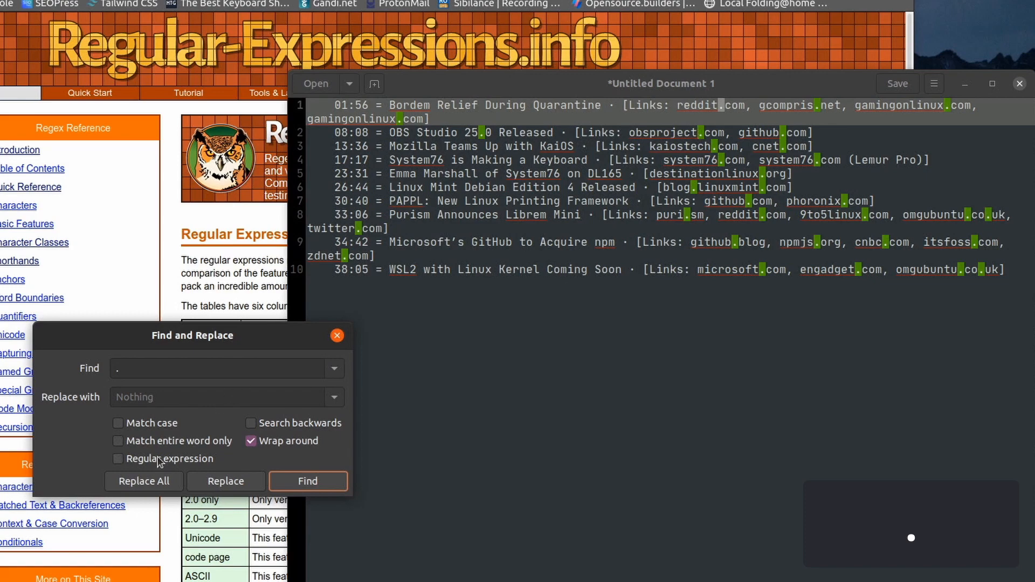
- Enable Regular expression and search for '.=' to match each equals sign
{"action": "left_click", "coordinate": [118, 459]}
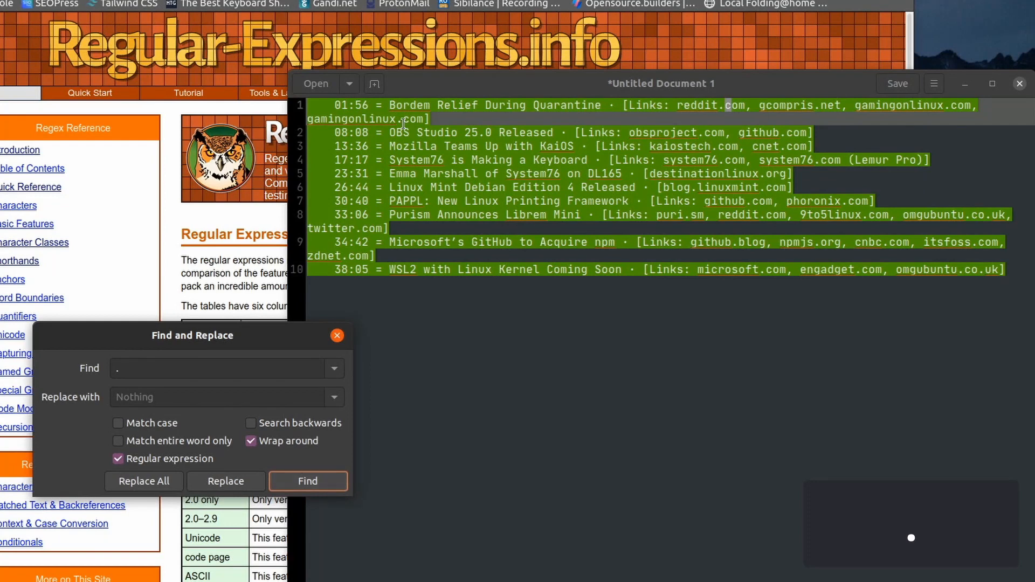
{"action": "mouse_move", "coordinate": [472, 259]}
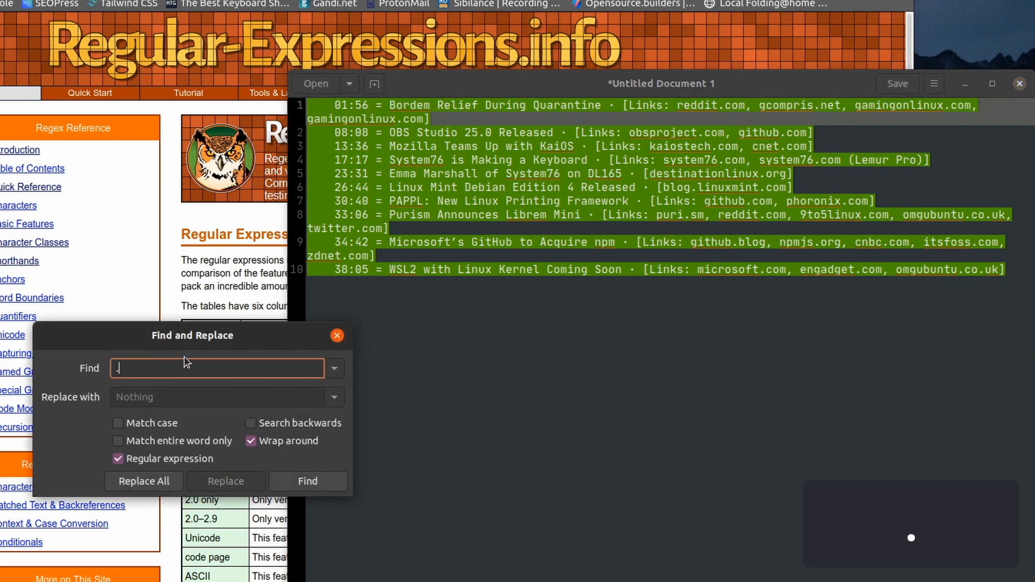
{"action": "mouse_move", "coordinate": [194, 355]}
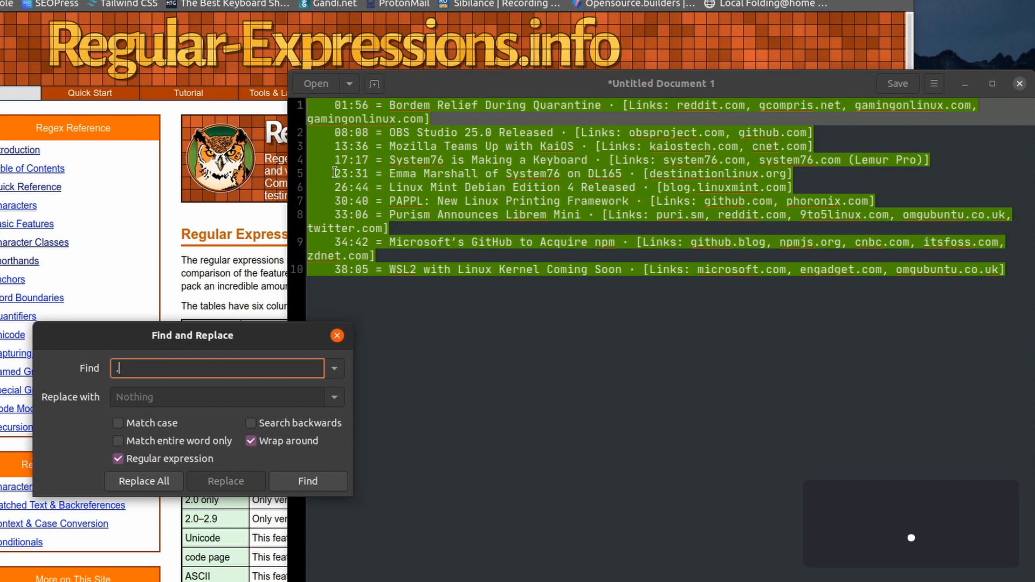
{"action": "type", "text": "="}
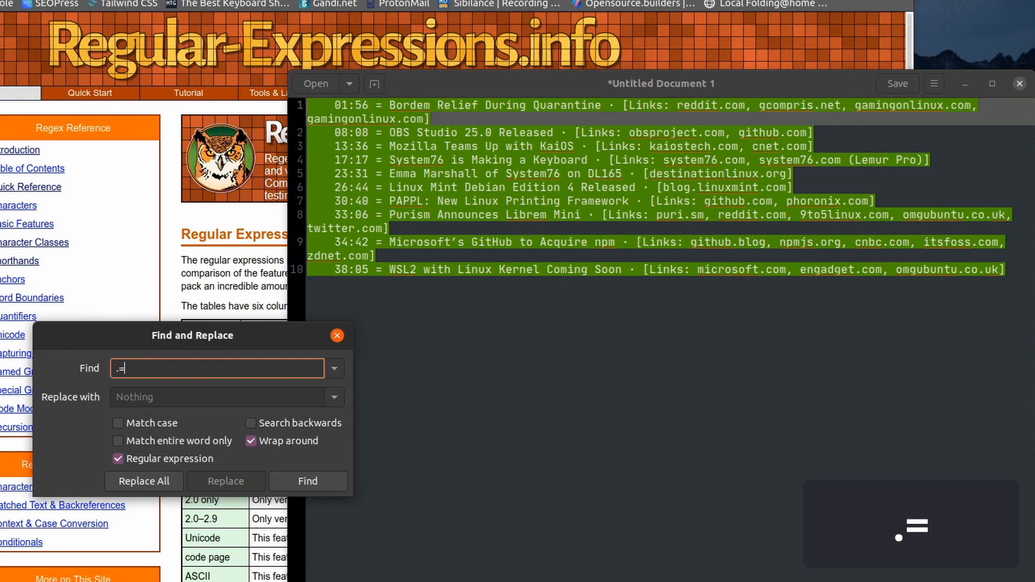
{"action": "left_click", "coordinate": [308, 480]}
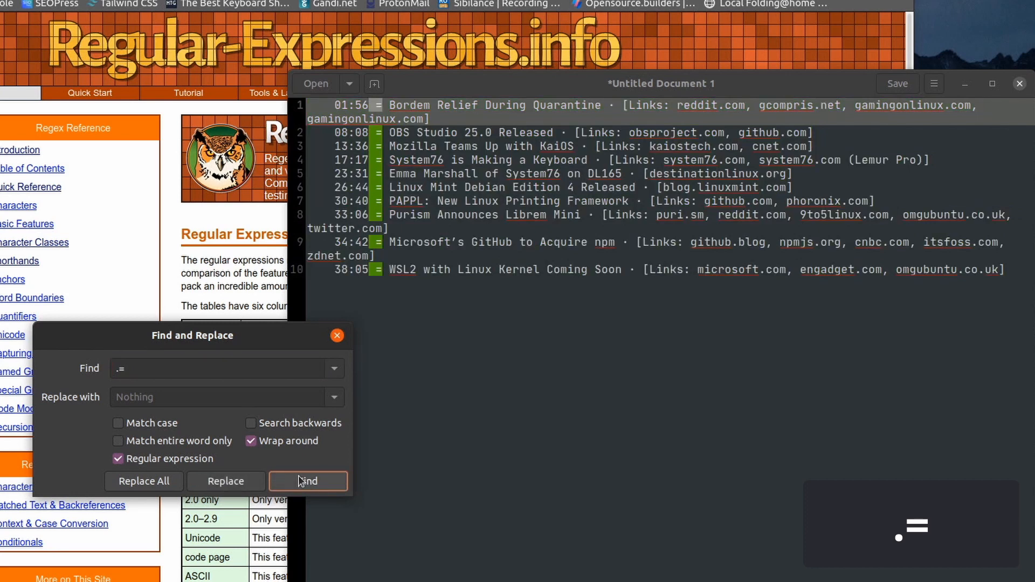
{"action": "left_click", "coordinate": [307, 480]}
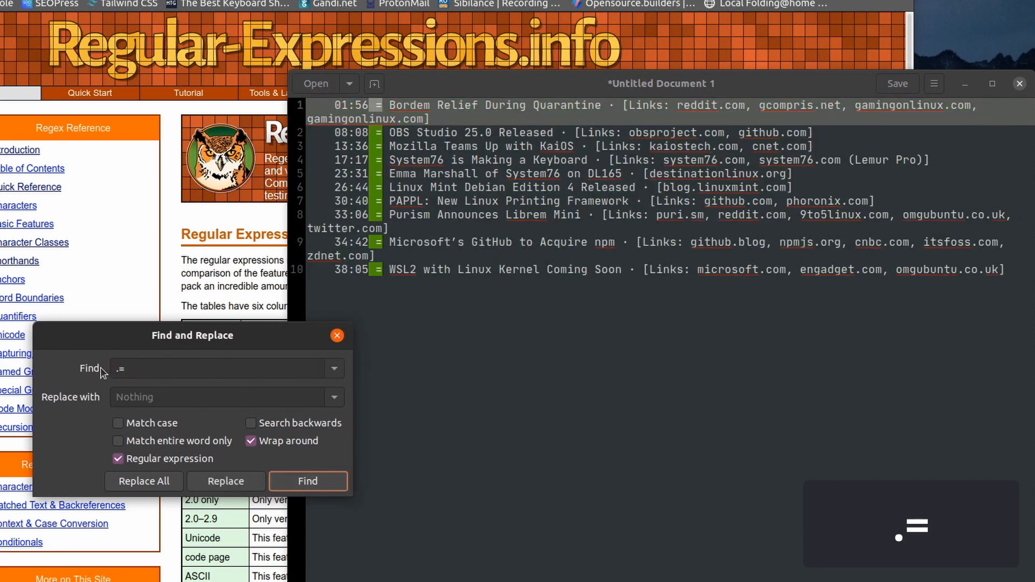
{"action": "left_click", "coordinate": [218, 368]}
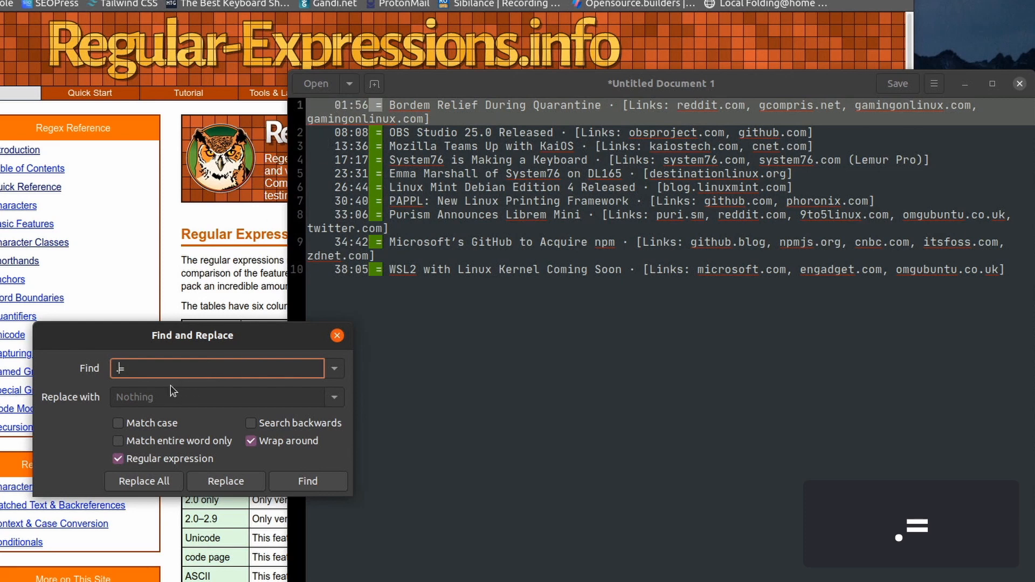
{"action": "mouse_move", "coordinate": [167, 388]}
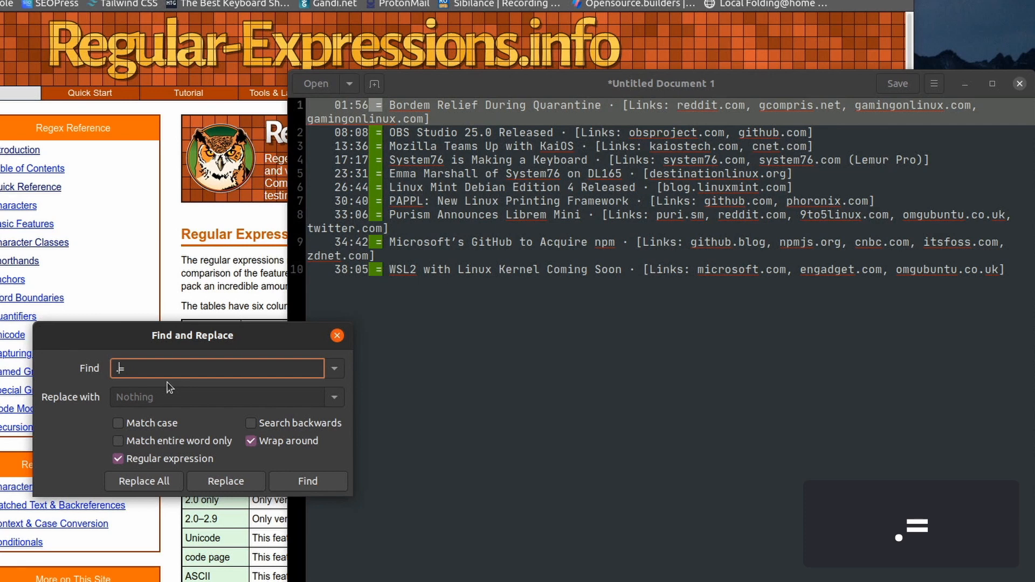
- Search with '.*=' to highlight every timestamp through its equals sign
{"action": "type", "text": ".*"}
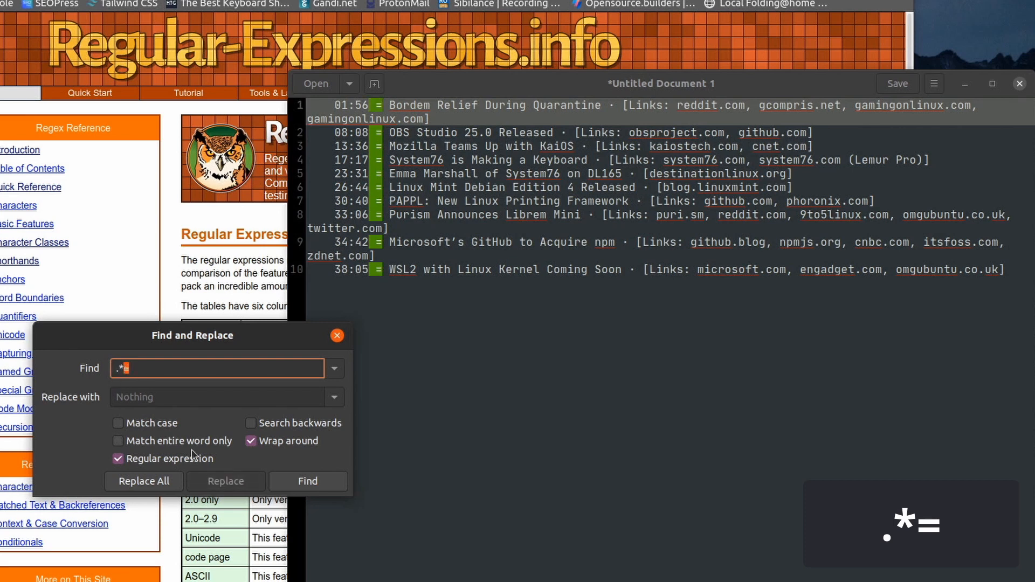
{"action": "left_click", "coordinate": [308, 480]}
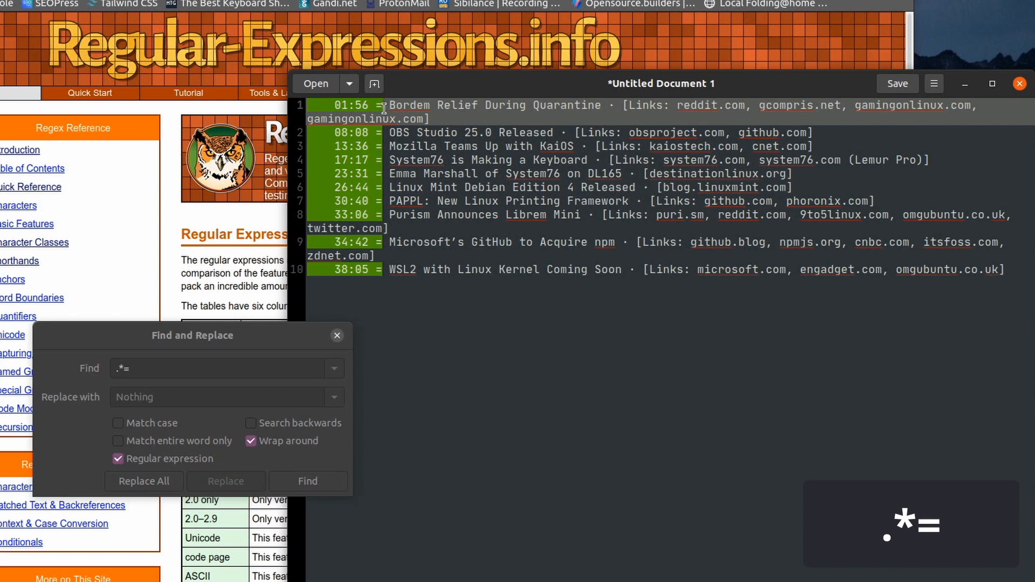
{"action": "left_click", "coordinate": [218, 369]}
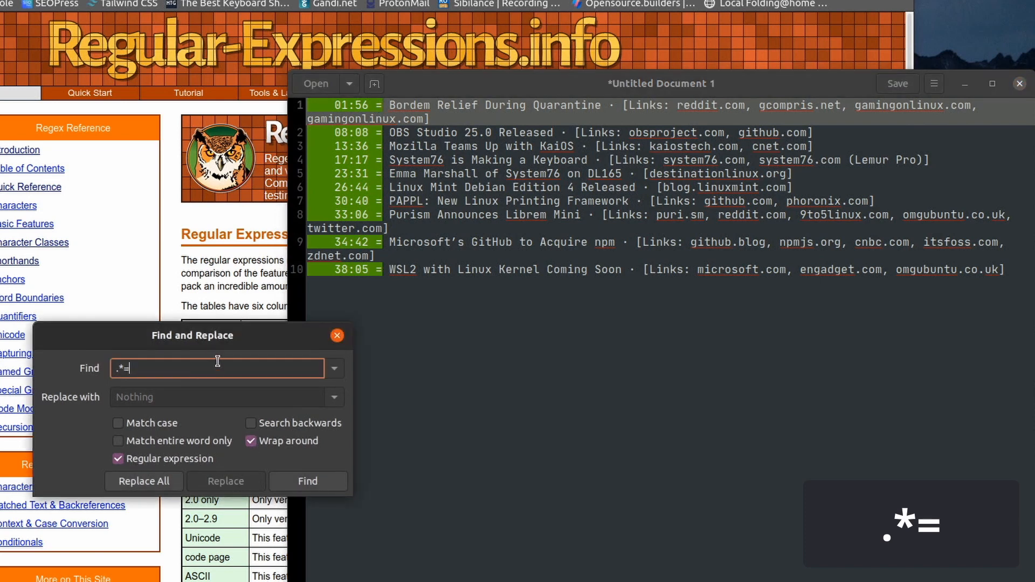
{"action": "mouse_move", "coordinate": [410, 118]}
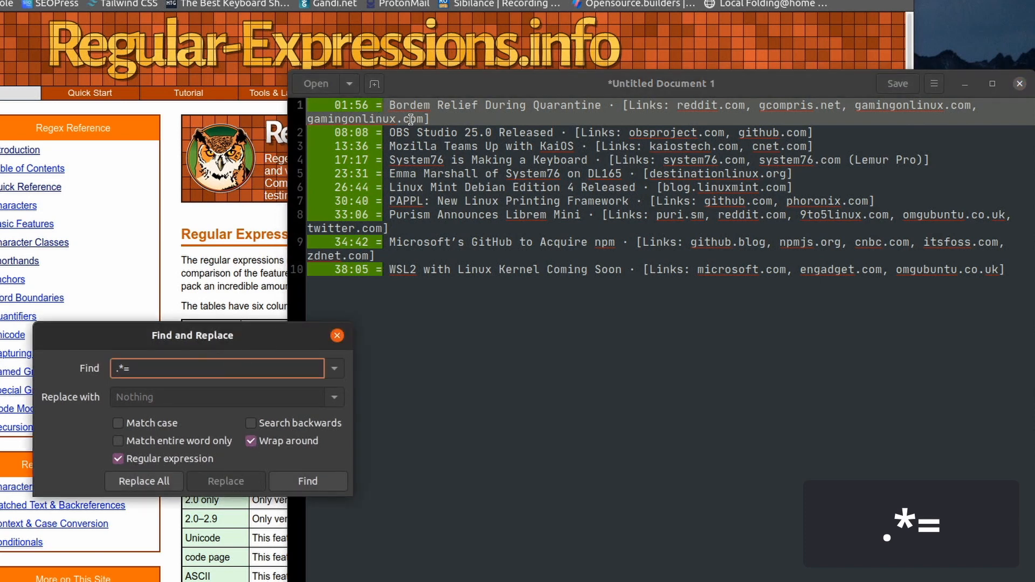
{"action": "left_click", "coordinate": [308, 481]}
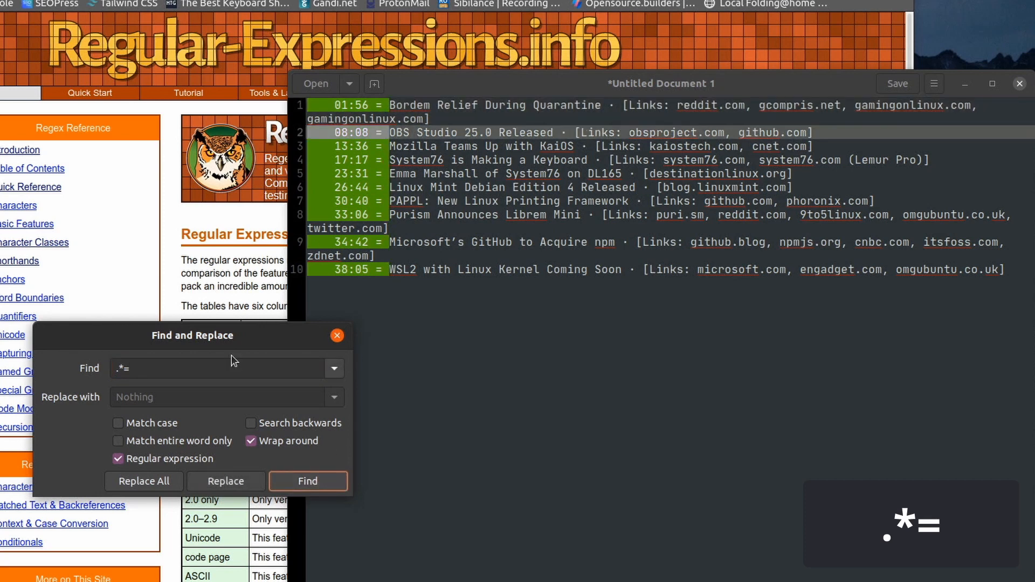
{"action": "left_click", "coordinate": [218, 368]}
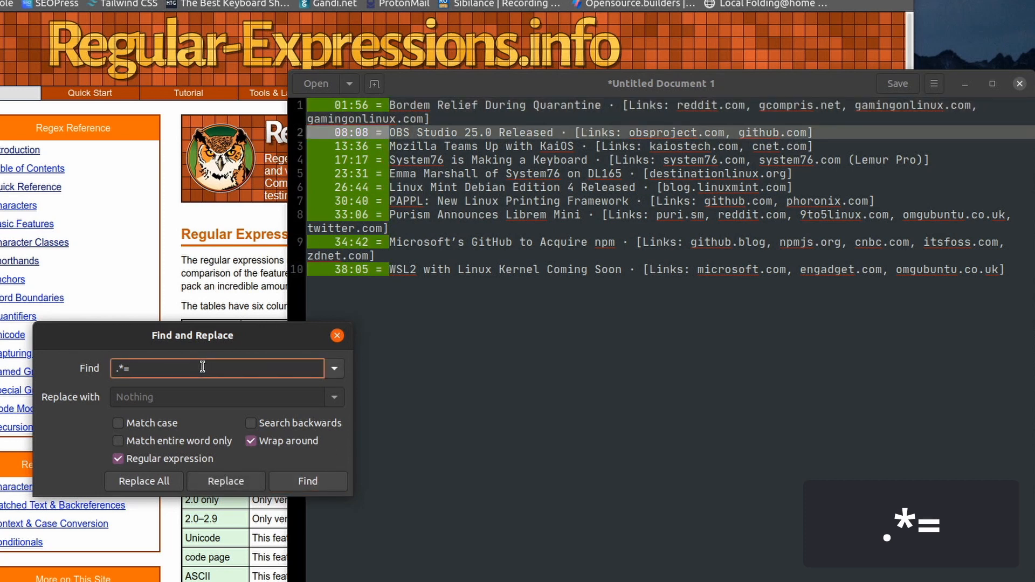
{"action": "mouse_move", "coordinate": [152, 368]}
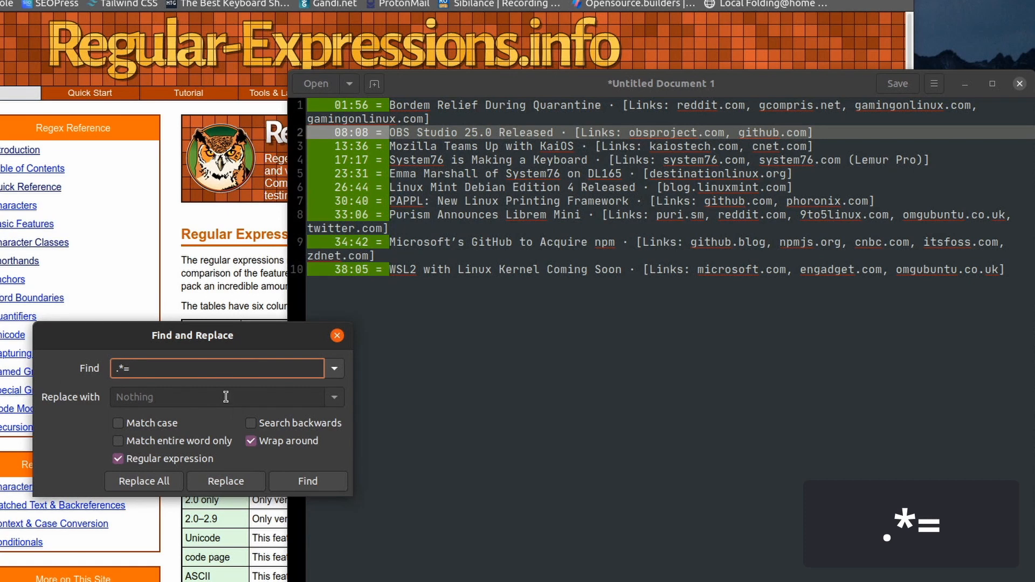
- Extend the pattern to '.*=\s' after checking the whitespace shorthand reference
{"action": "type", "text": "\\"}
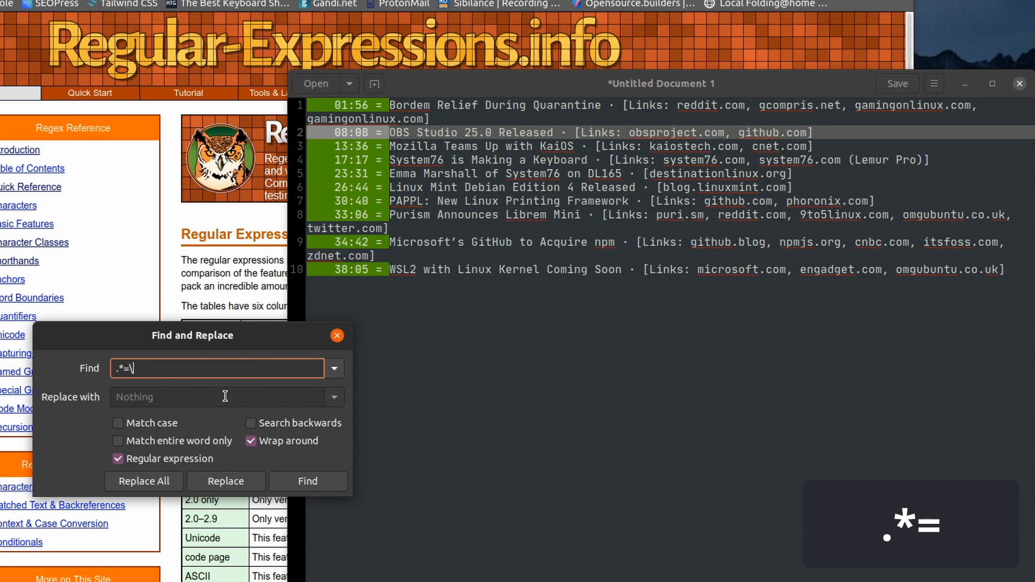
{"action": "type", "text": "s"}
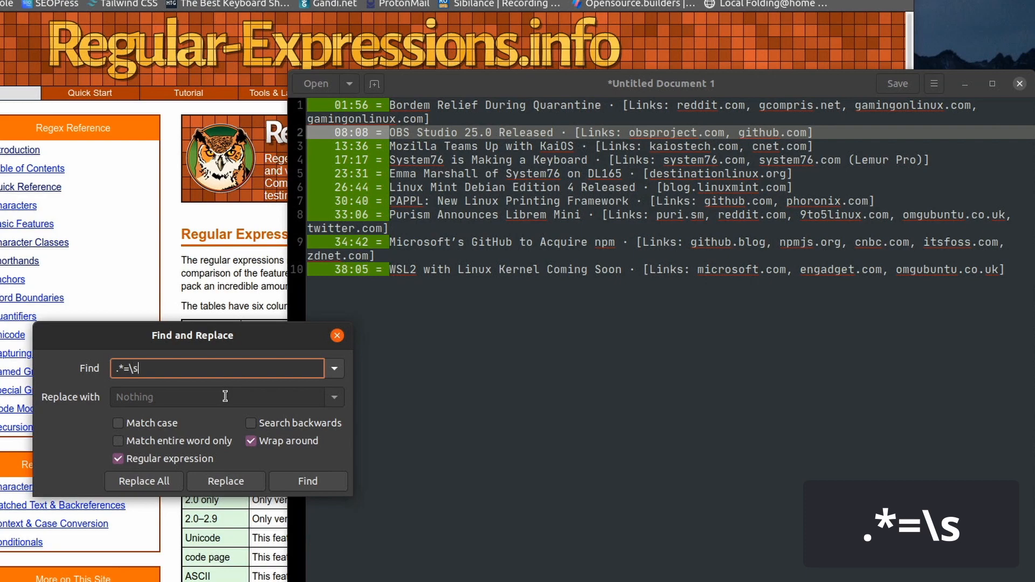
{"action": "left_click_drag", "start_coordinate": [192, 335], "coordinate": [261, 348]}
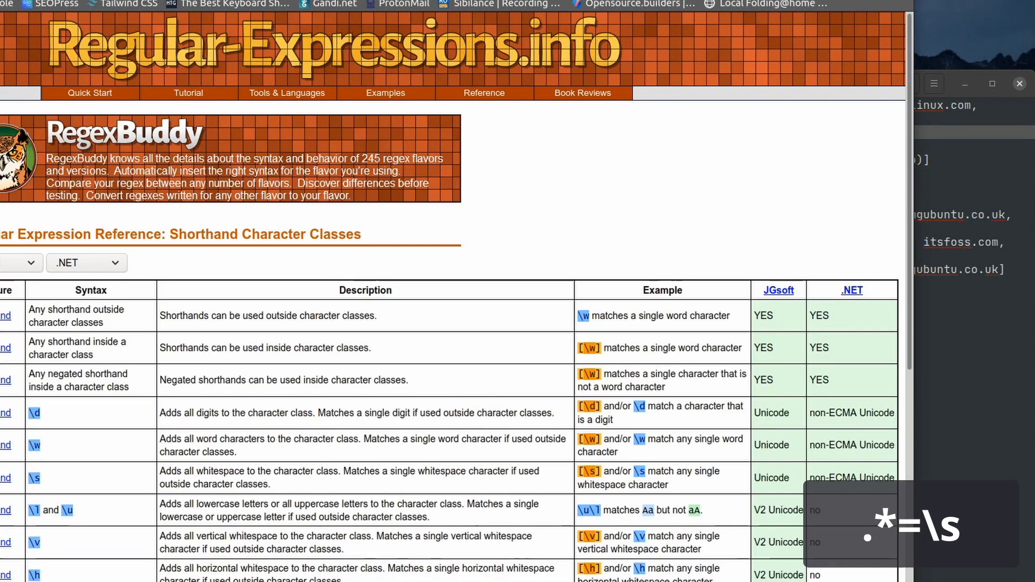
{"action": "scroll", "scroll_direction": "down", "scroll_amount": 3}
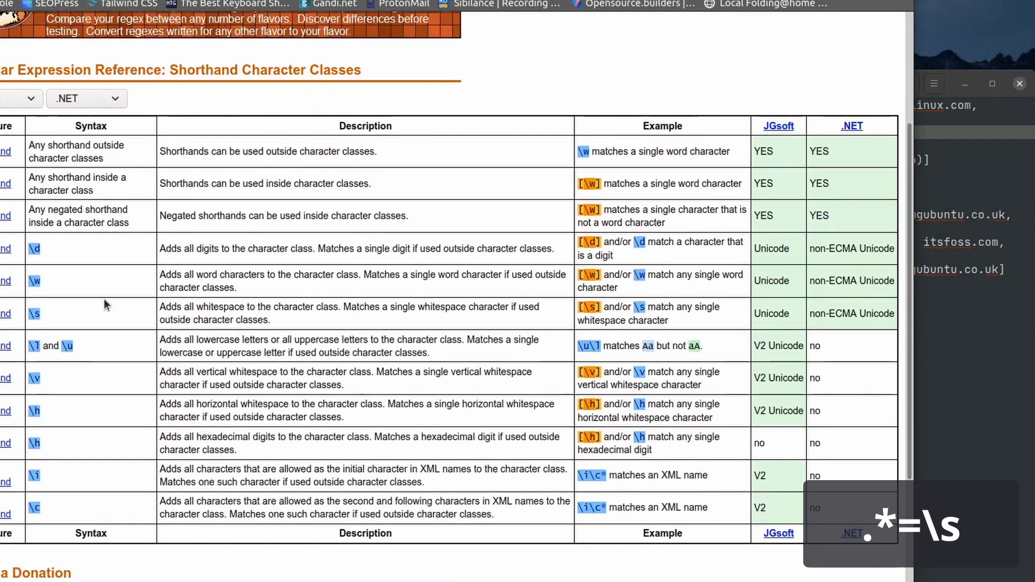
{"action": "double_click", "coordinate": [231, 320]}
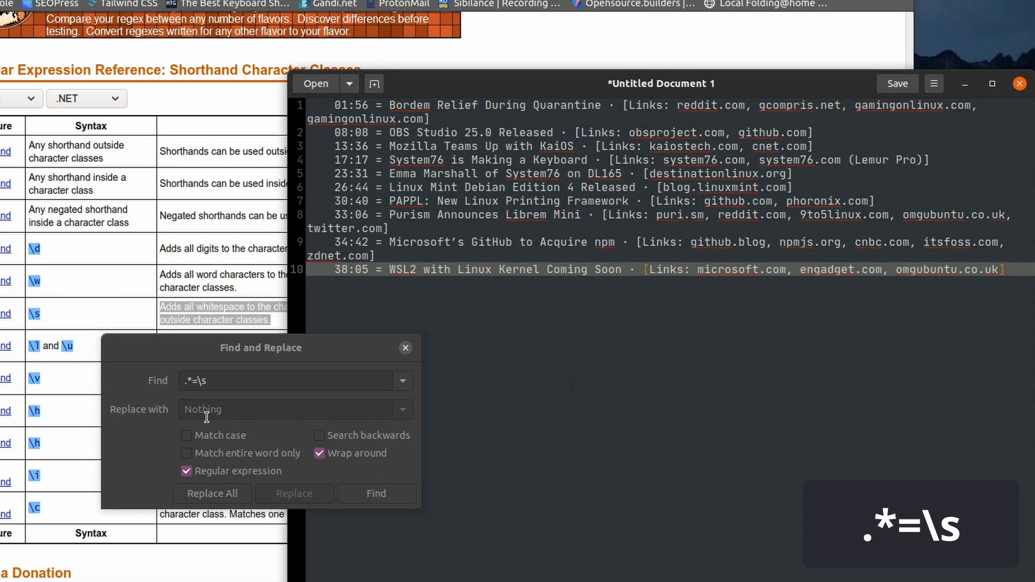
{"action": "left_click", "coordinate": [377, 494]}
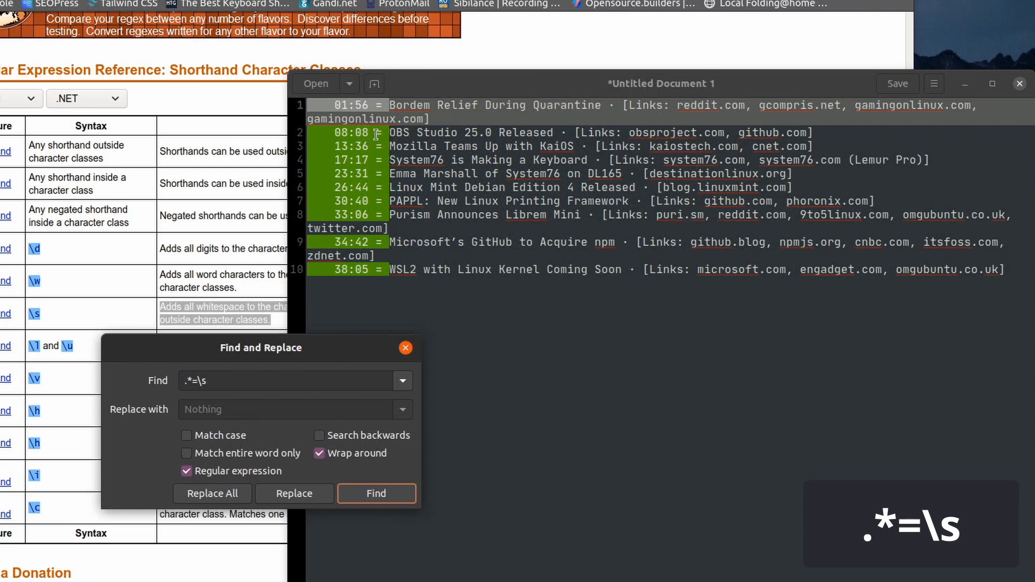
{"action": "mouse_move", "coordinate": [551, 132]}
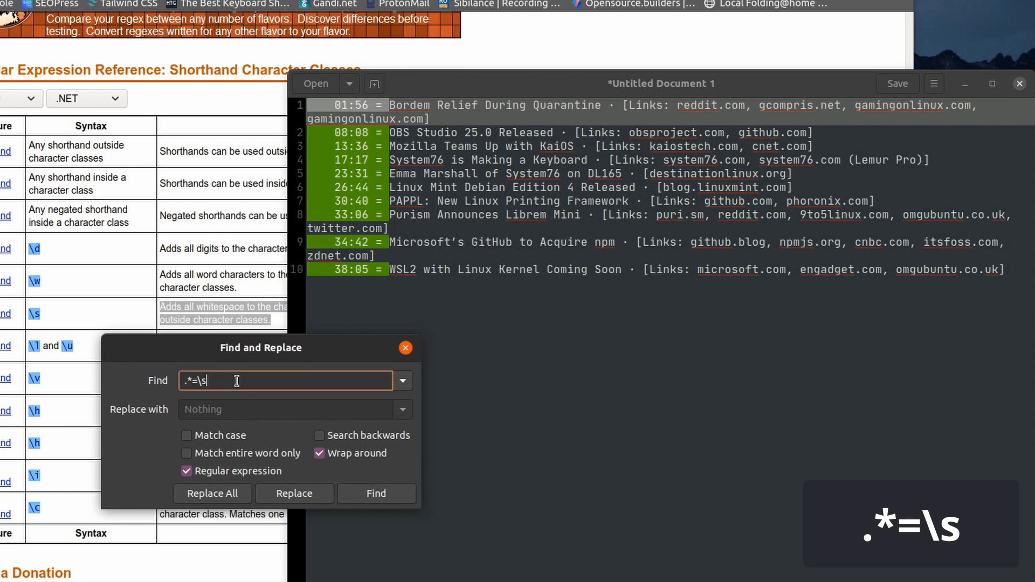
- Extend the pattern to '.*=\s*' and step through matches to confirm trailing spaces
{"action": "left_click", "coordinate": [376, 493]}
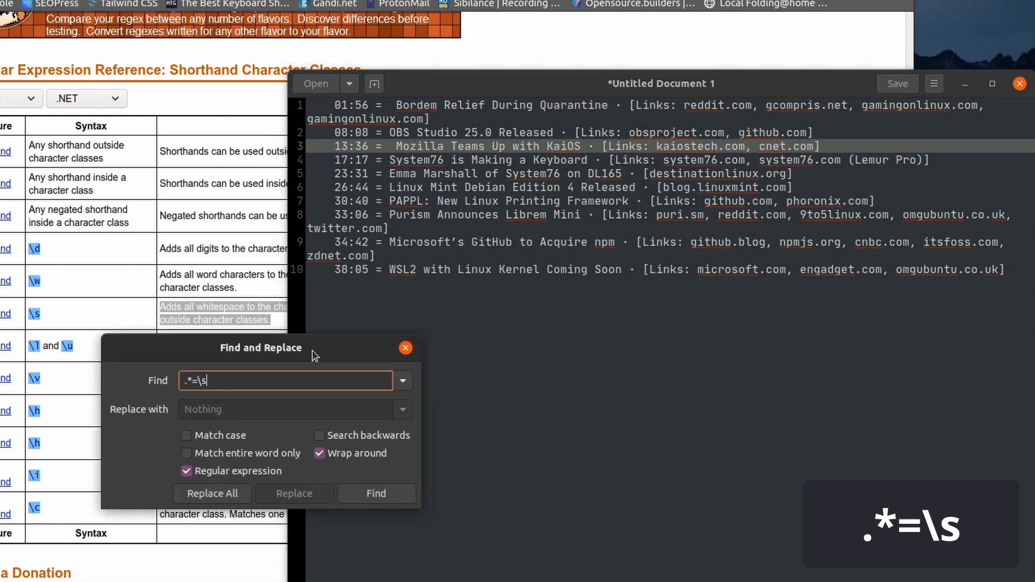
{"action": "left_click", "coordinate": [376, 493]}
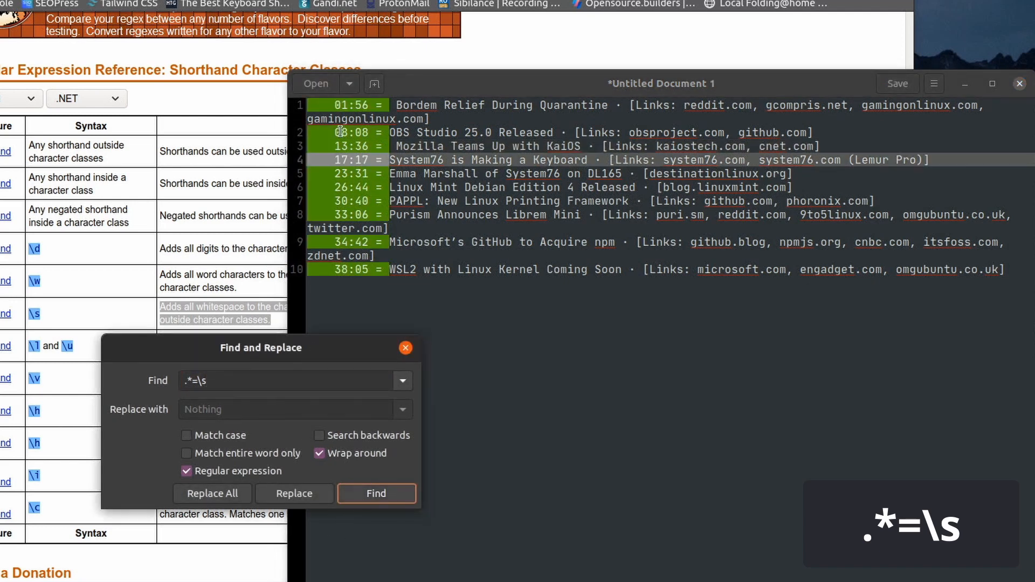
{"action": "left_click", "coordinate": [376, 494]}
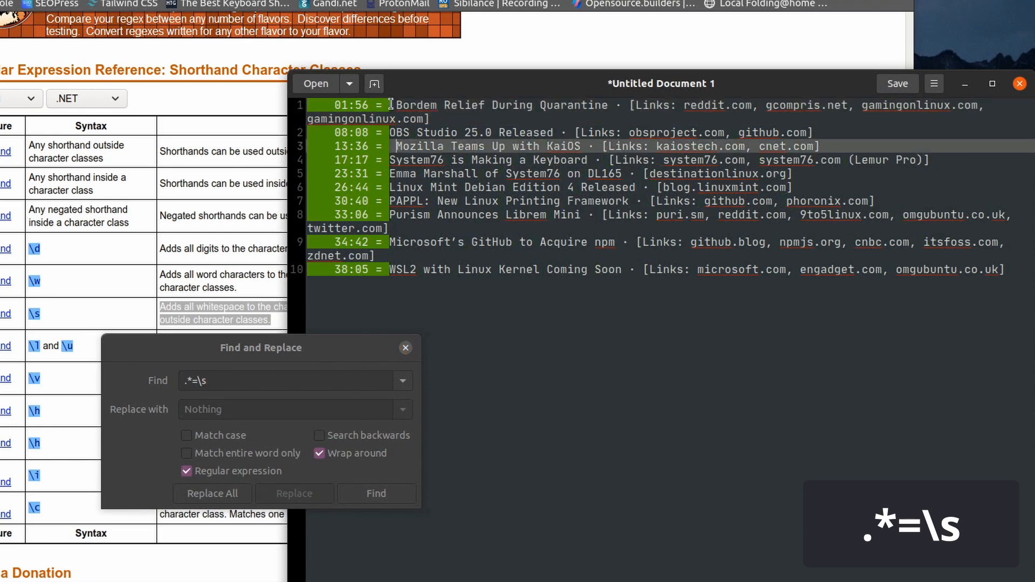
{"action": "left_click", "coordinate": [285, 381]}
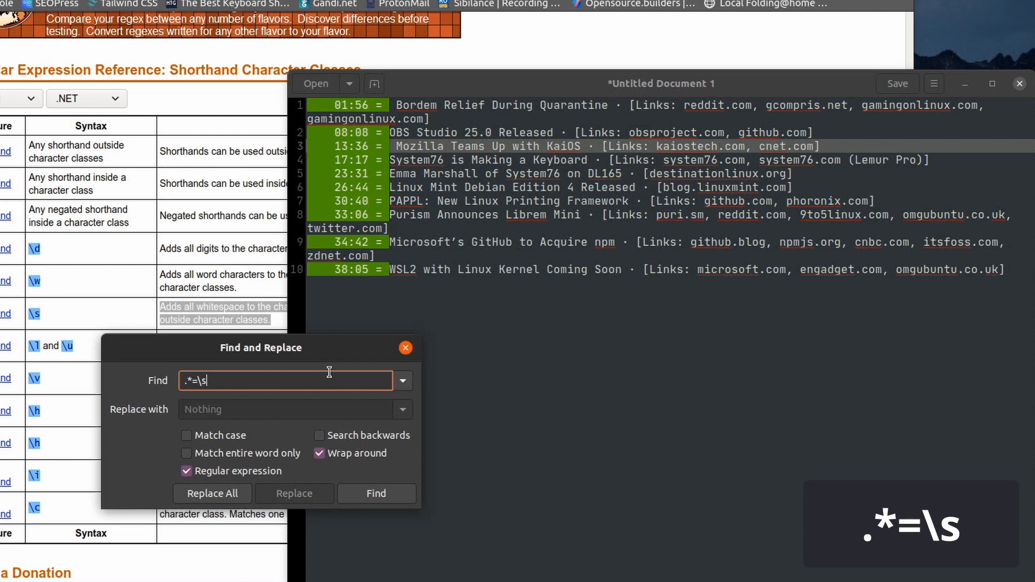
{"action": "type", "text": "*"}
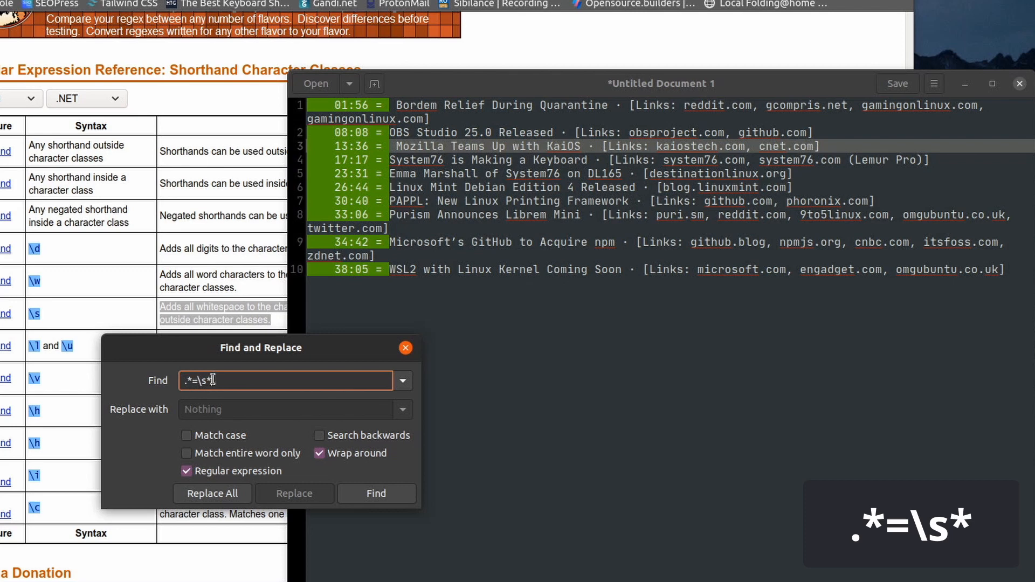
{"action": "left_click", "coordinate": [377, 494]}
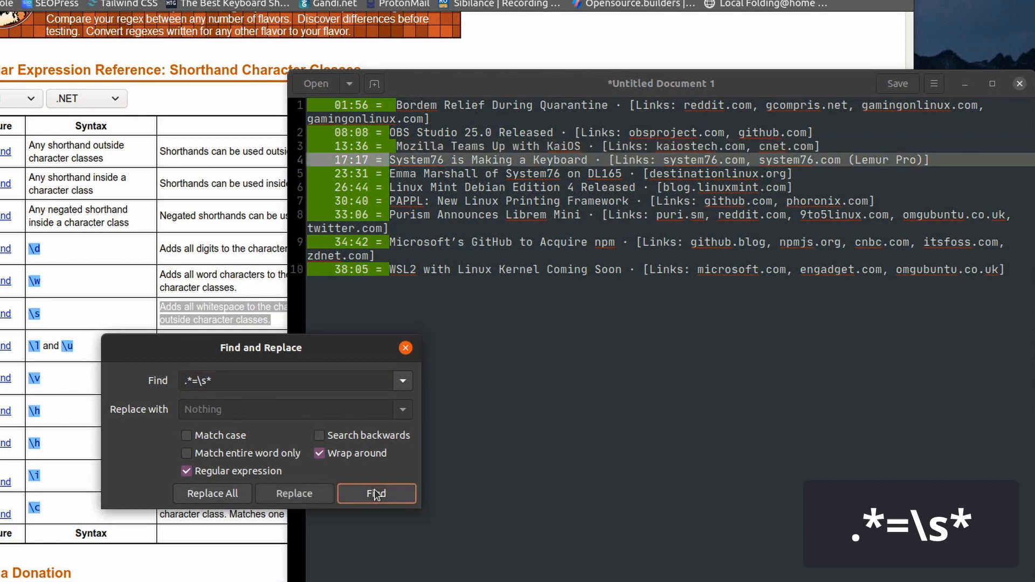
{"action": "left_click", "coordinate": [376, 494]}
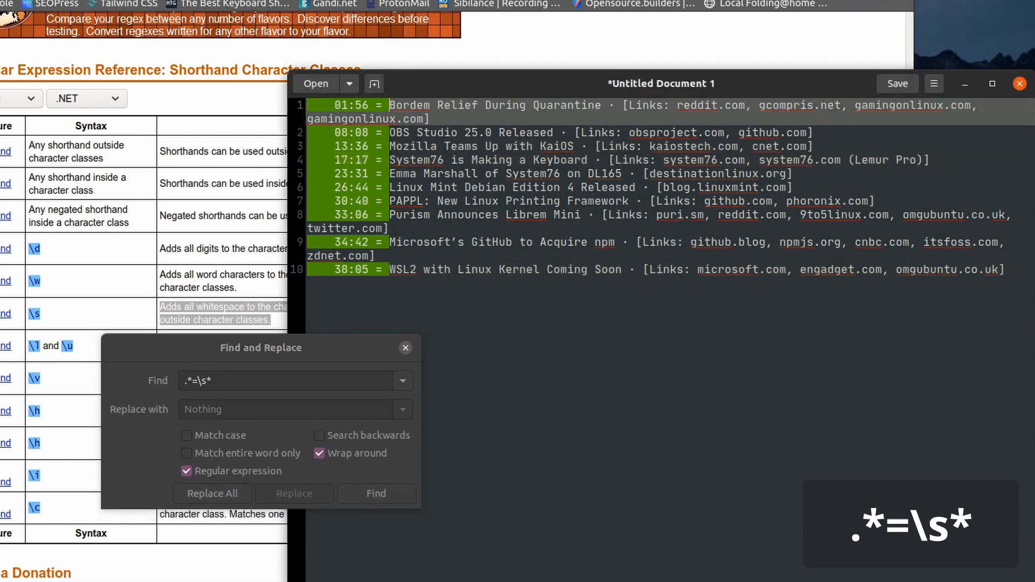
{"action": "mouse_move", "coordinate": [361, 476]}
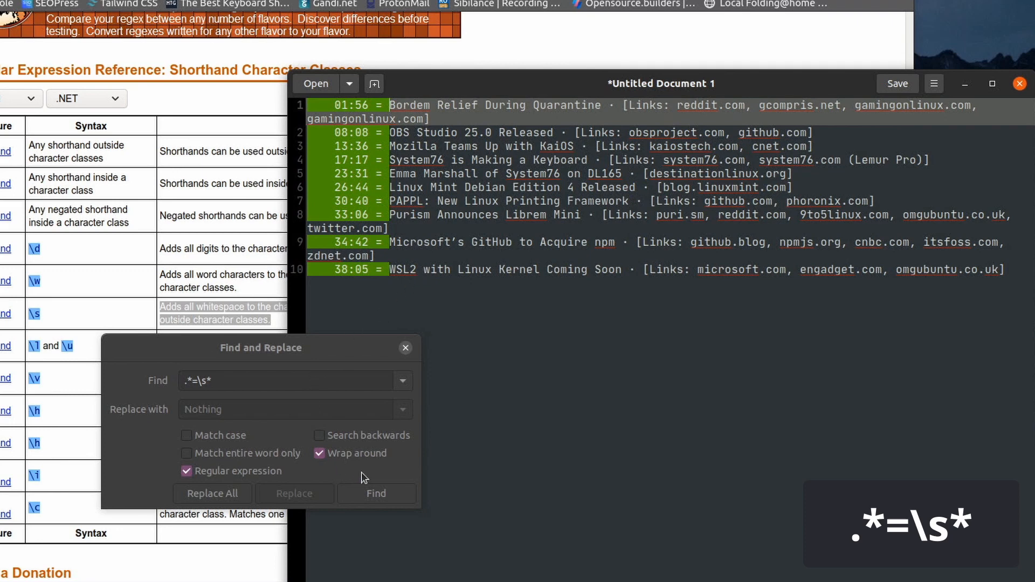
{"action": "left_click", "coordinate": [376, 494]}
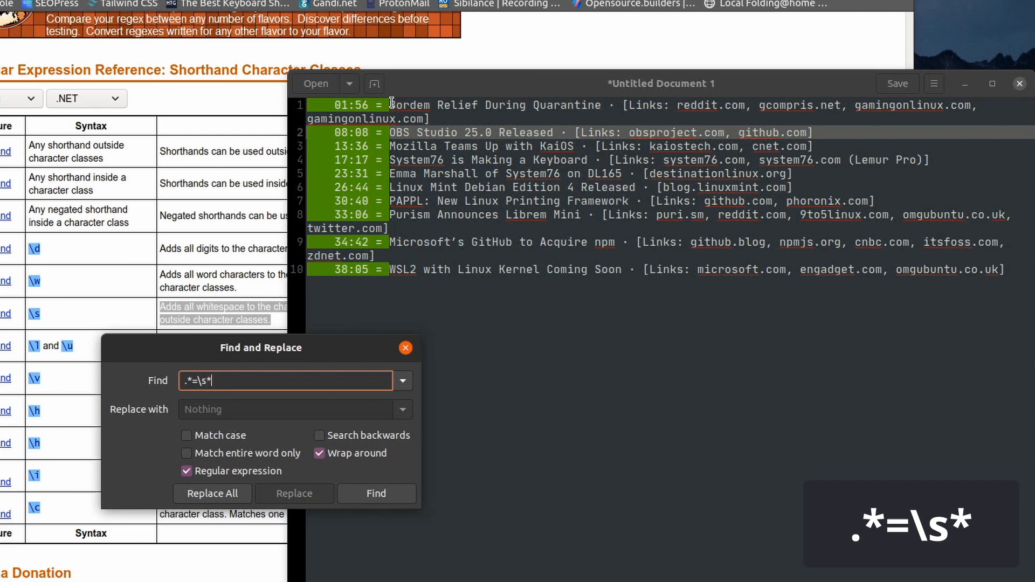
{"action": "left_click", "coordinate": [285, 410]}
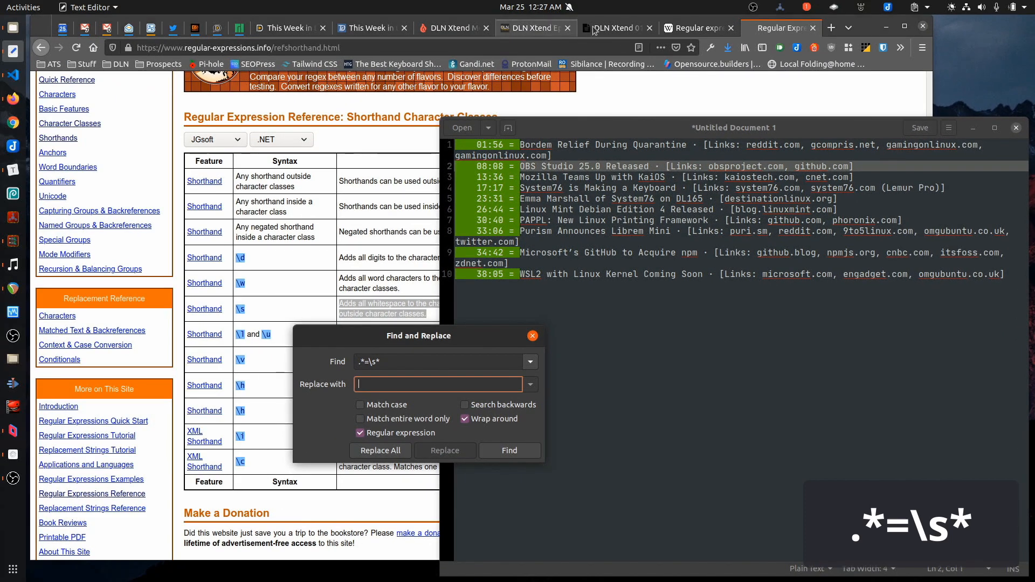
- Replace all timestamp prefixes with '-' to turn the ten lines into a dash list
{"action": "left_click", "coordinate": [615, 28]}
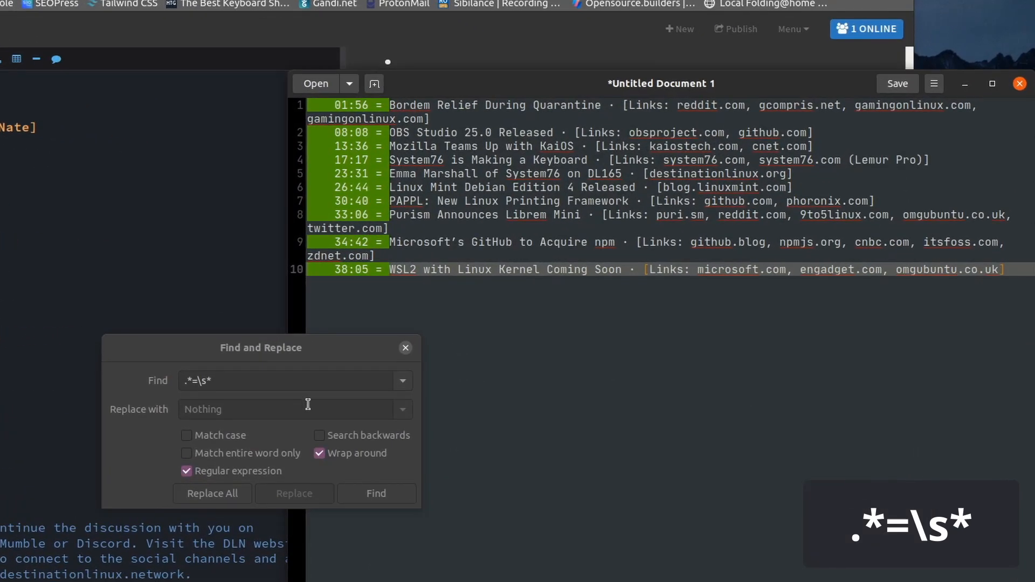
{"action": "left_click", "coordinate": [284, 408]}
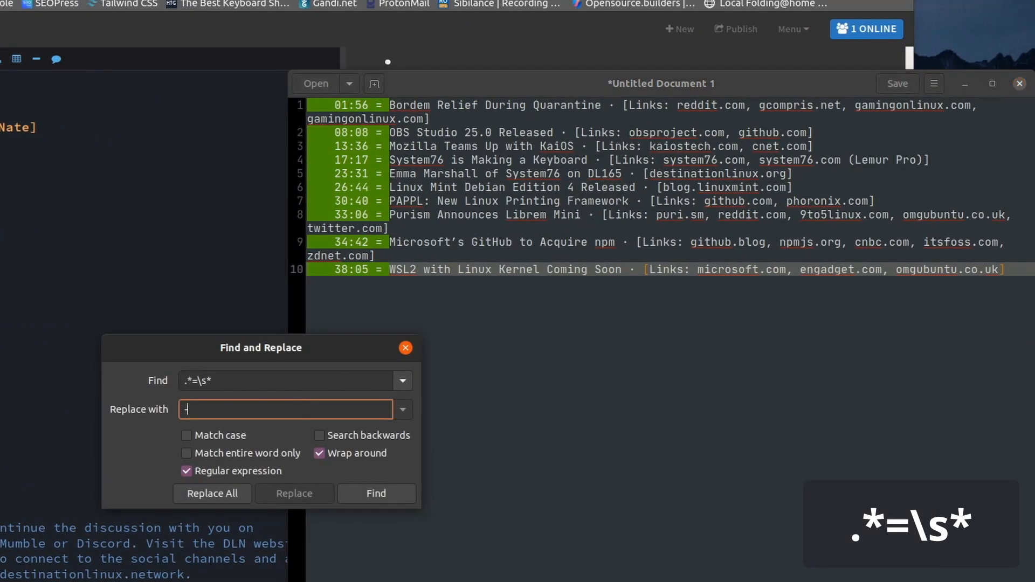
{"action": "type", "text": "-"}
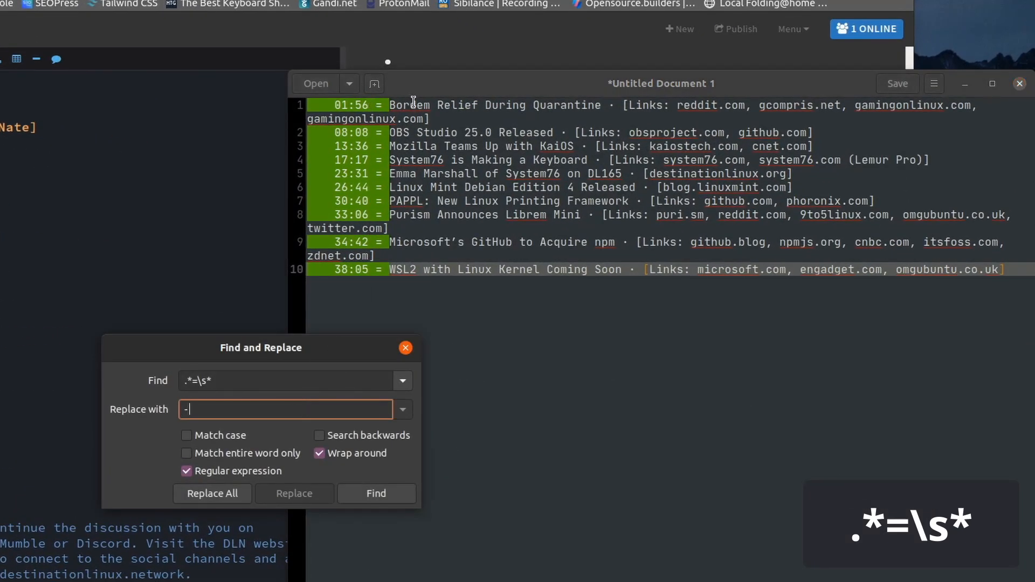
{"action": "left_click", "coordinate": [212, 493]}
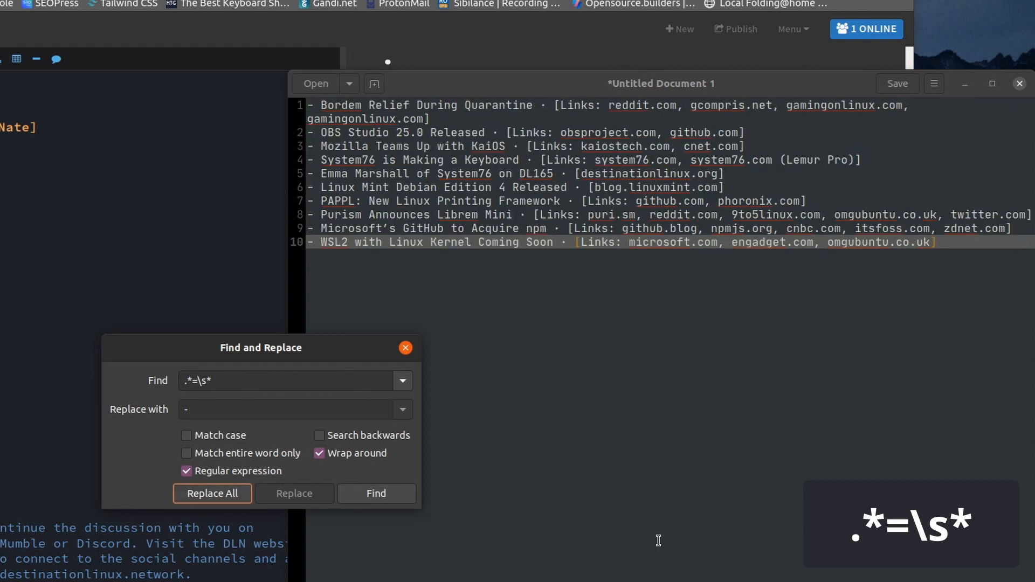
{"action": "left_click", "coordinate": [405, 347]}
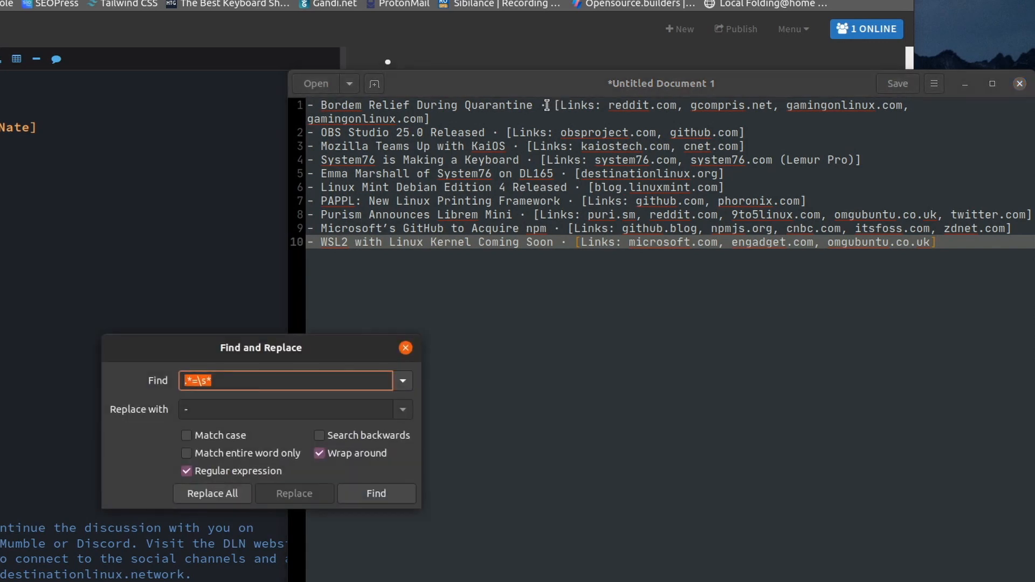
- Search for runs of whitespace and step through the matches
{"action": "left_click", "coordinate": [244, 380]}
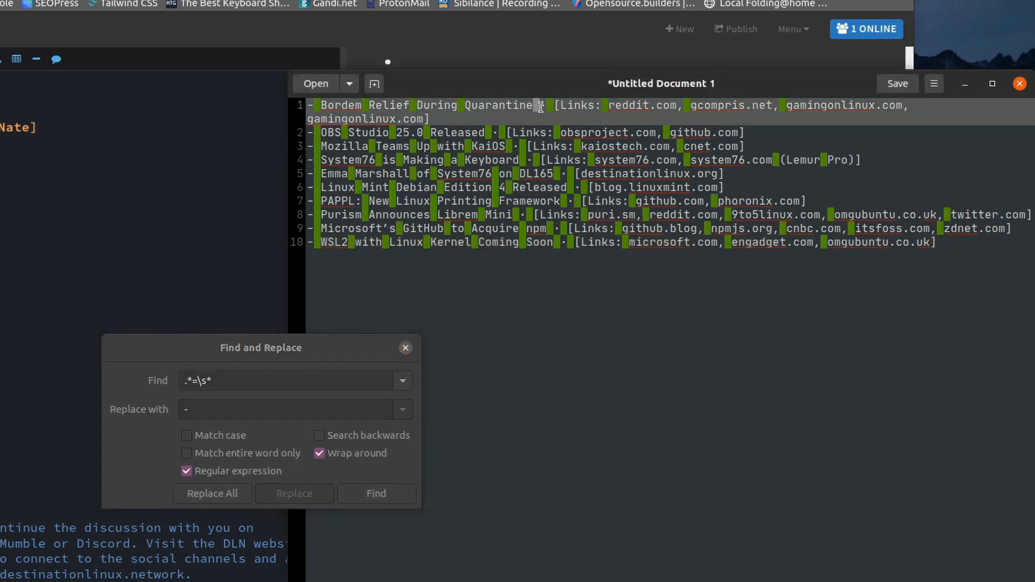
{"action": "left_click", "coordinate": [285, 380]}
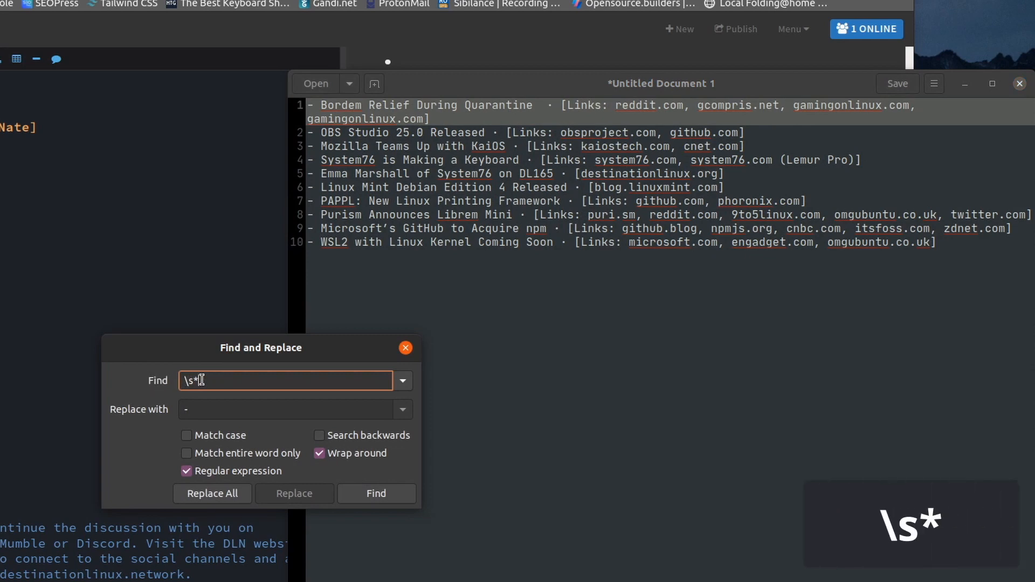
{"action": "left_click", "coordinate": [376, 493]}
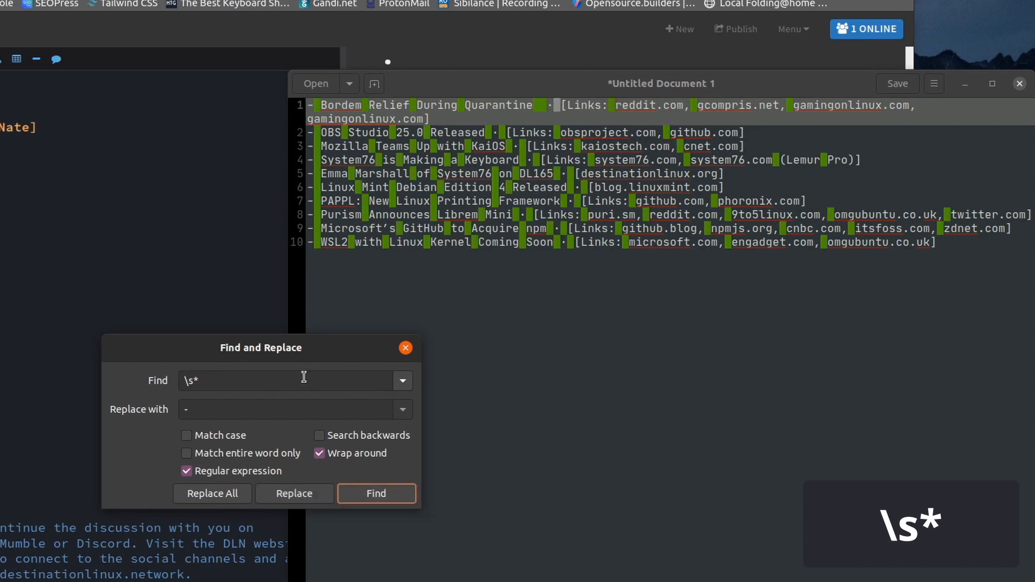
{"action": "left_click", "coordinate": [284, 380]}
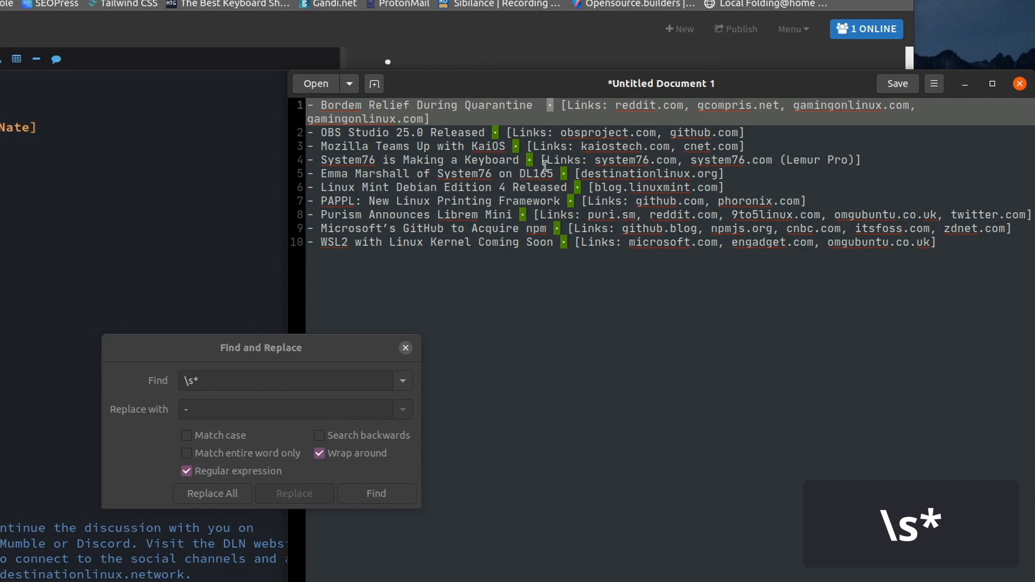
- Extend the pattern to '\s*·.*' to highlight each separator dot and link list
{"action": "left_click", "coordinate": [284, 381]}
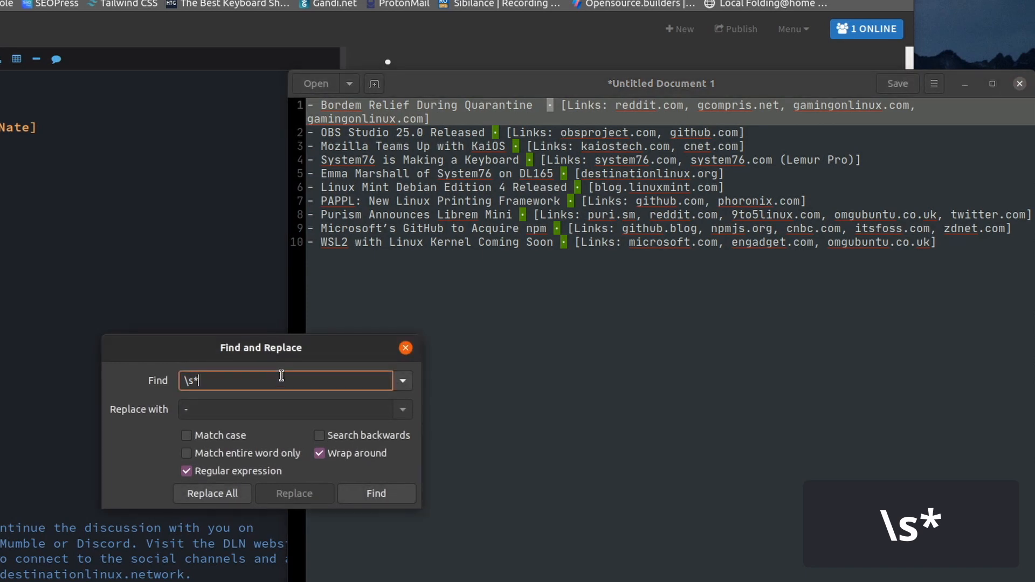
{"action": "type", "text": "."}
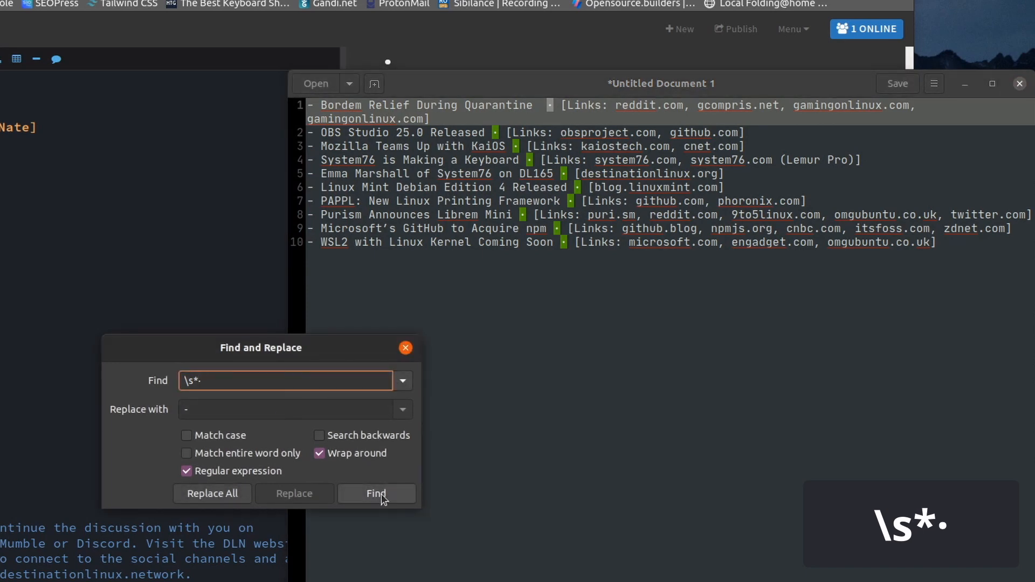
{"action": "left_click", "coordinate": [376, 494]}
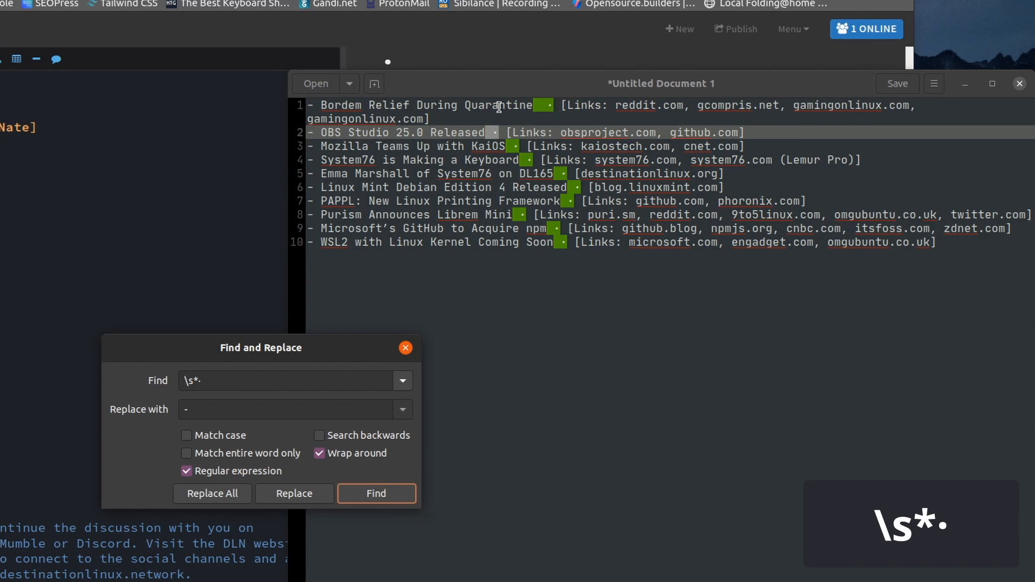
{"action": "mouse_move", "coordinate": [833, 136]}
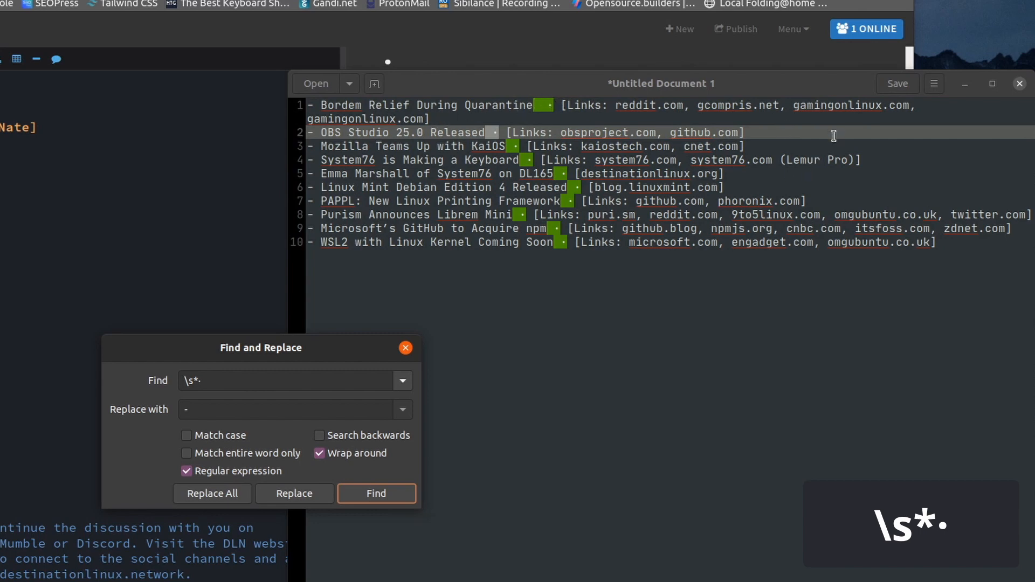
{"action": "left_click", "coordinate": [284, 380]}
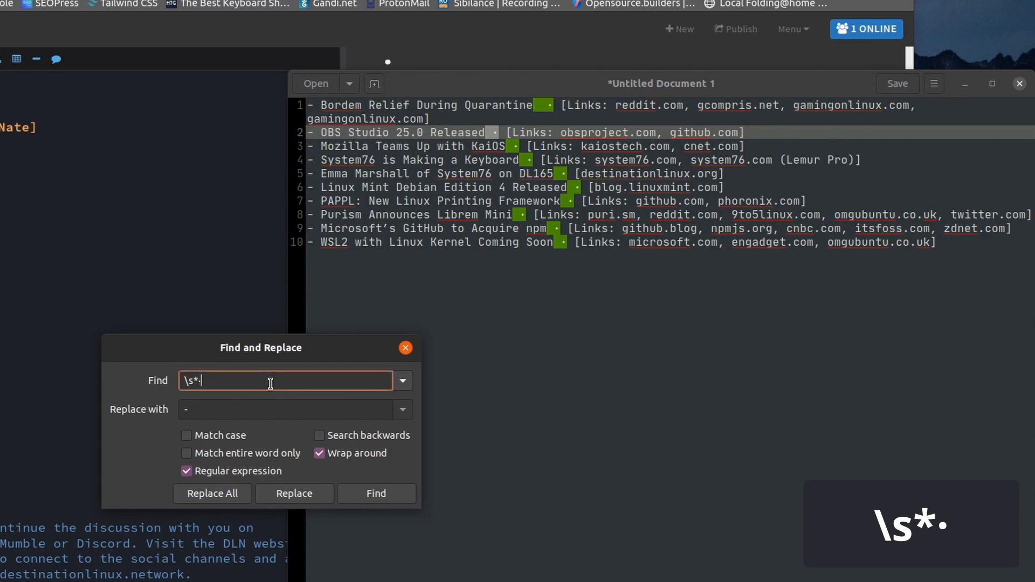
{"action": "type", "text": "*"}
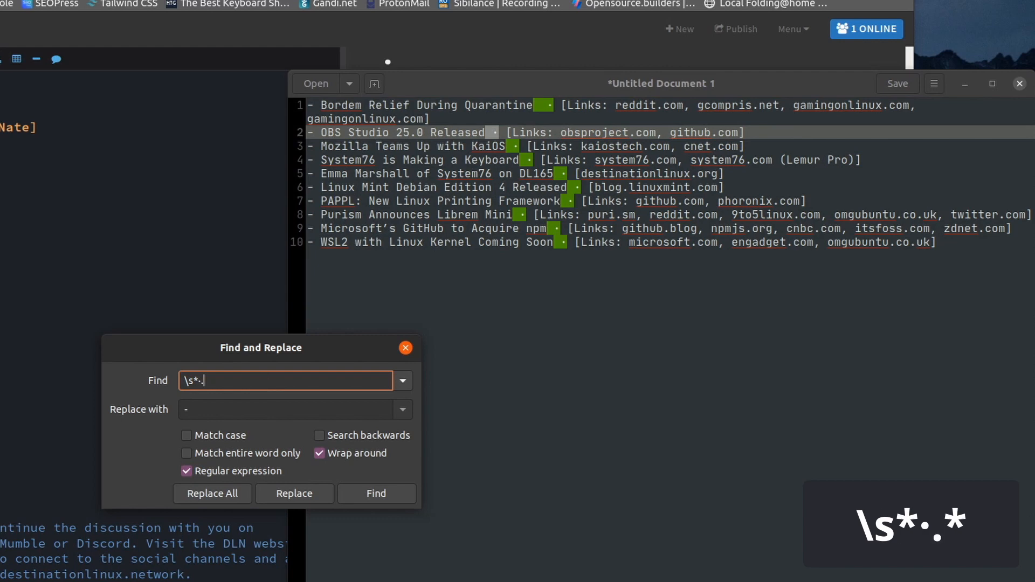
{"action": "type", "text": "*"}
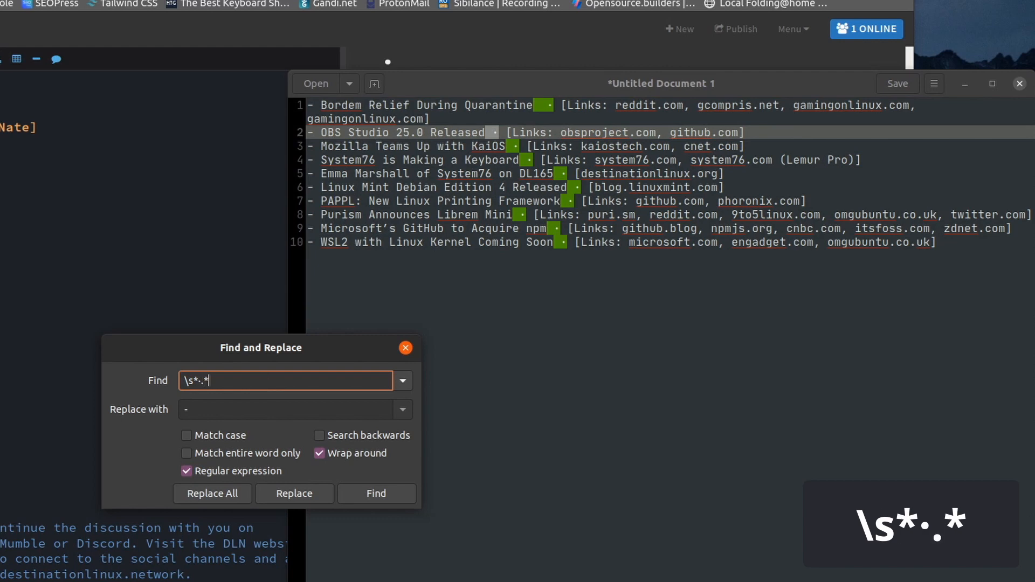
{"action": "left_click", "coordinate": [376, 494]}
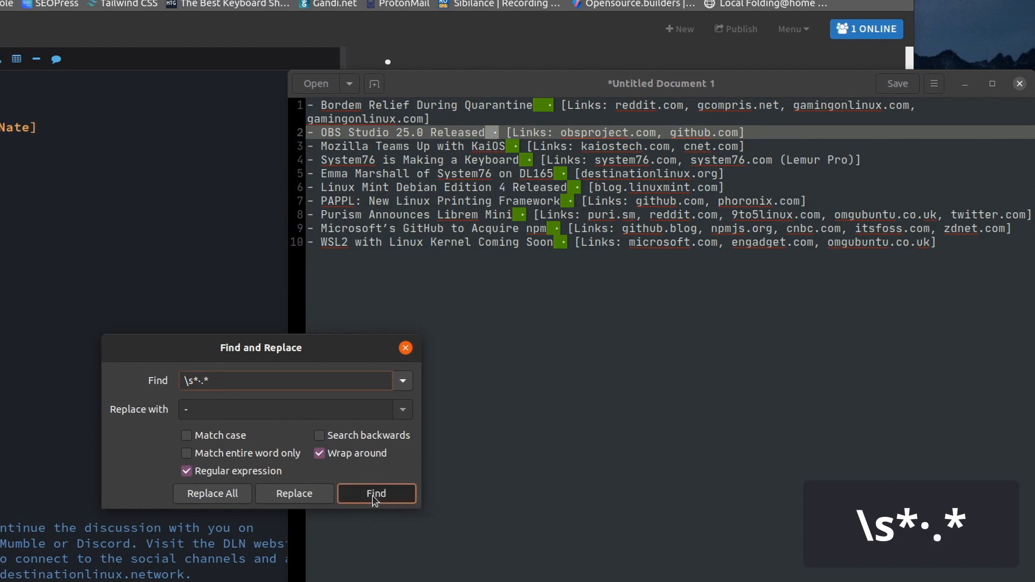
{"action": "left_click", "coordinate": [376, 494]}
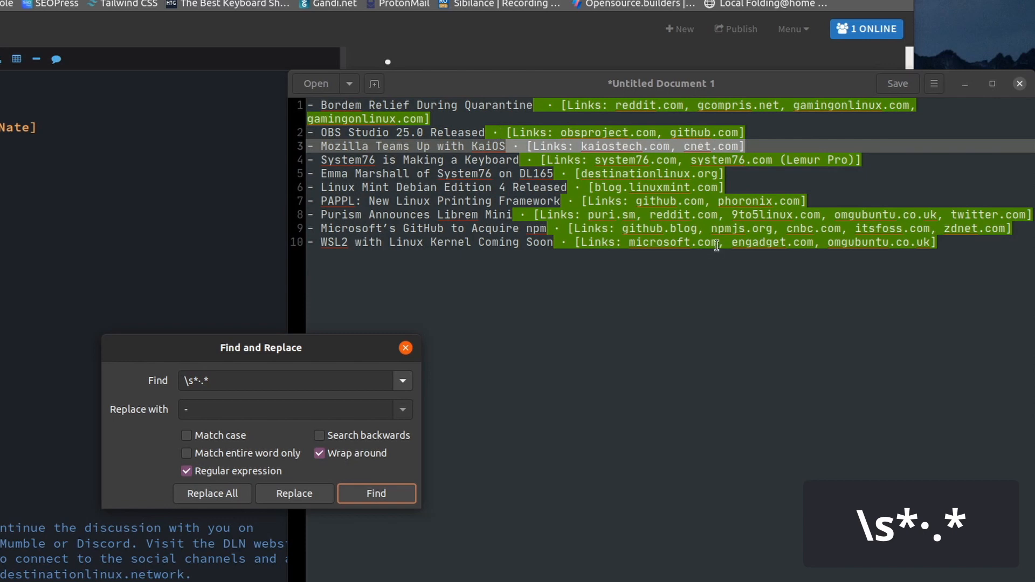
- Empty the replacement and replace all, removing separator dots and link lists from ten lines
{"action": "left_click", "coordinate": [284, 409]}
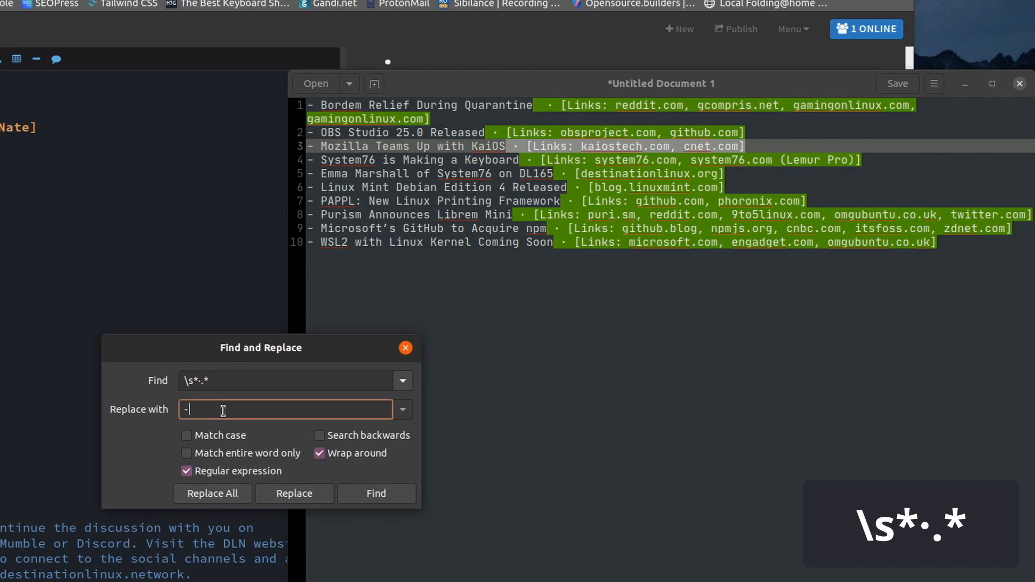
{"action": "key", "text": "backspace"}
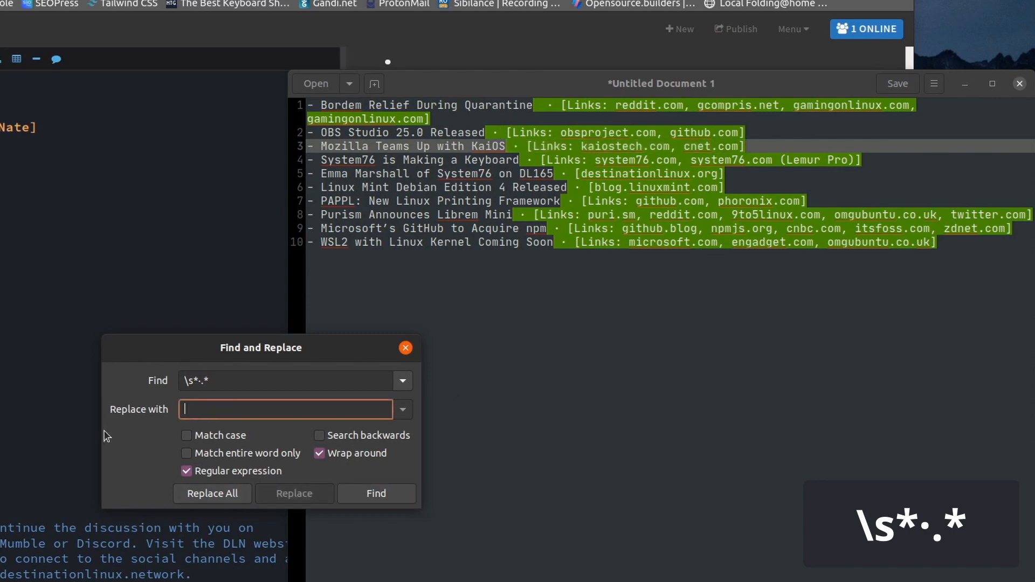
{"action": "left_click", "coordinate": [212, 493]}
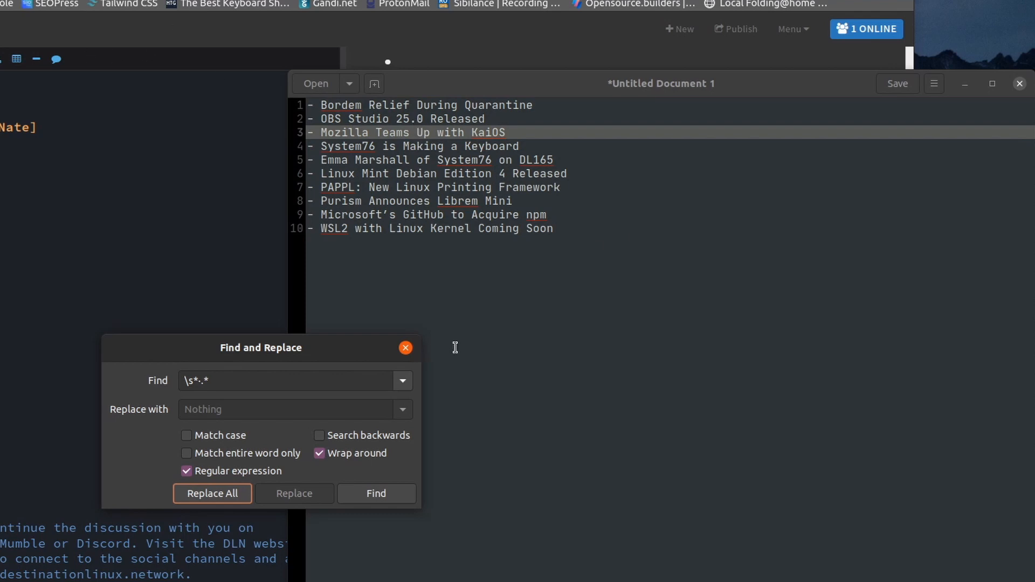
{"action": "mouse_move", "coordinate": [528, 234]}
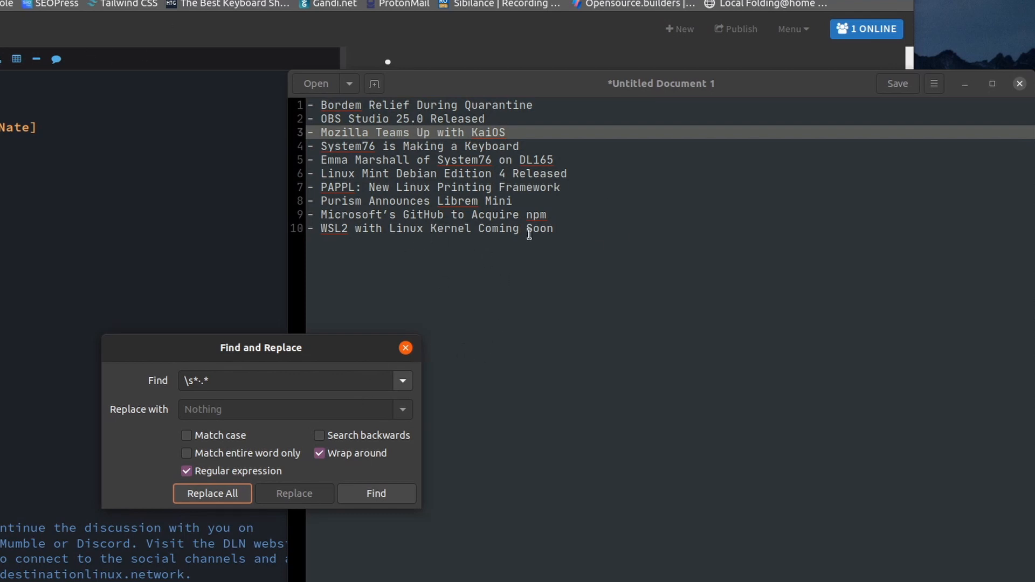
- Restore the original timestamped list and recall .*=\s* from the Find history
{"action": "left_click", "coordinate": [212, 494]}
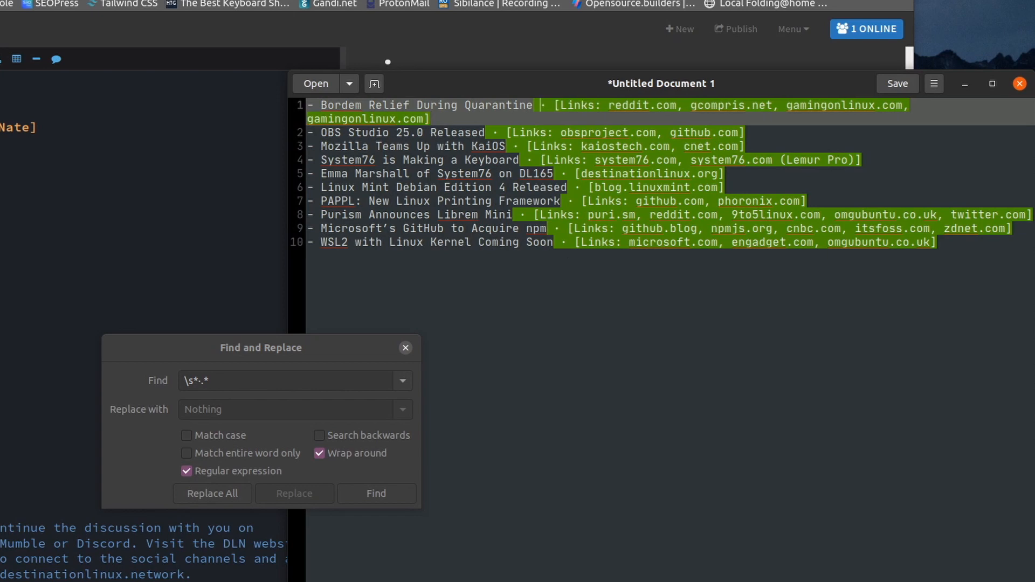
{"action": "left_click", "coordinate": [211, 494]}
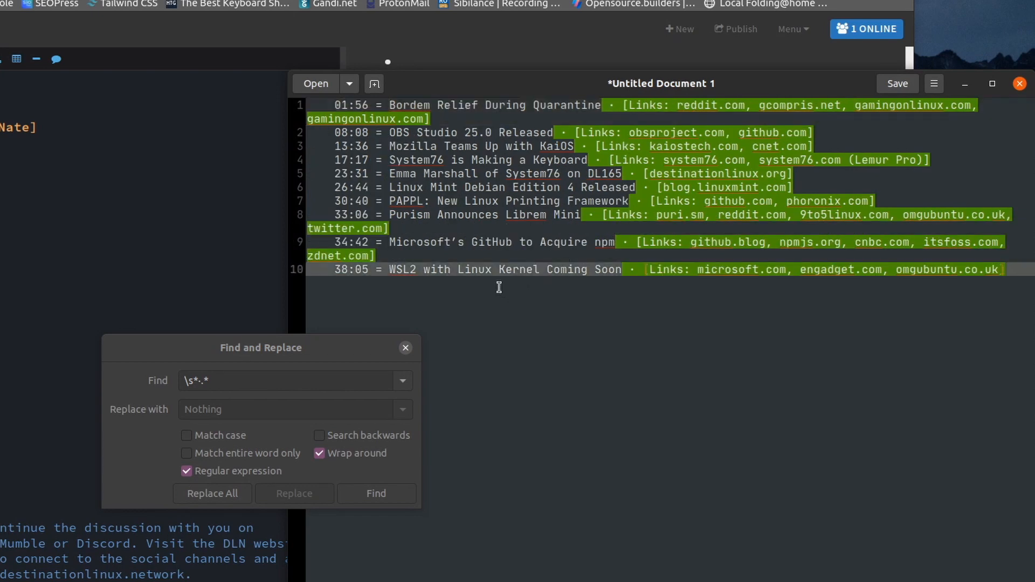
{"action": "left_click", "coordinate": [284, 381]}
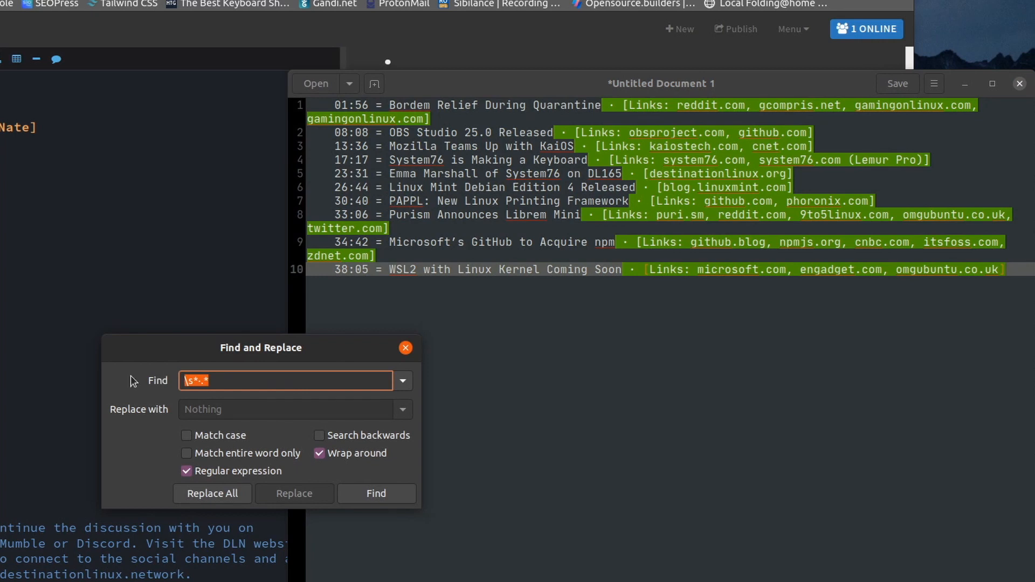
{"action": "left_click", "coordinate": [402, 381]}
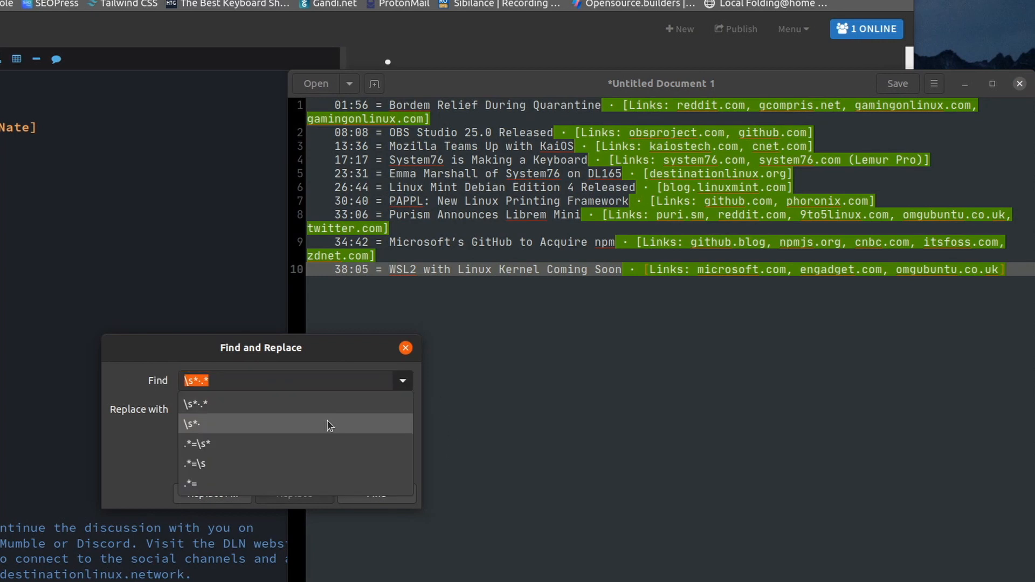
{"action": "mouse_move", "coordinate": [319, 443]}
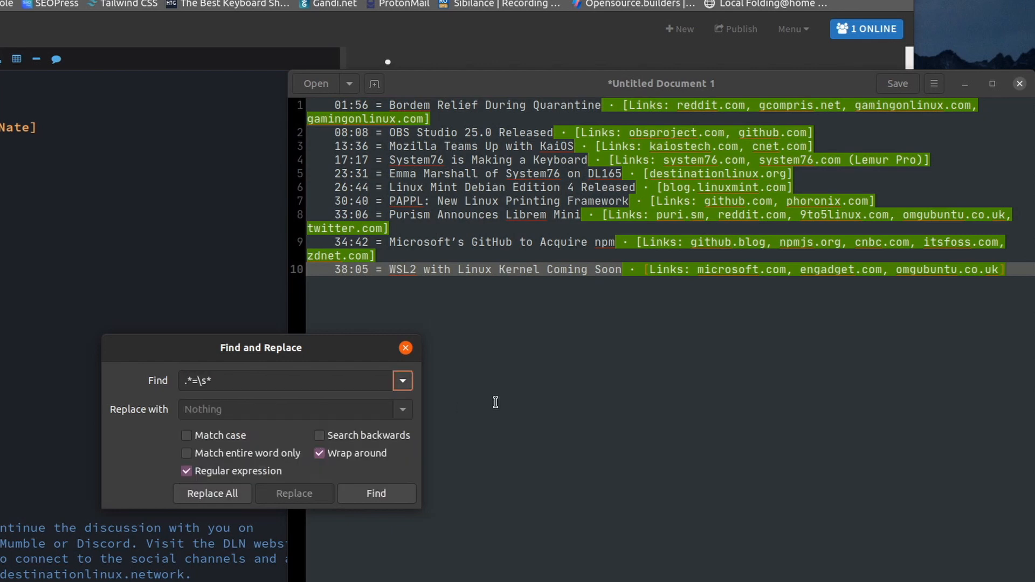
- Extend the search pattern with \s*·.* so it spans timestamps through the links
{"action": "left_click", "coordinate": [376, 493]}
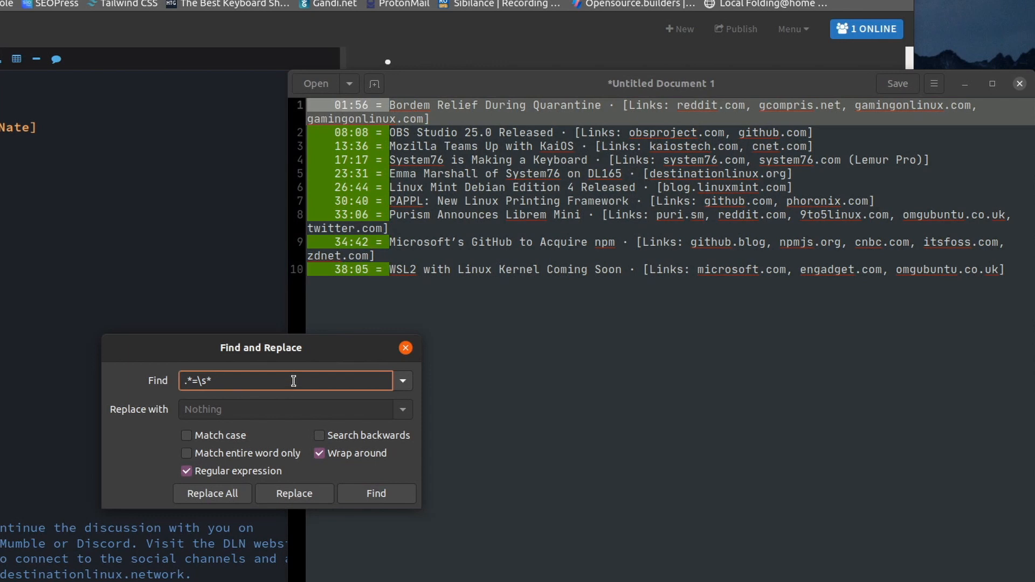
{"action": "type", "text": "\\s*.*"}
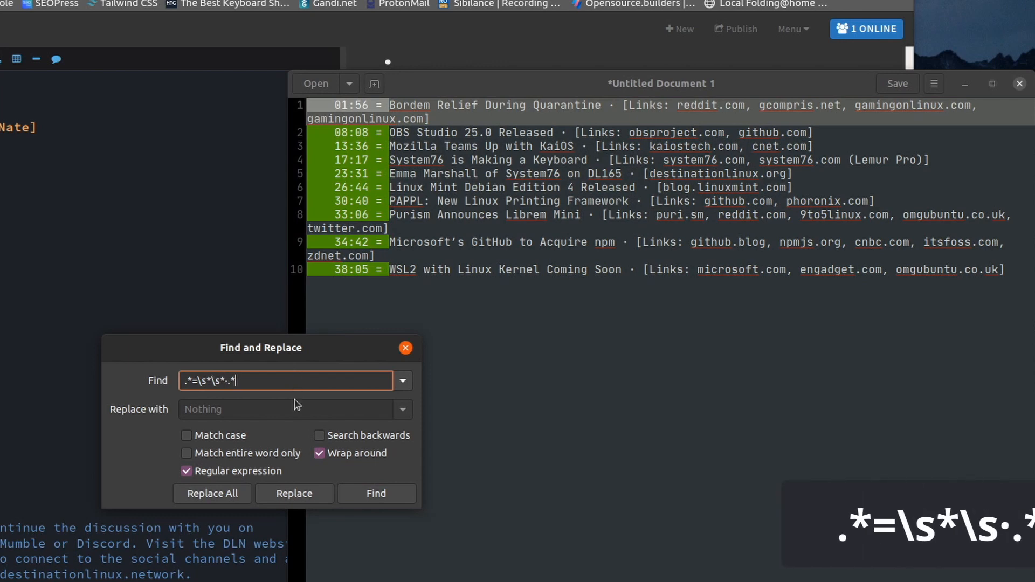
{"action": "left_click", "coordinate": [376, 494]}
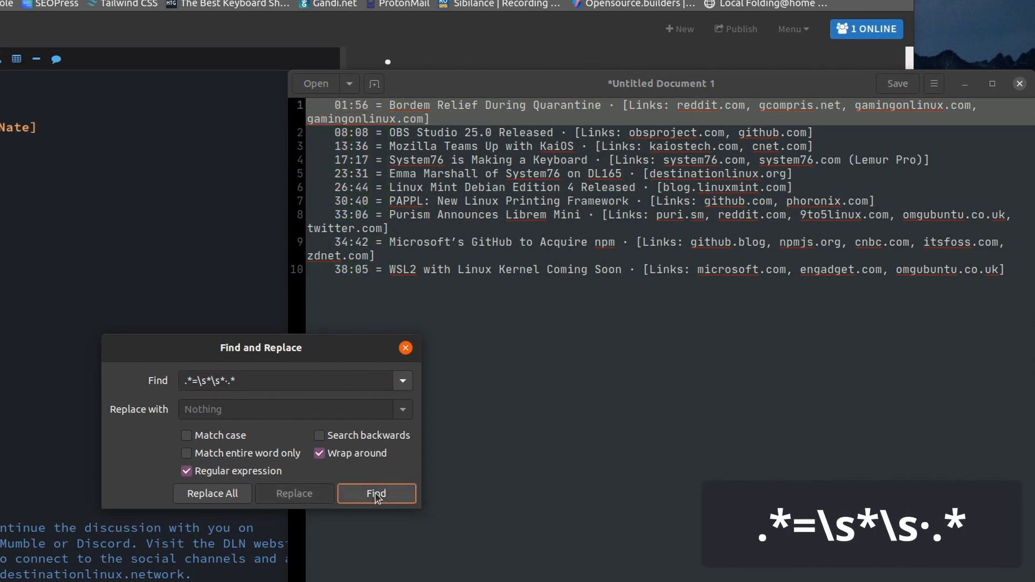
{"action": "left_click", "coordinate": [377, 494]}
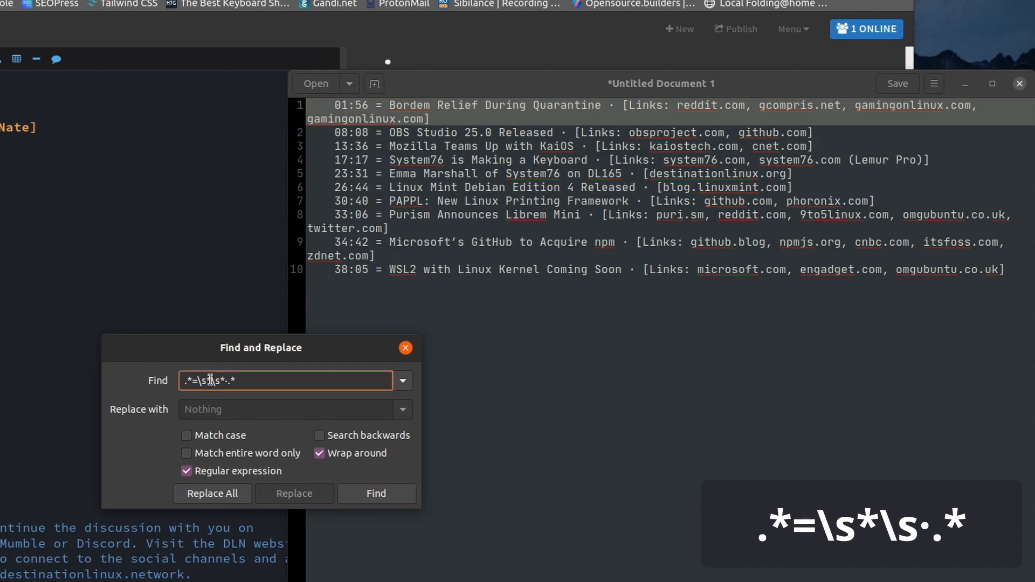
{"action": "mouse_move", "coordinate": [320, 398]}
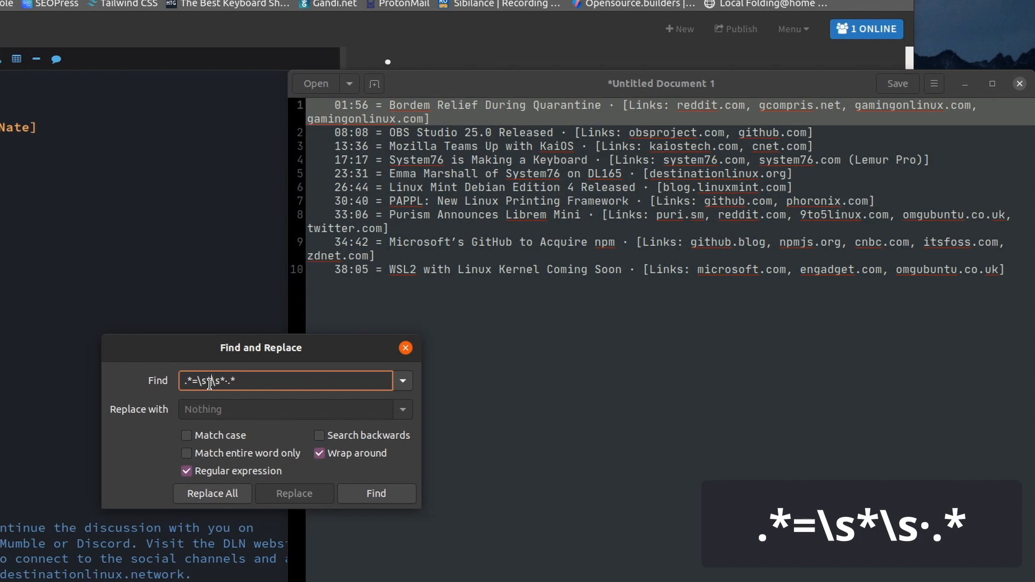
{"action": "mouse_move", "coordinate": [317, 342]}
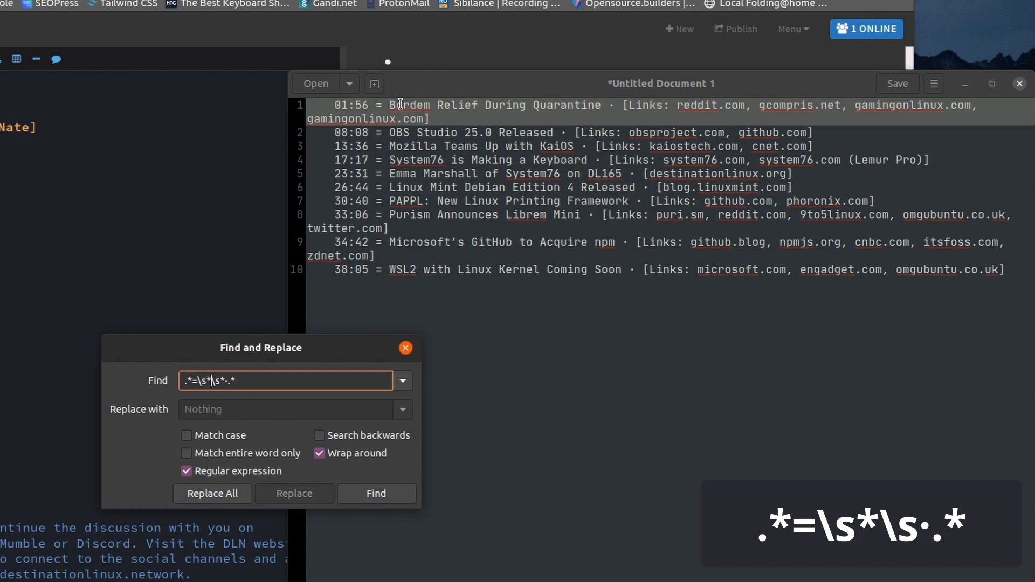
{"action": "left_click", "coordinate": [376, 494]}
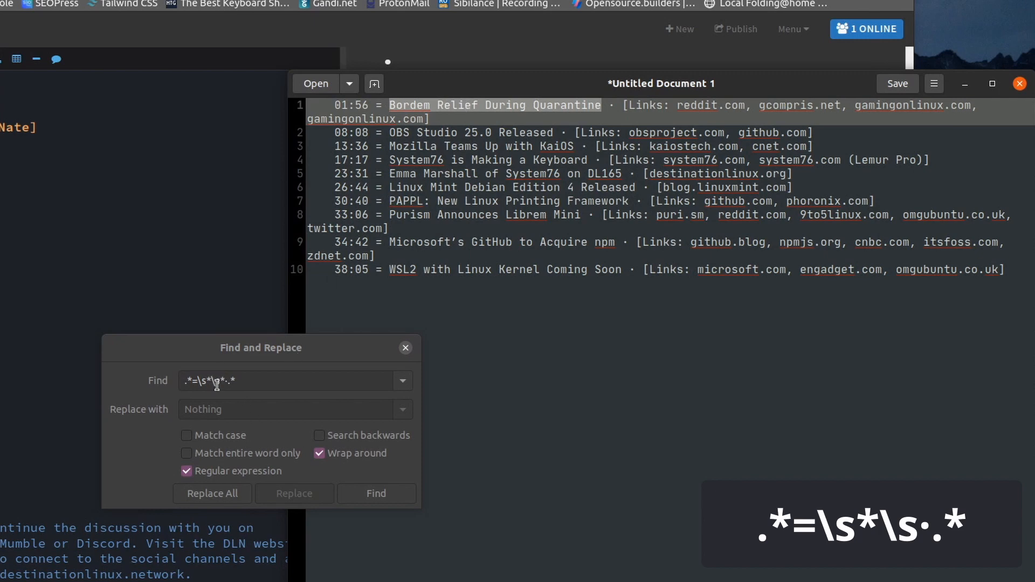
{"action": "left_click", "coordinate": [284, 381]}
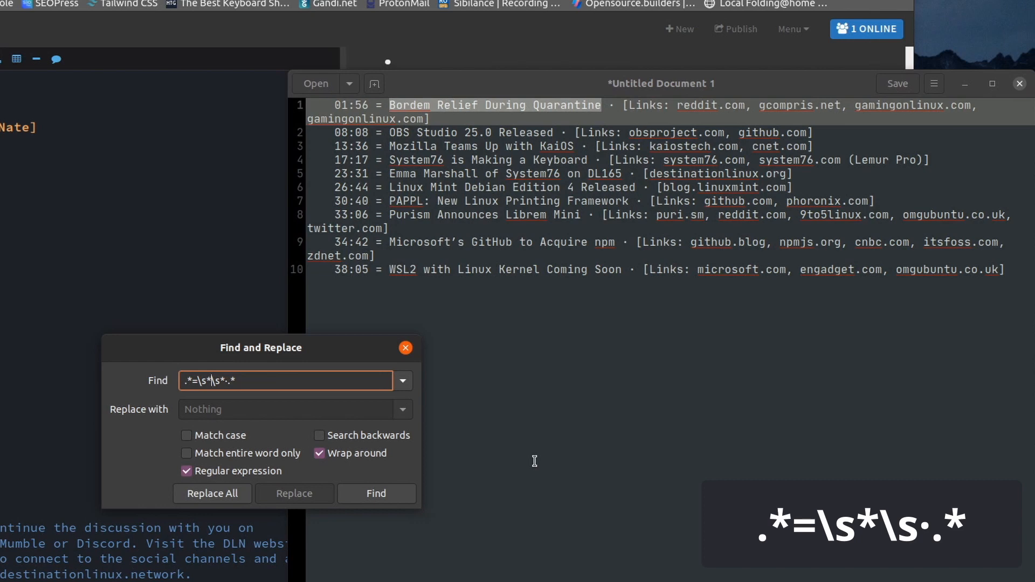
{"action": "mouse_move", "coordinate": [413, 114]}
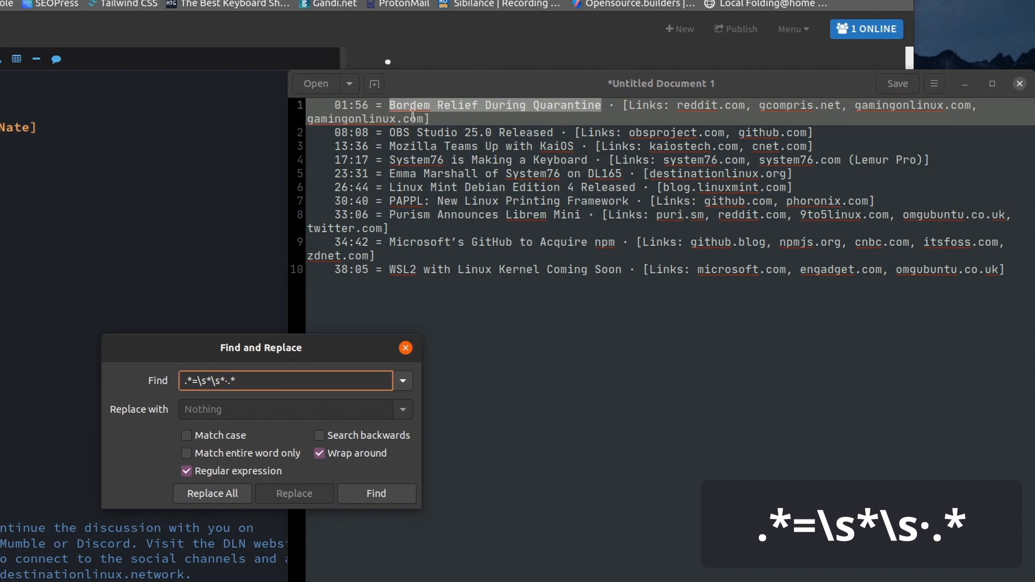
{"action": "left_click", "coordinate": [288, 409]}
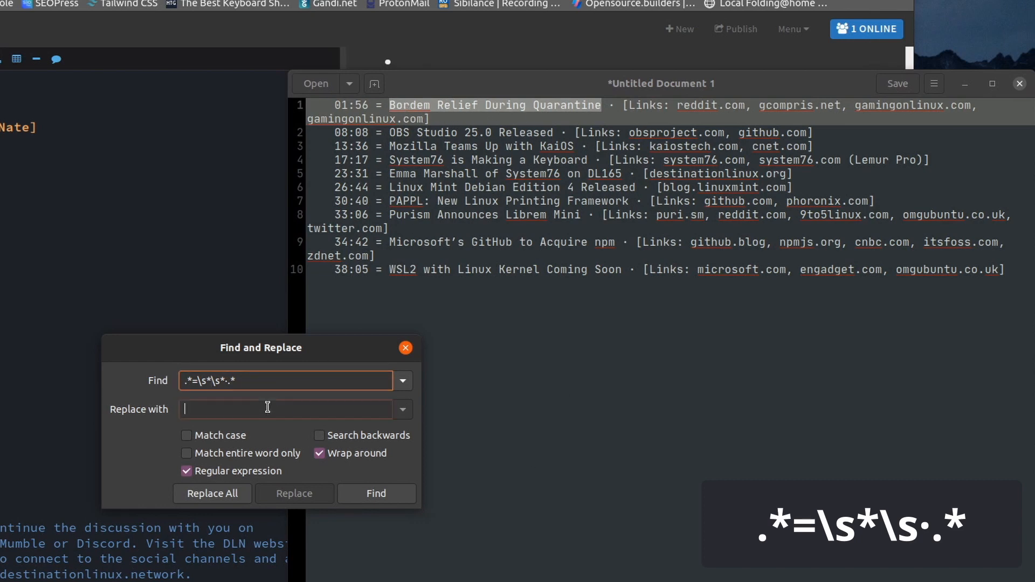
{"action": "left_click", "coordinate": [284, 409]}
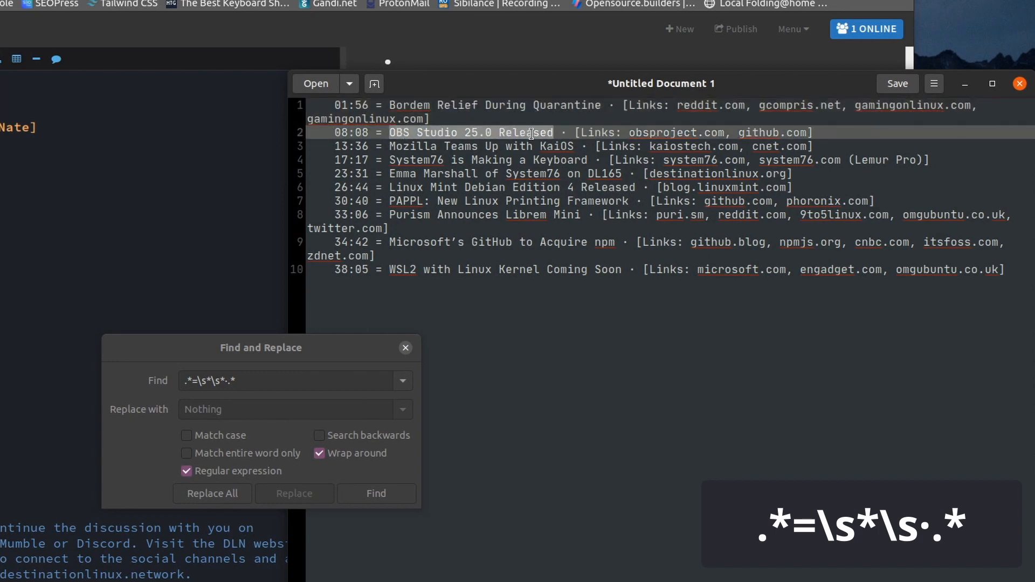
{"action": "left_click", "coordinate": [291, 409]}
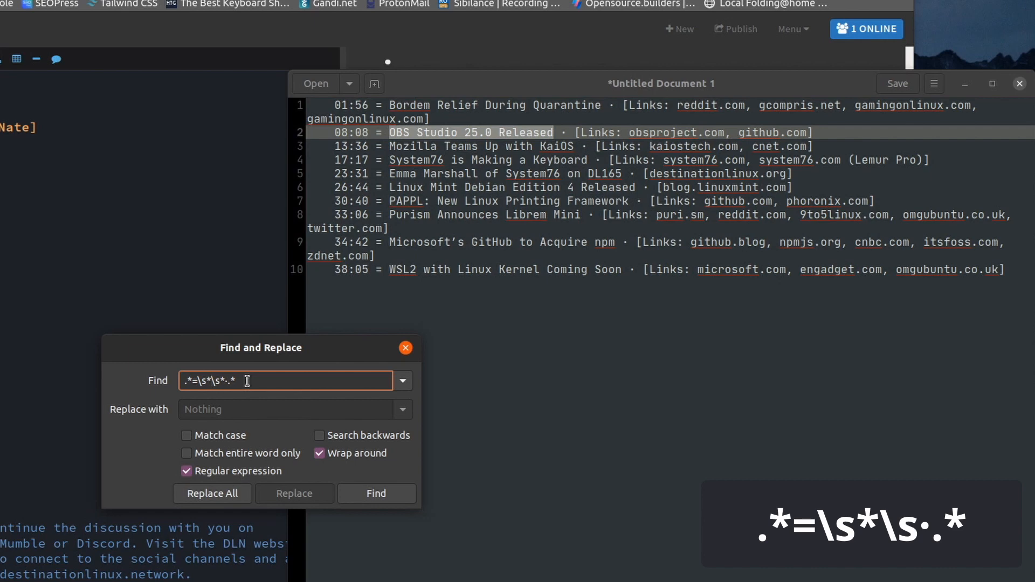
- Capture the title as a group with .*=\s*(.*)\s·.* and search all ten lines
{"action": "type", "text": "()"}
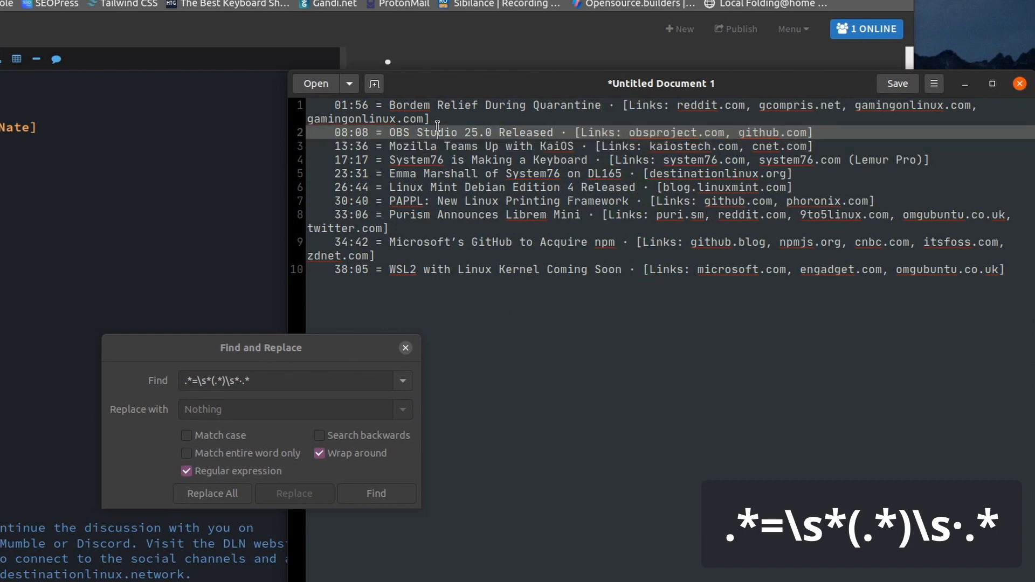
{"action": "double_click", "coordinate": [436, 133]}
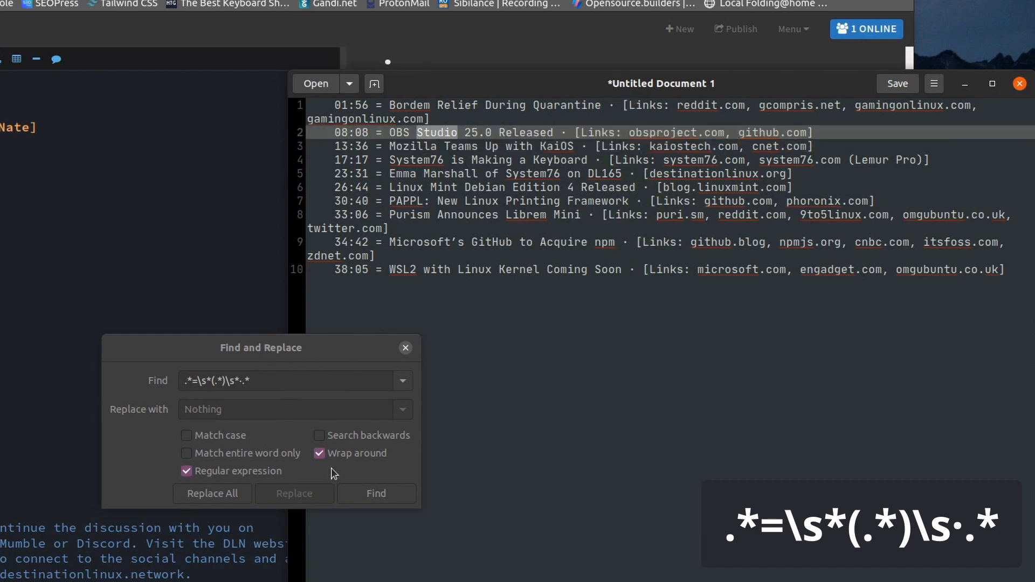
{"action": "left_click", "coordinate": [376, 494]}
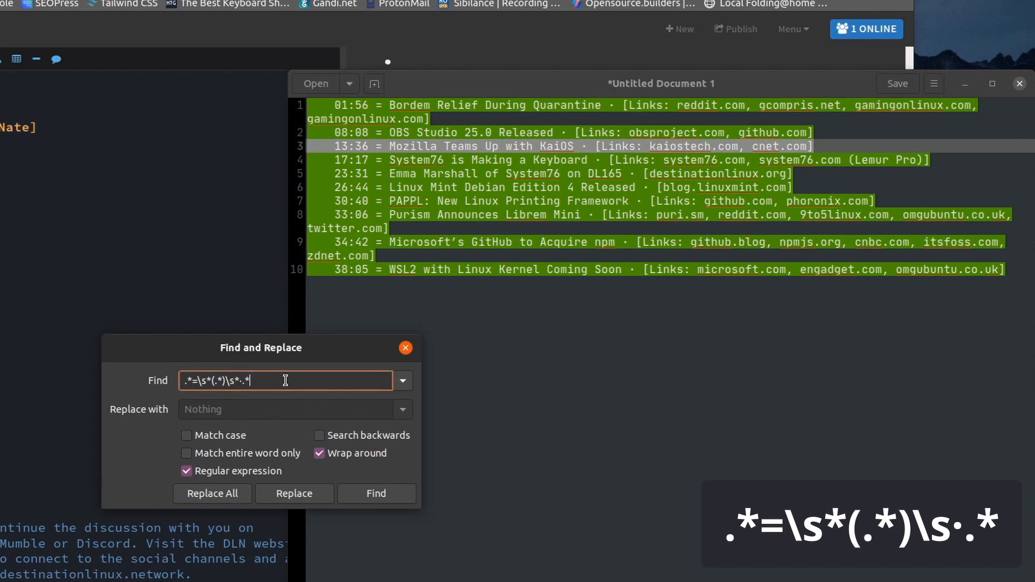
- Replace all ten lines with '- \1', leaving dash-prefixed episode titles
{"action": "left_click", "coordinate": [285, 410]}
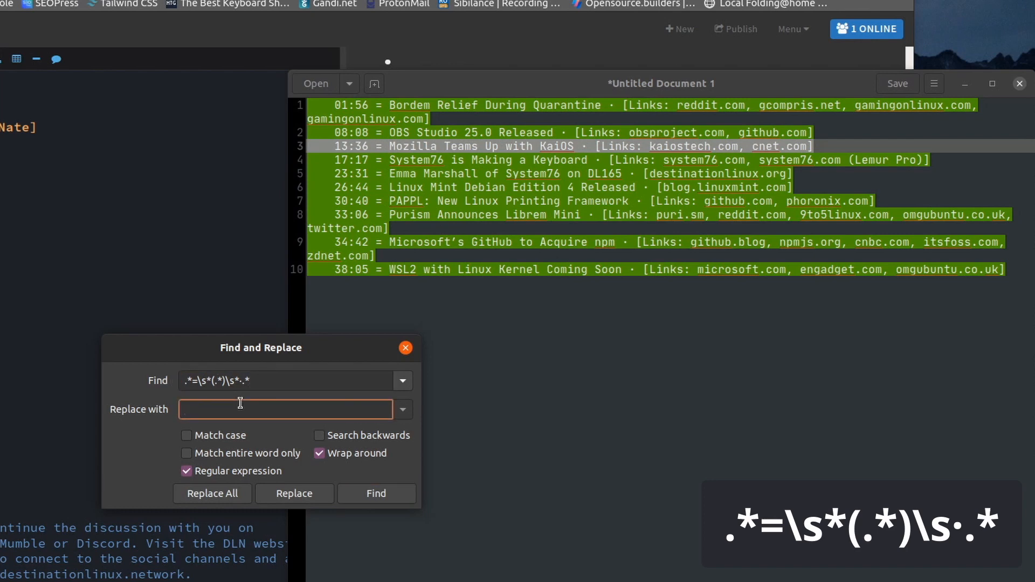
{"action": "type", "text": "- \\1"}
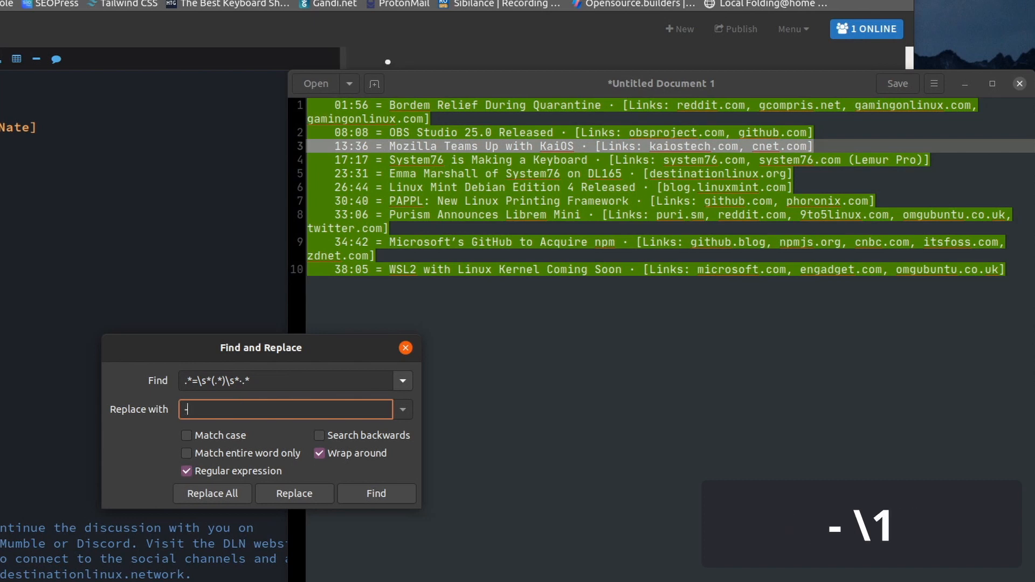
{"action": "type", "text": "-"}
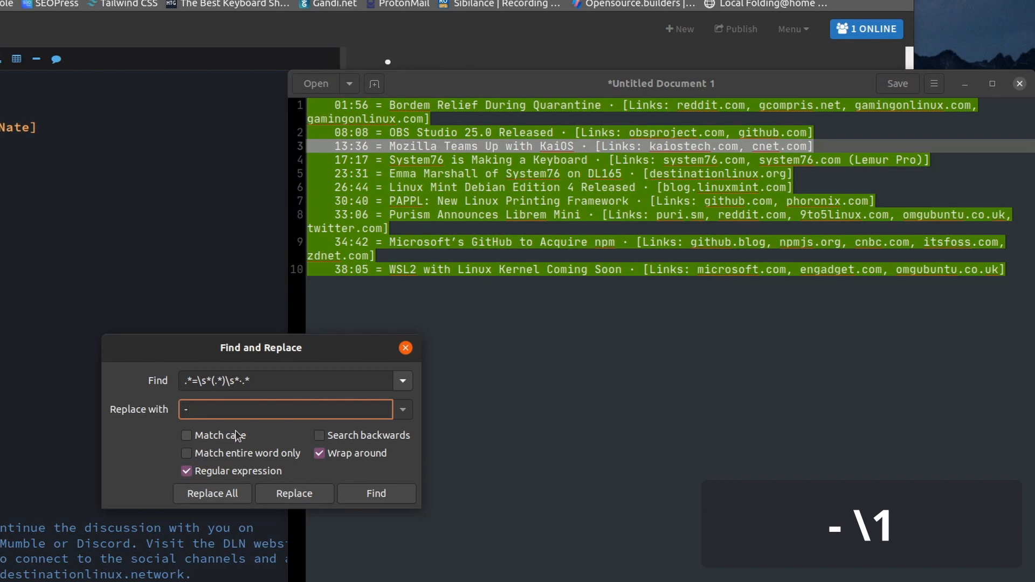
{"action": "type", "text": "\\1"}
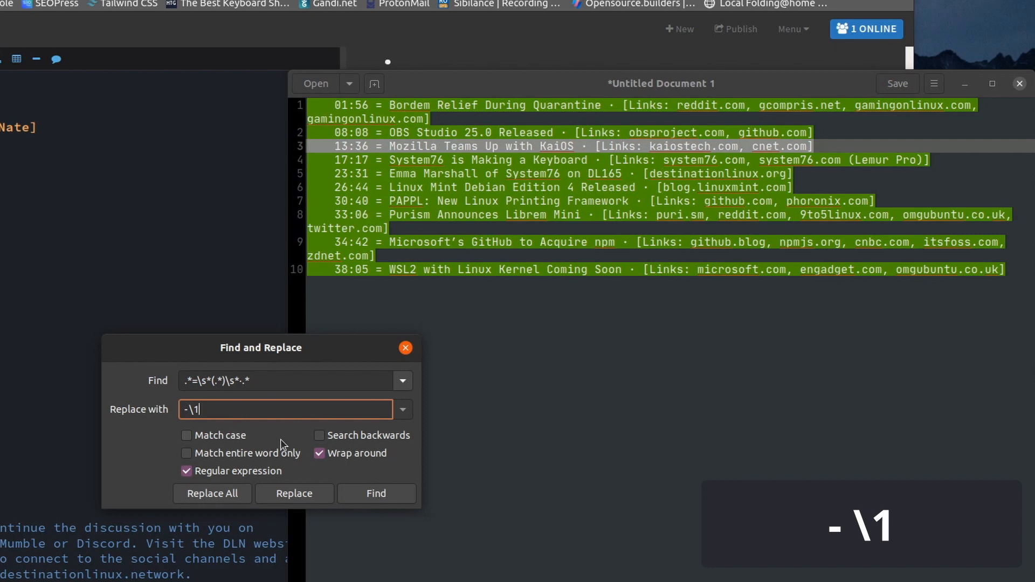
{"action": "left_click", "coordinate": [212, 494]}
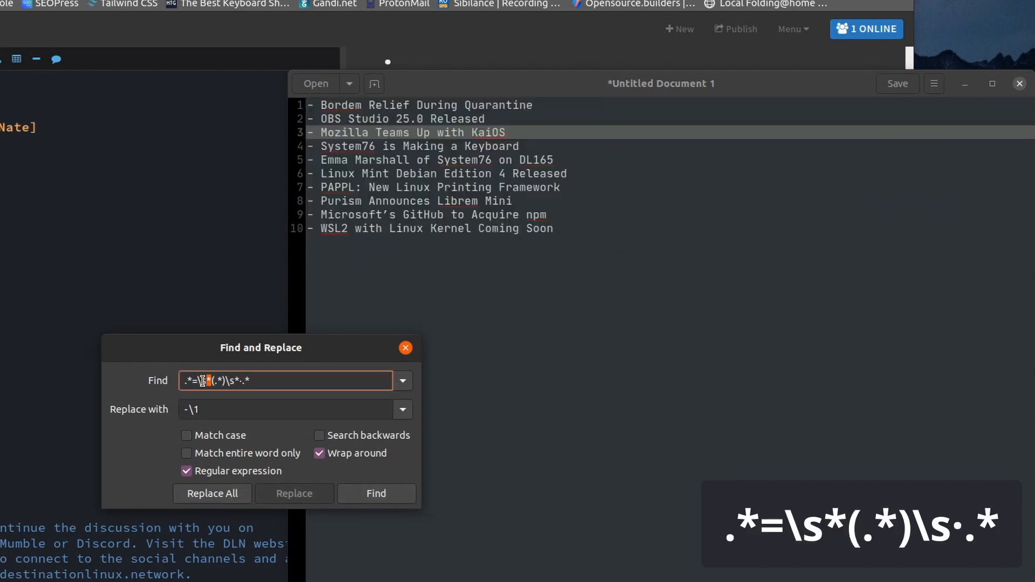
{"action": "left_click", "coordinate": [284, 409]}
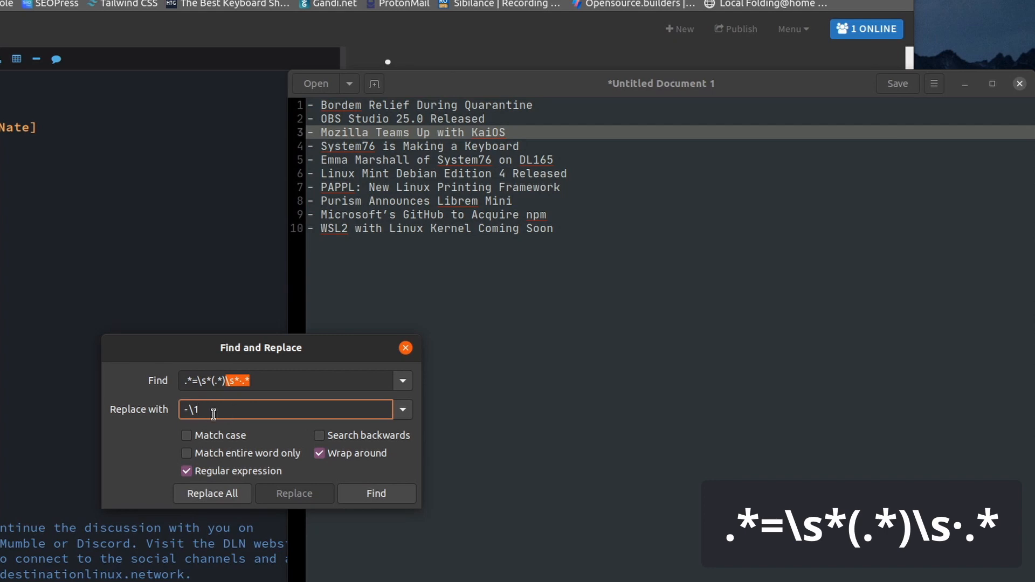
{"action": "left_click", "coordinate": [212, 494]}
{"action": "type", "text": " HELLO"}
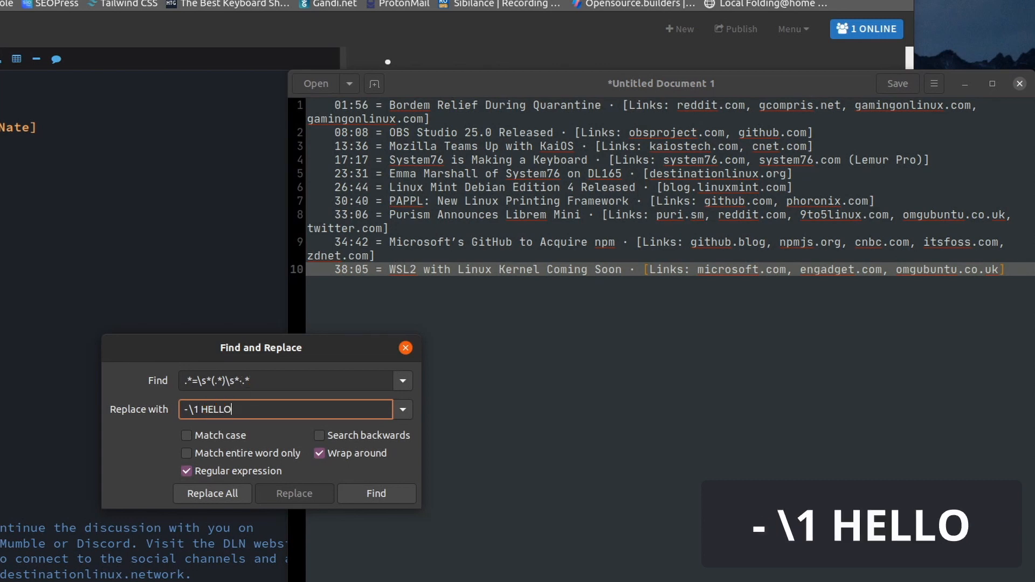
{"action": "left_click", "coordinate": [212, 493]}
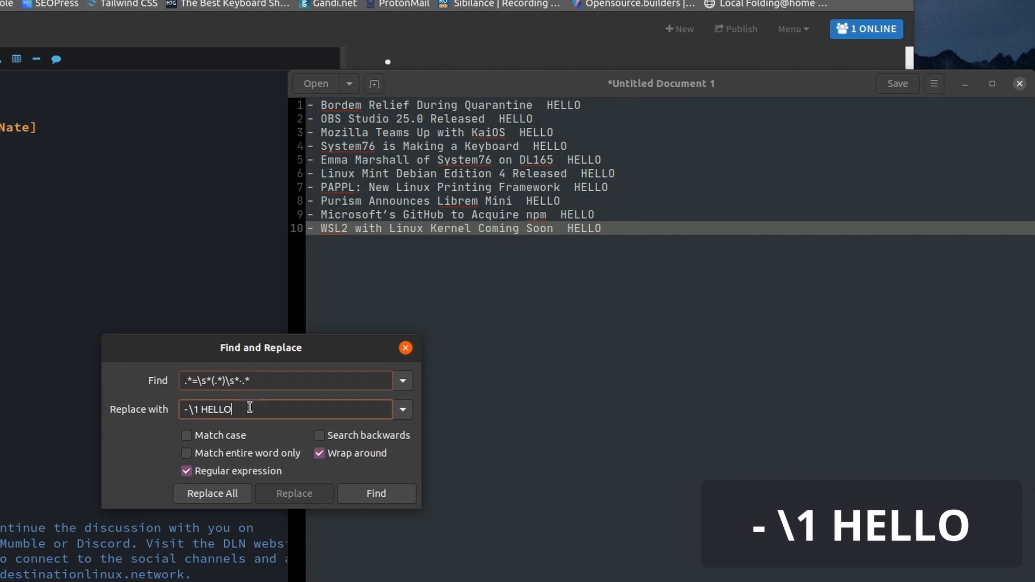
{"action": "left_click", "coordinate": [212, 494]}
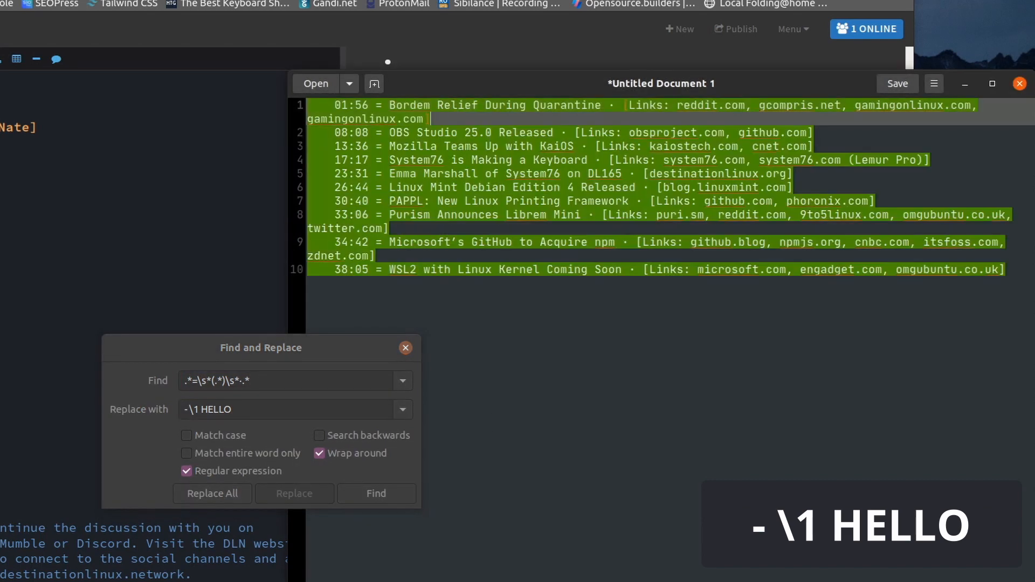
{"action": "left_click", "coordinate": [286, 409]}
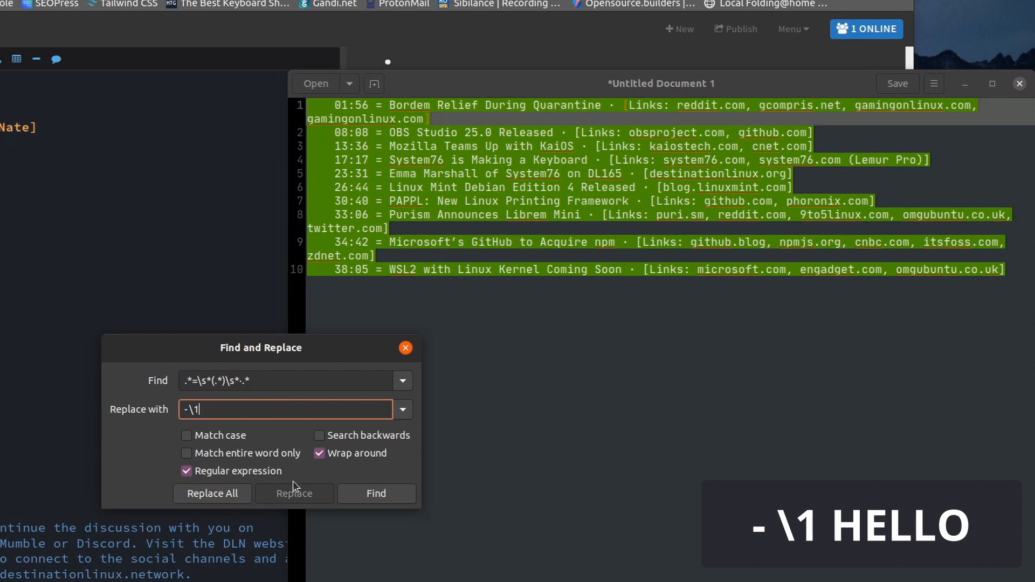
{"action": "left_click", "coordinate": [212, 494]}
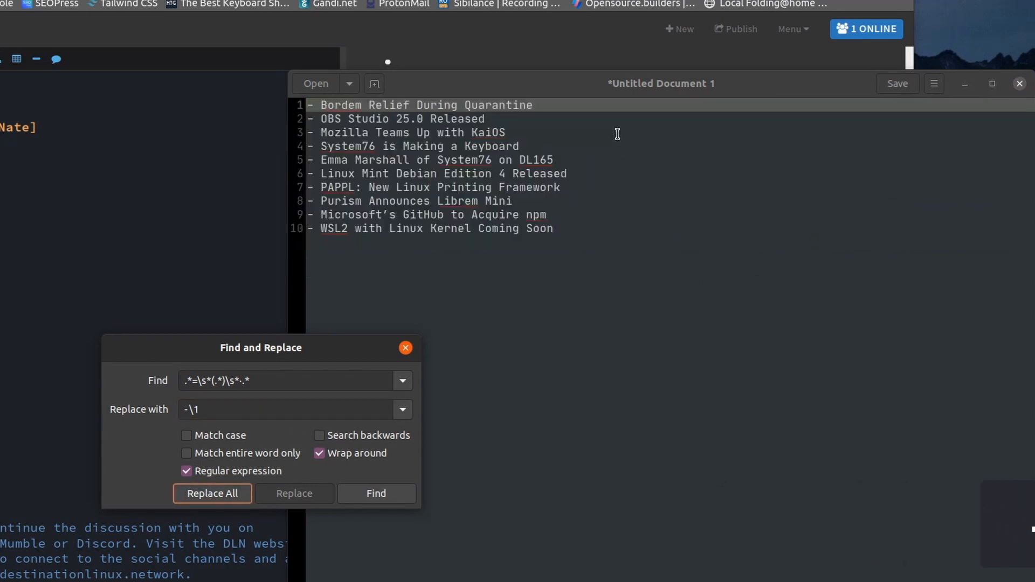
- Put the ten dash titles under Episode 98 in the CodiMD show notes
{"action": "left_click", "coordinate": [212, 493]}
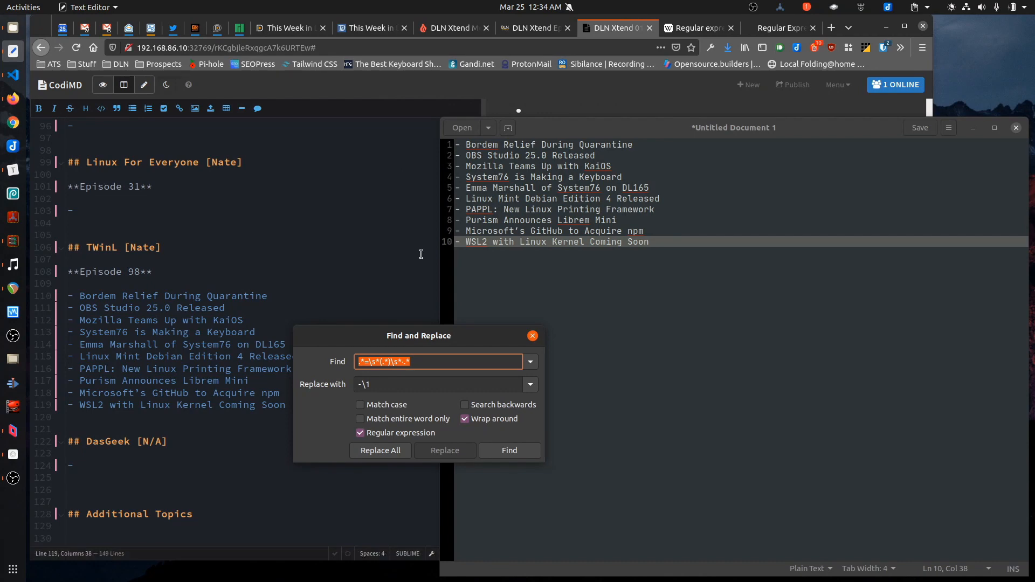
{"action": "mouse_move", "coordinate": [315, 370]}
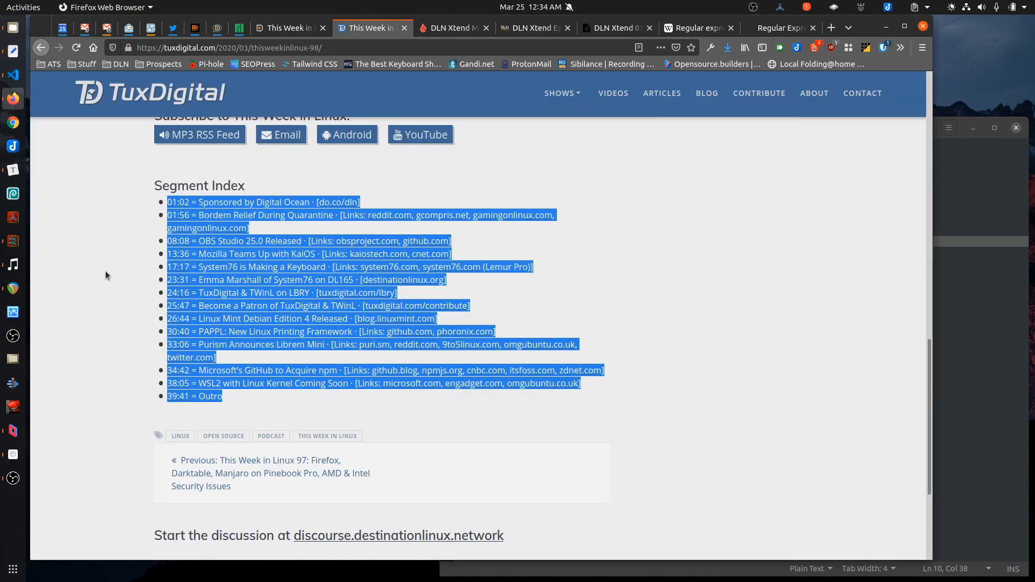
- Scroll to Latest Episodes and open the This Week in Linux 97 episode page
{"action": "scroll", "scroll_direction": "up", "scroll_amount": 3}
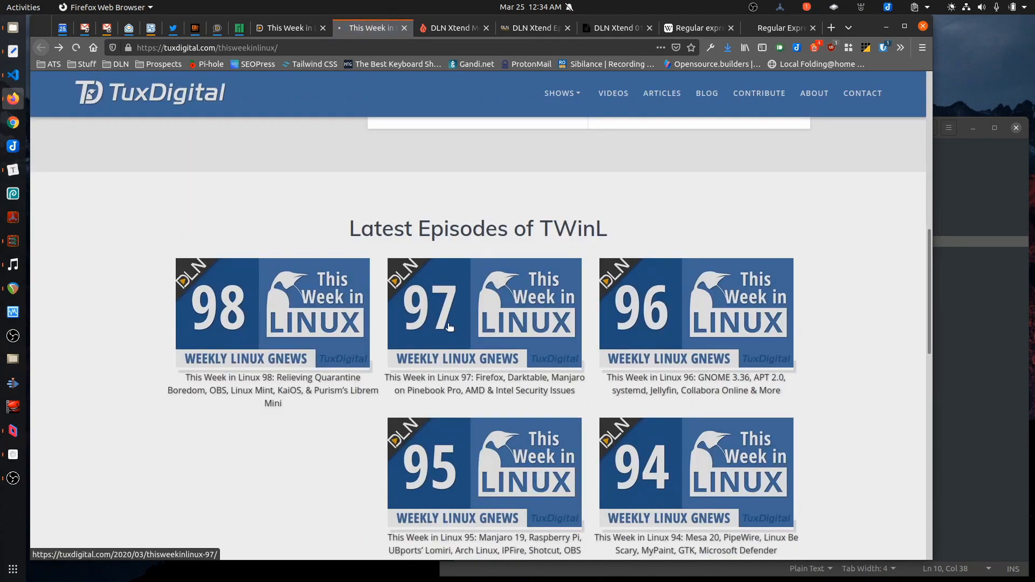
{"action": "left_click", "coordinate": [485, 312]}
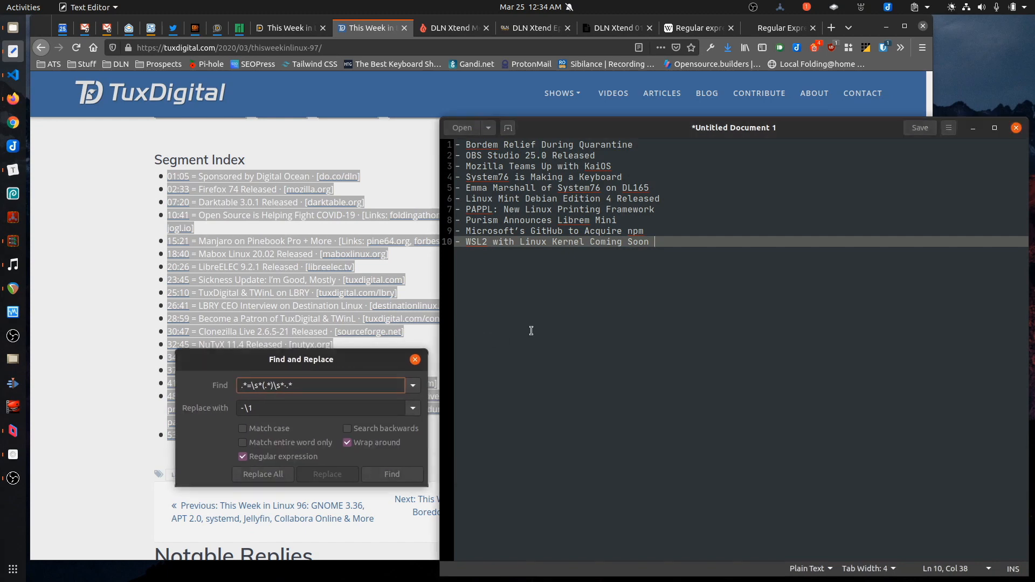
- Turn the pasted episode 97 segments into dash titles and close Find and Replace
{"action": "left_click", "coordinate": [262, 474]}
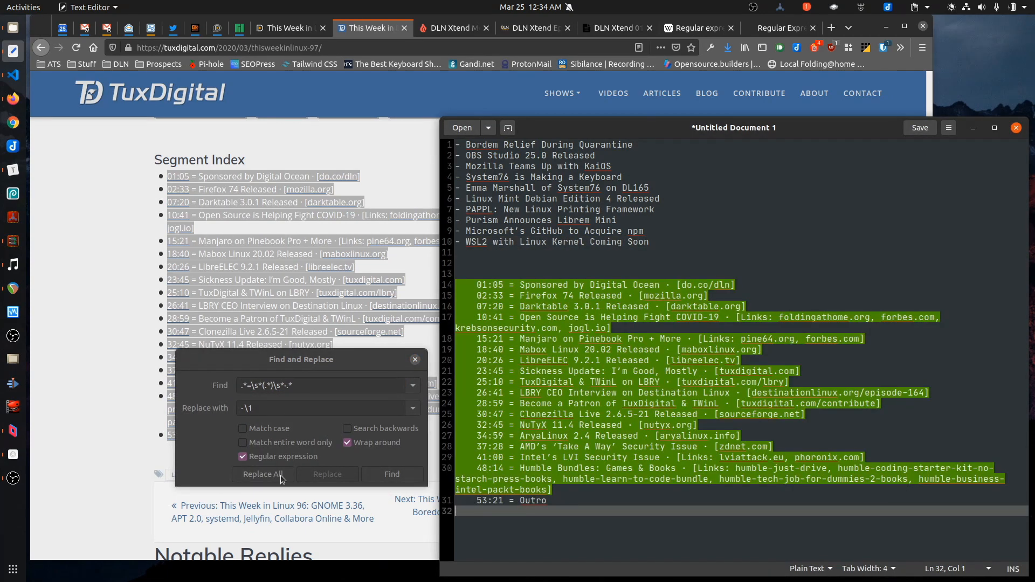
{"action": "left_click", "coordinate": [263, 474]}
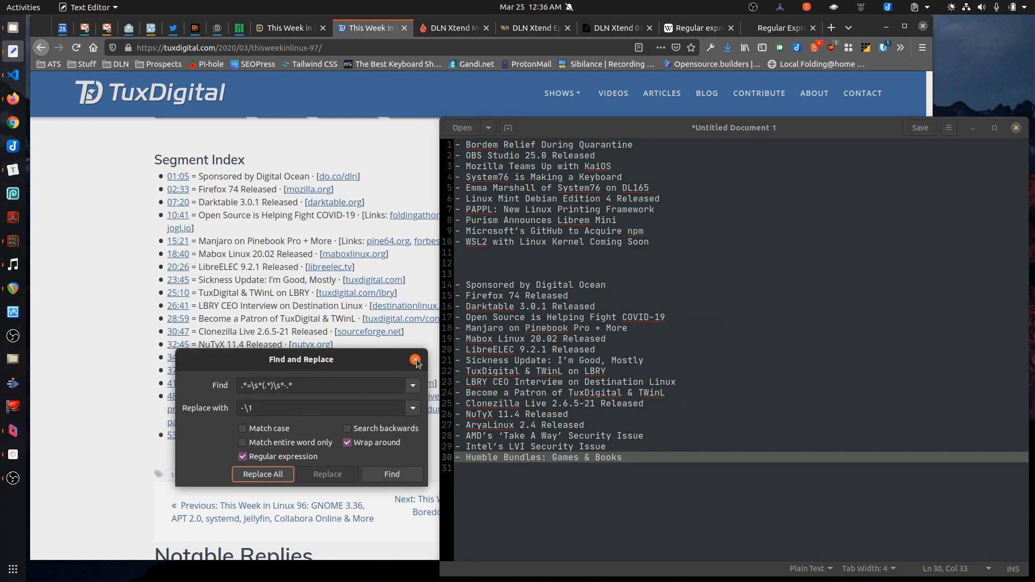
{"action": "left_click", "coordinate": [416, 359]}
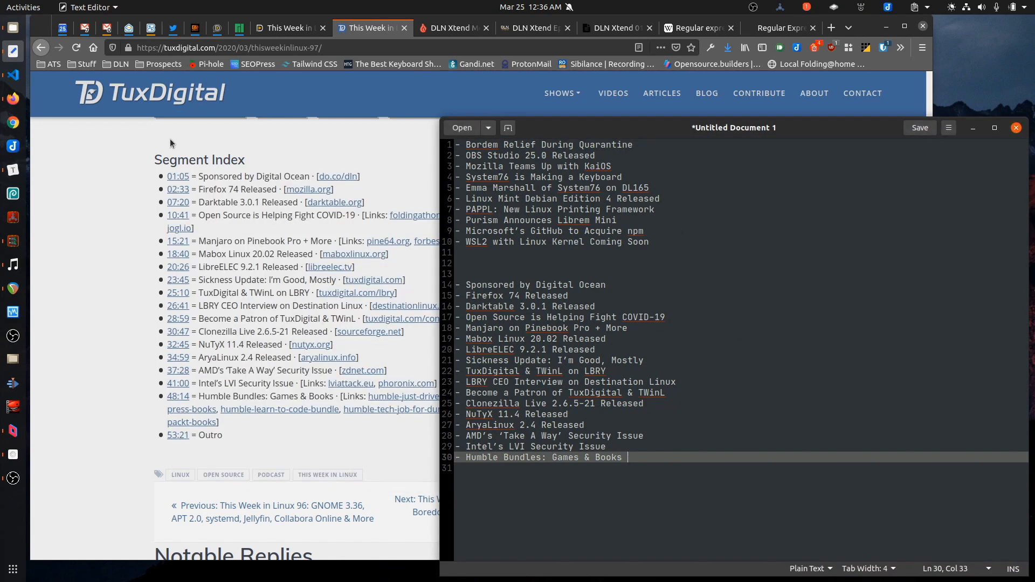
{"action": "mouse_move", "coordinate": [167, 142]}
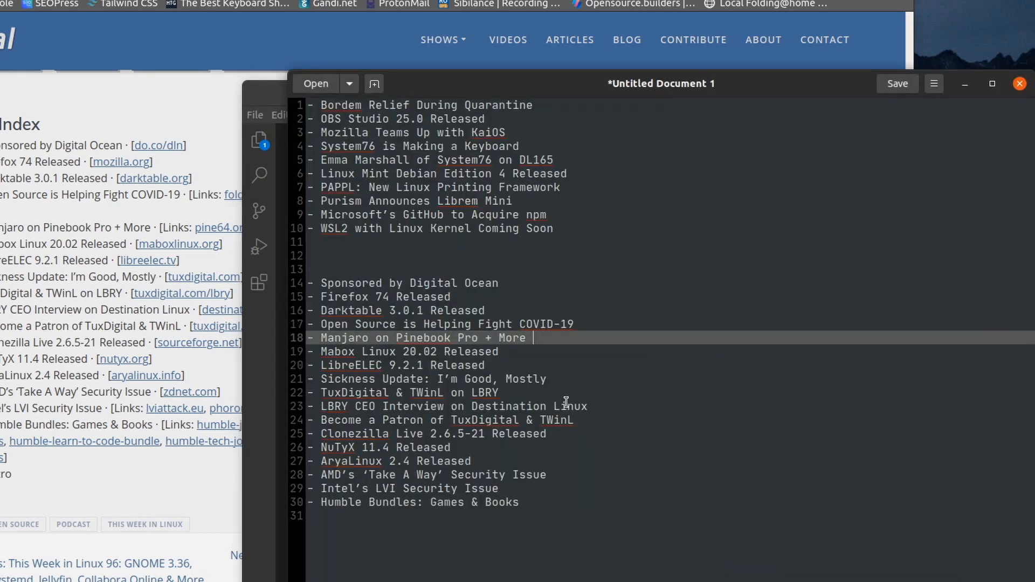
- In VS Code, regex replace all with .*=\s*(.*)\s*.* and '- \1'
{"action": "key", "text": "ctrl+h"}
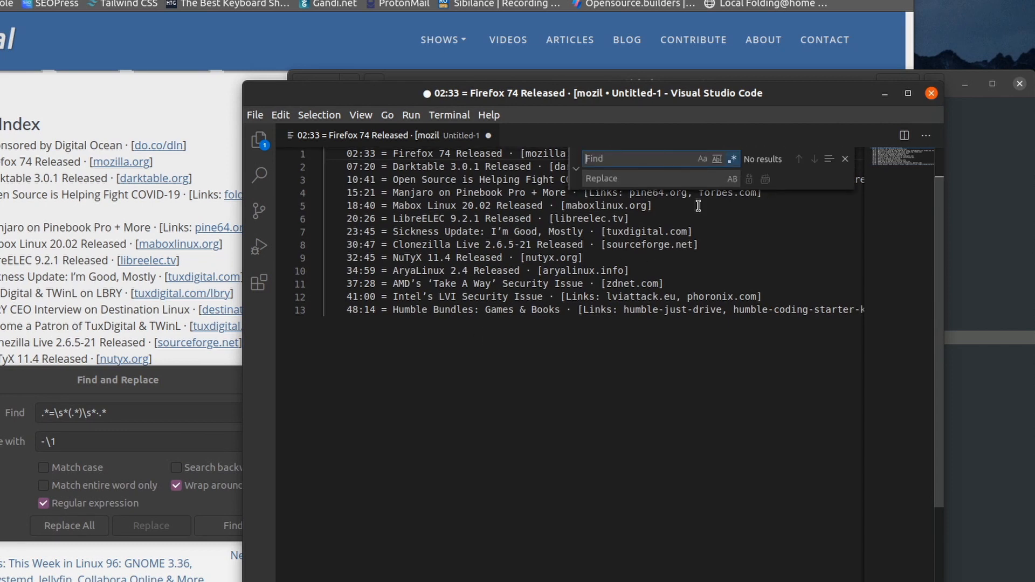
{"action": "mouse_move", "coordinate": [730, 158]}
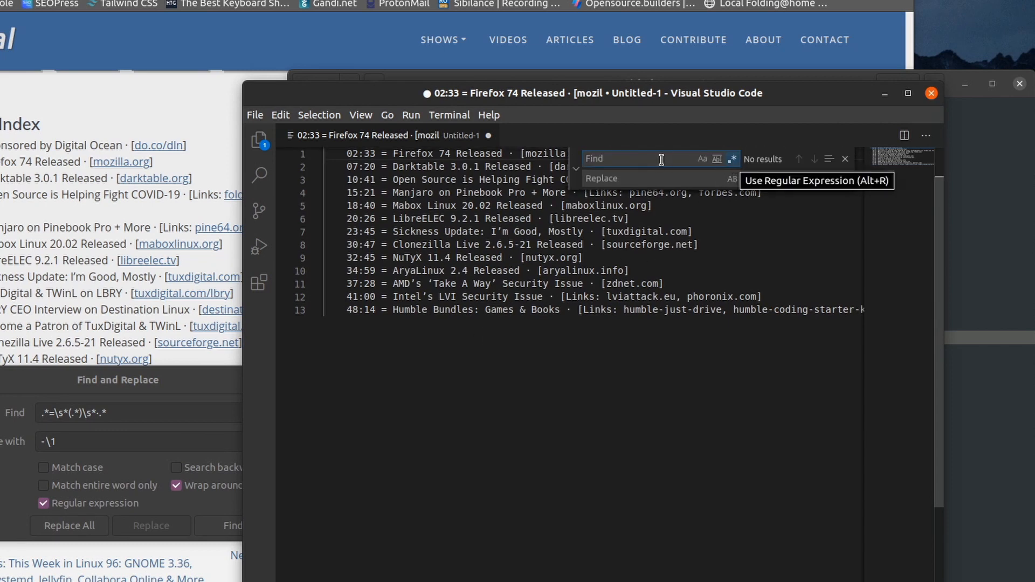
{"action": "type", "text": ".*=\\s*(.*)\\s*.*"}
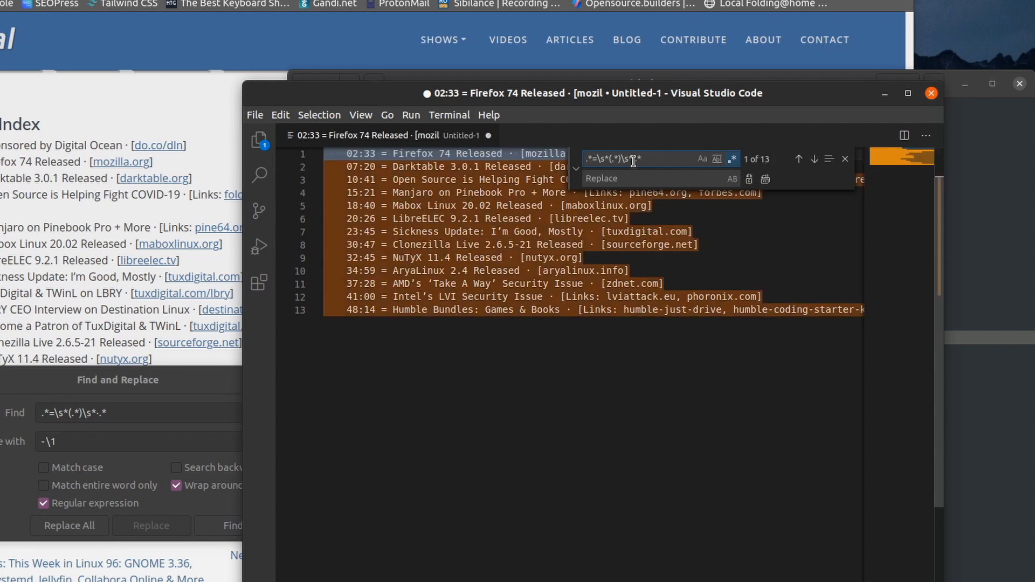
{"action": "mouse_move", "coordinate": [412, 227]}
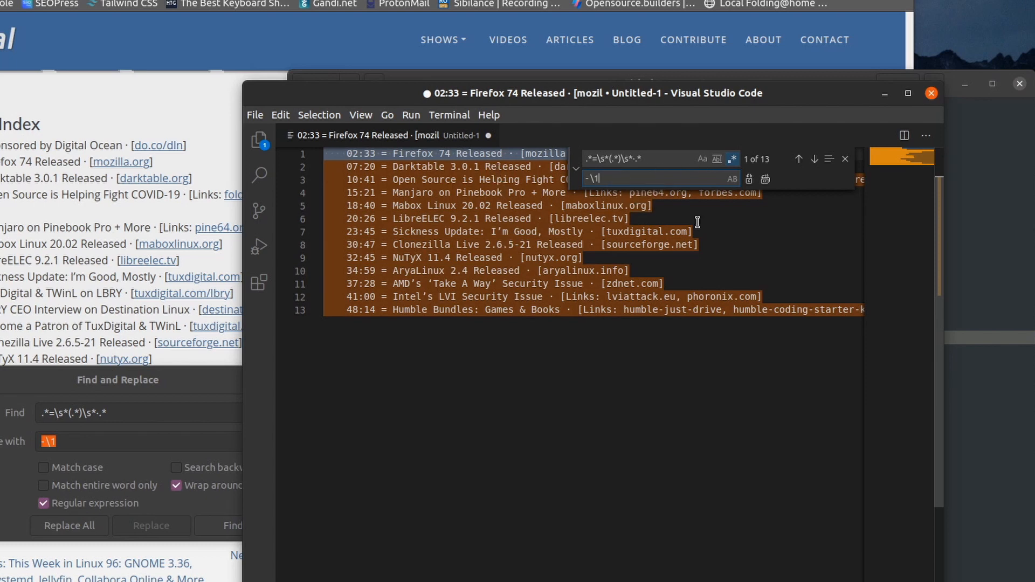
{"action": "mouse_move", "coordinate": [765, 179]}
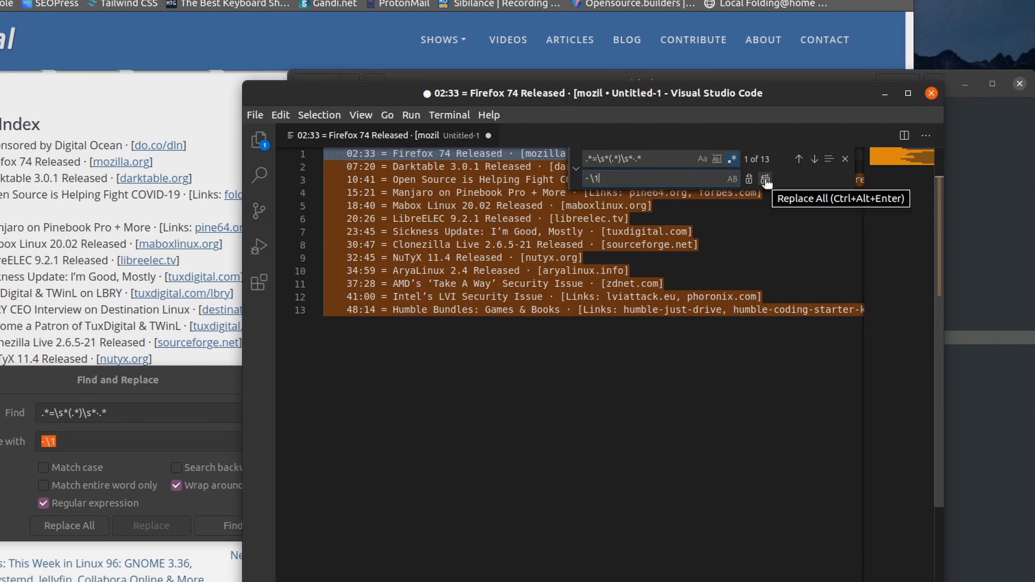
{"action": "left_click", "coordinate": [765, 179]}
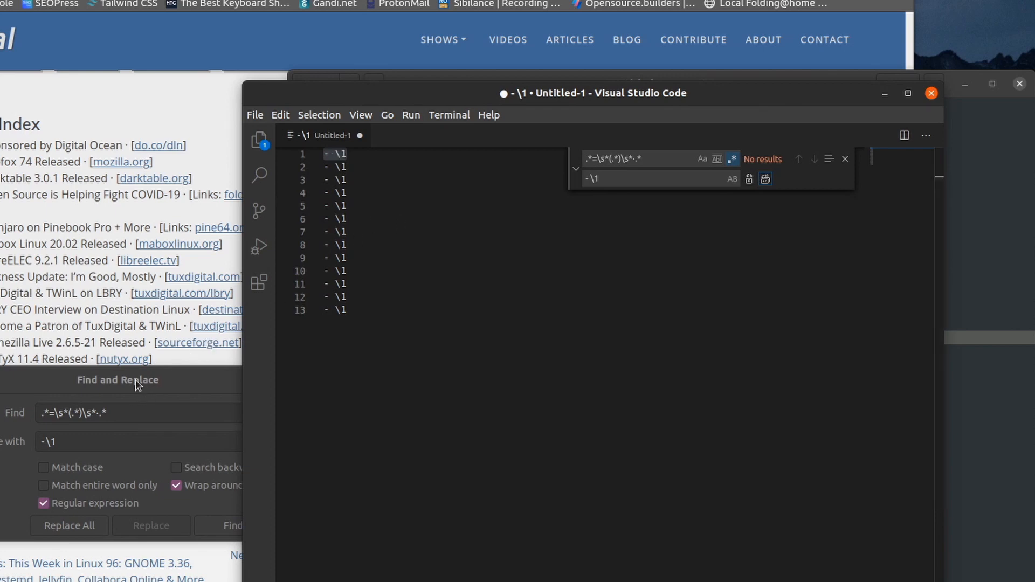
{"action": "mouse_move", "coordinate": [574, 277]}
{"action": "type", "text": "$"}
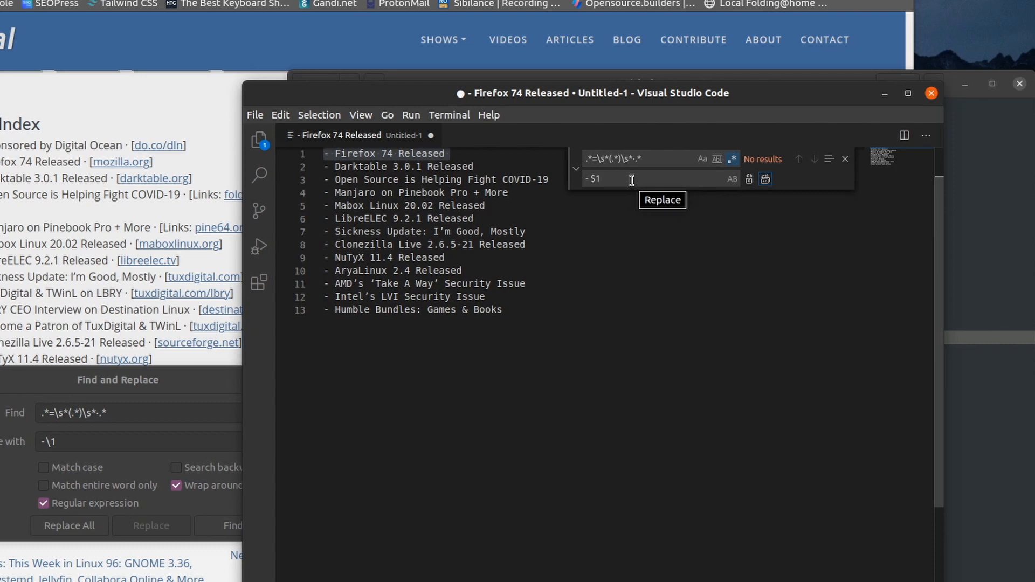
{"action": "mouse_move", "coordinate": [630, 236]}
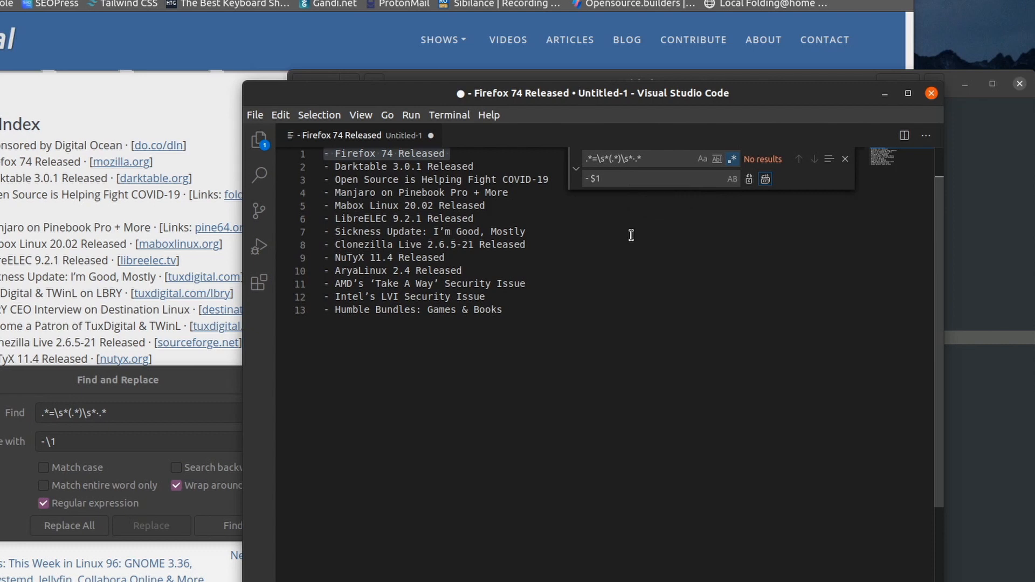
{"action": "mouse_move", "coordinate": [593, 177]}
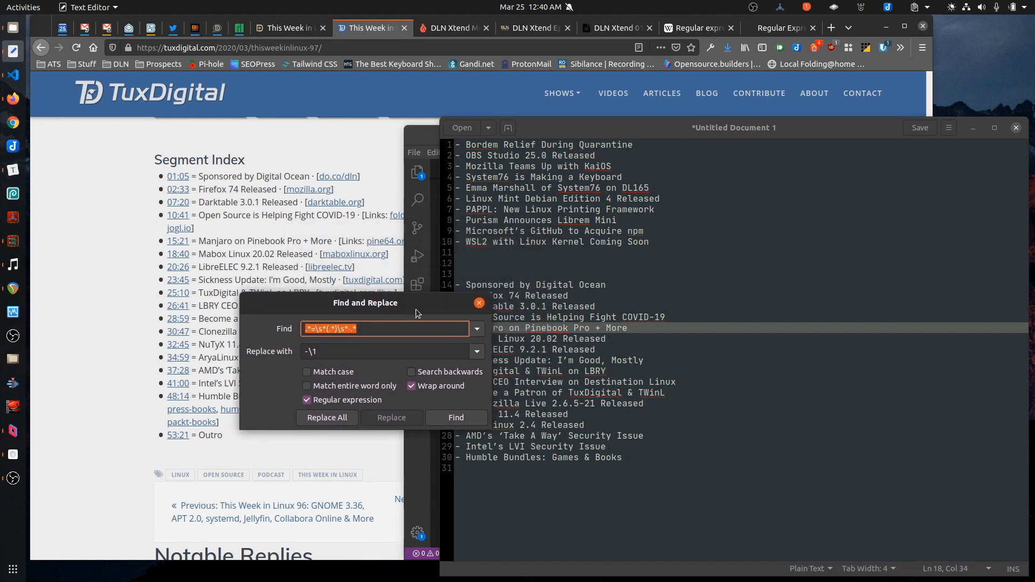
- Place the caret on the System76 keyboard title line and refocus gedit's Find and Replace
{"action": "left_click", "coordinate": [456, 417]}
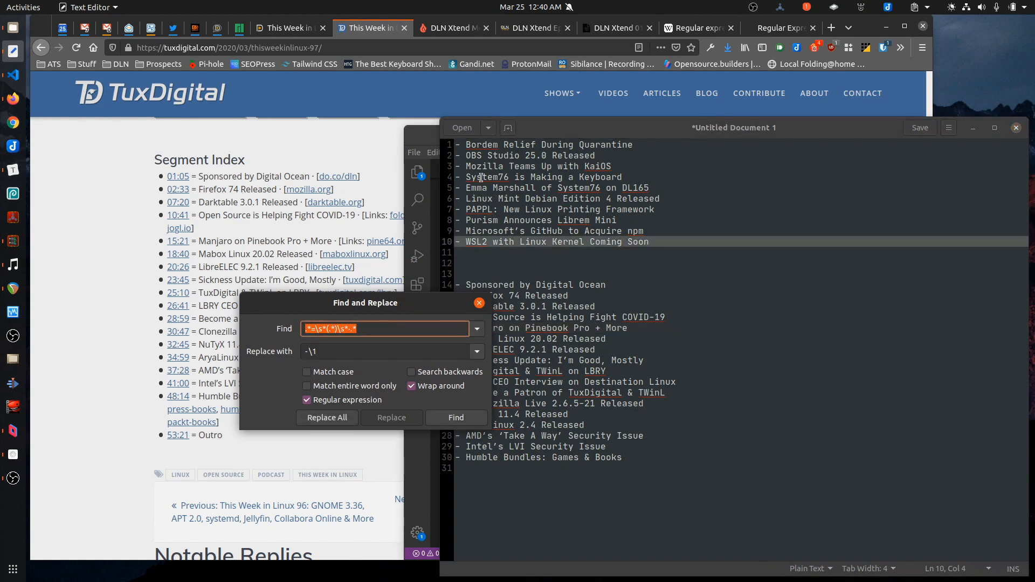
{"action": "left_click", "coordinate": [455, 417]}
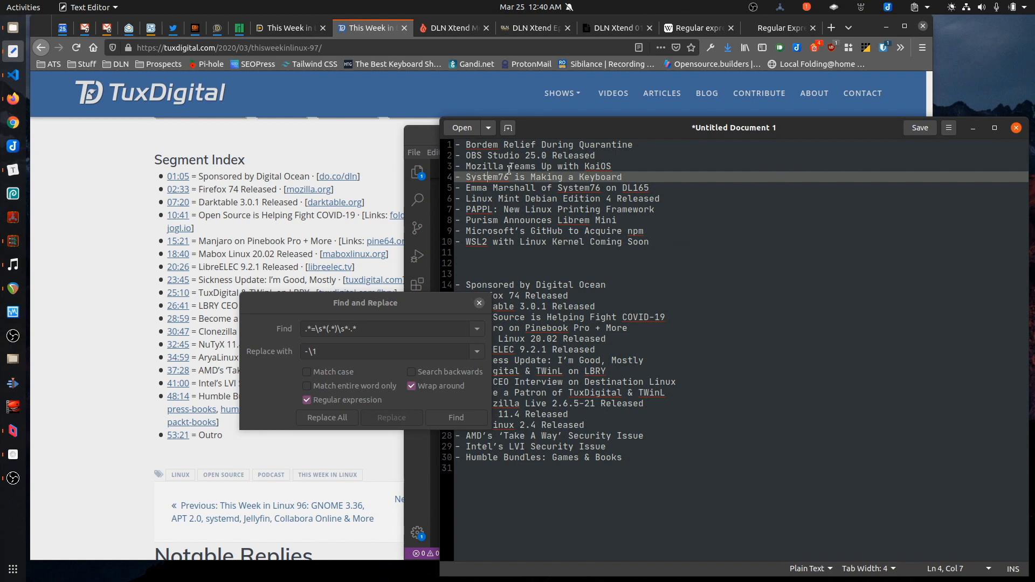
{"action": "left_click", "coordinate": [386, 329]}
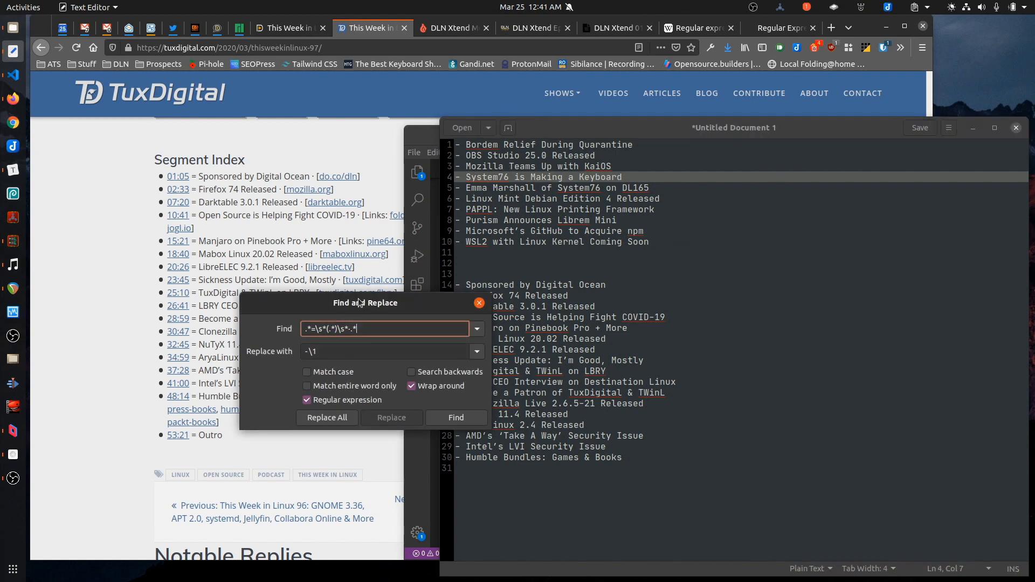